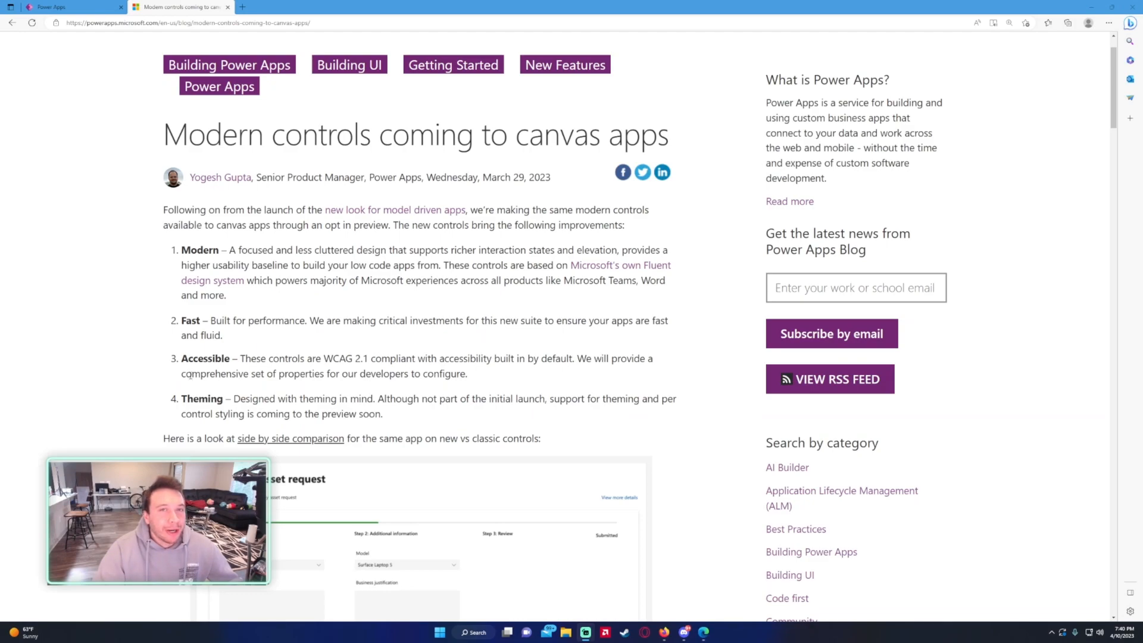
mouse_move(193, 386)
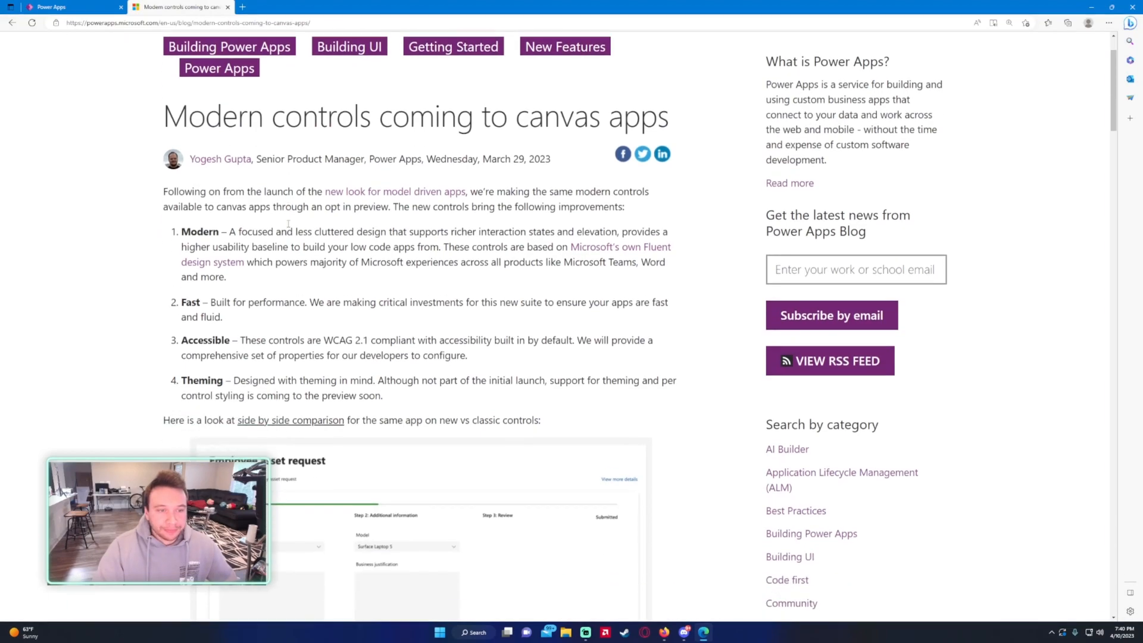
- Scroll past both classic and modern comparison screenshots to the note about 13 new controls
scroll("down", 3)
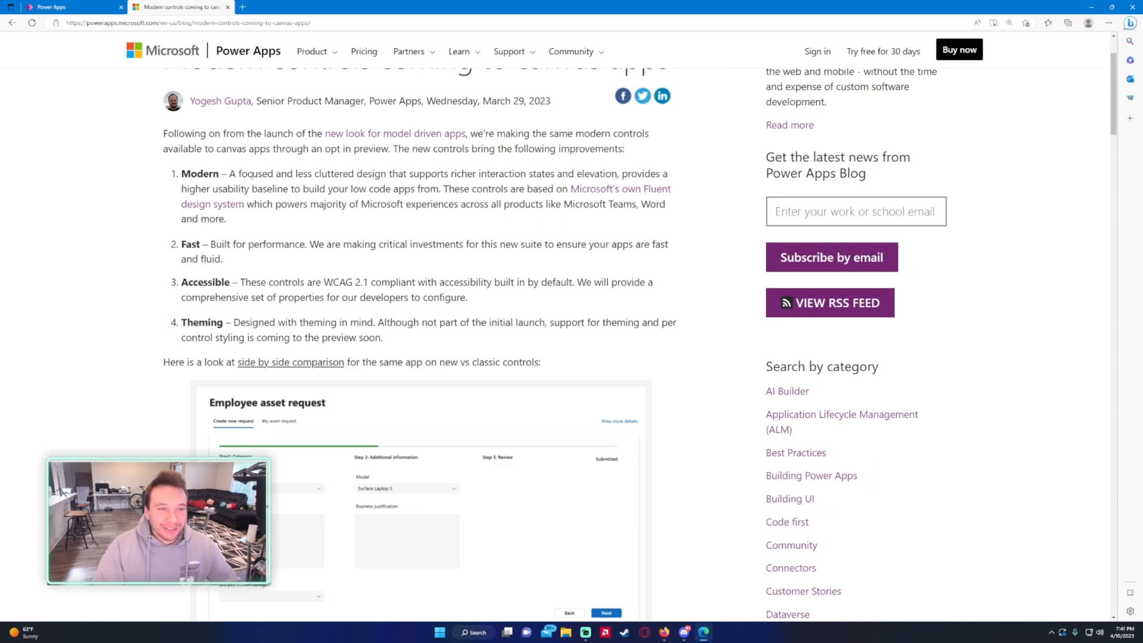
scroll("down", 3)
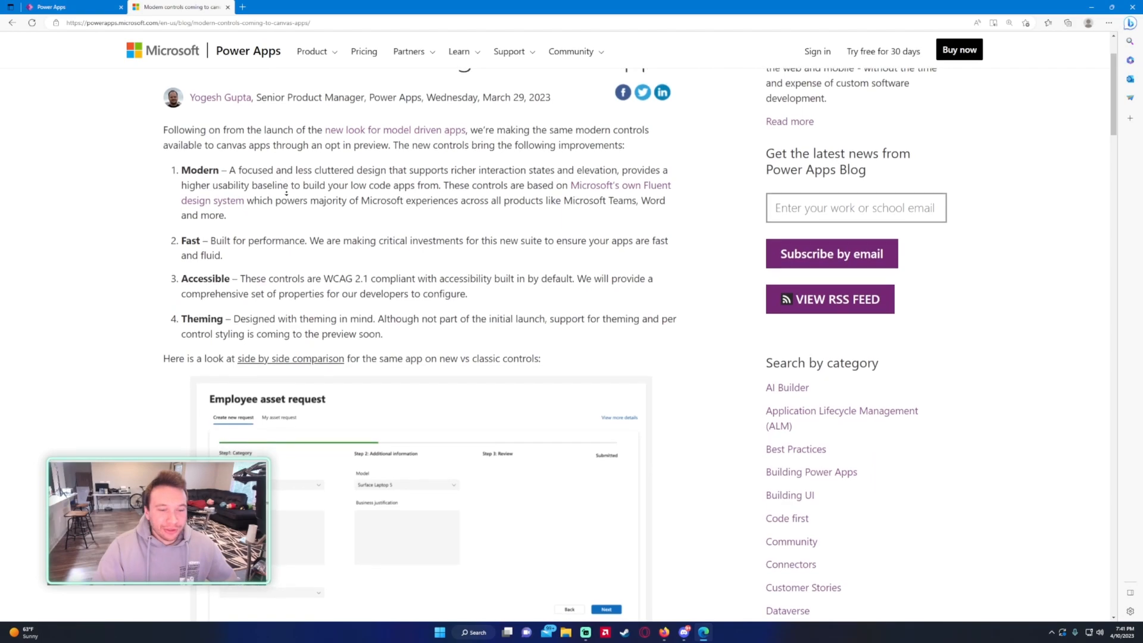
scroll("down", 3)
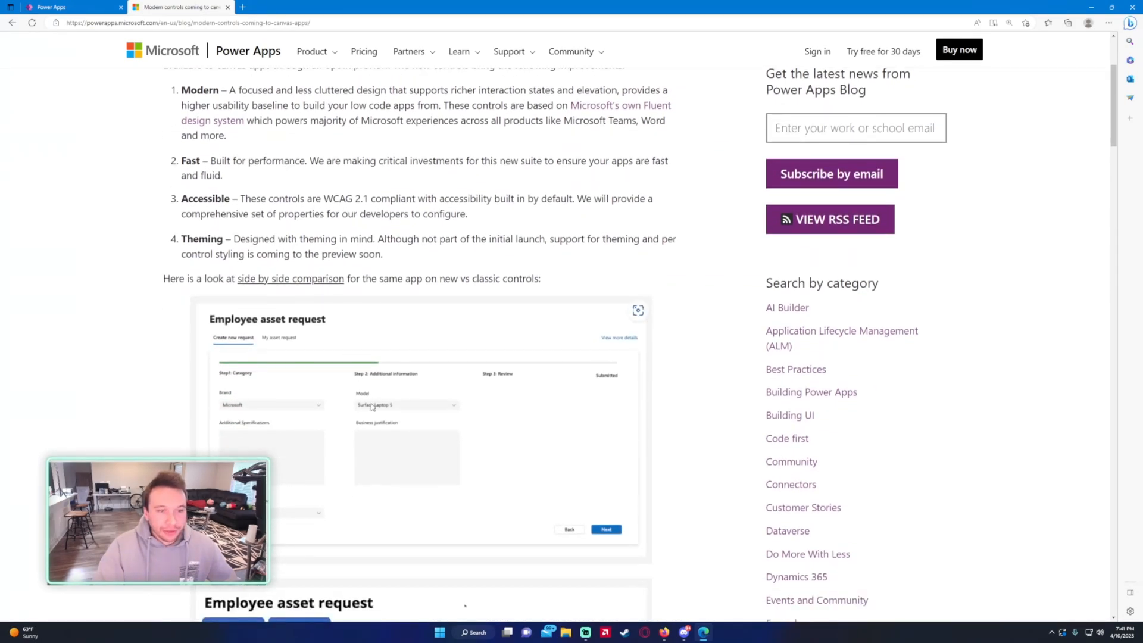
scroll("down", 3)
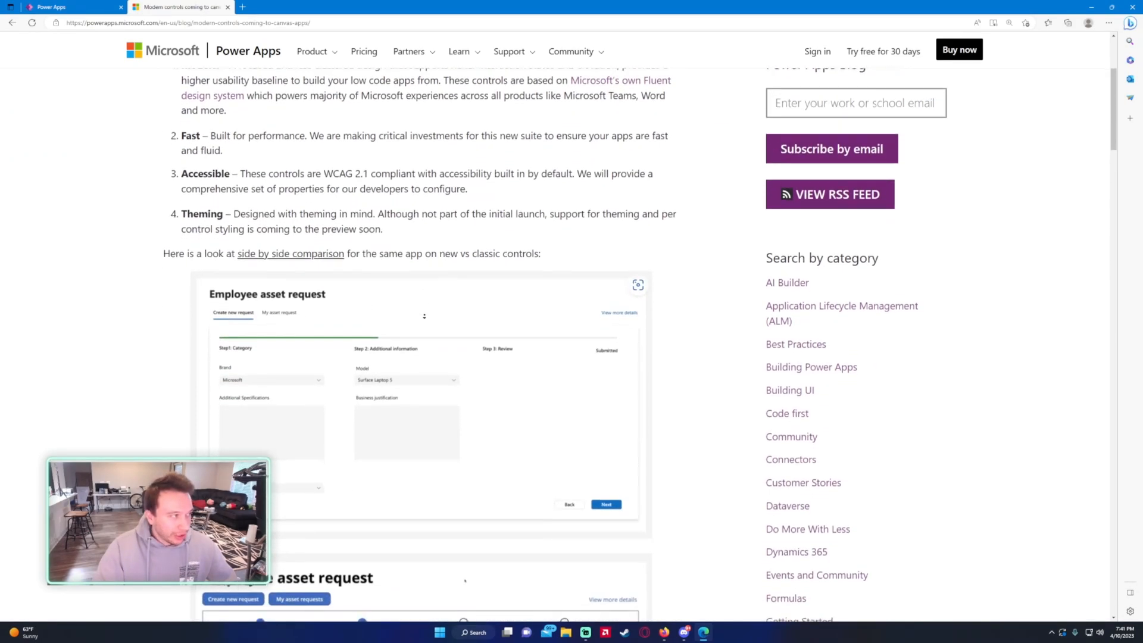
scroll("down", 3)
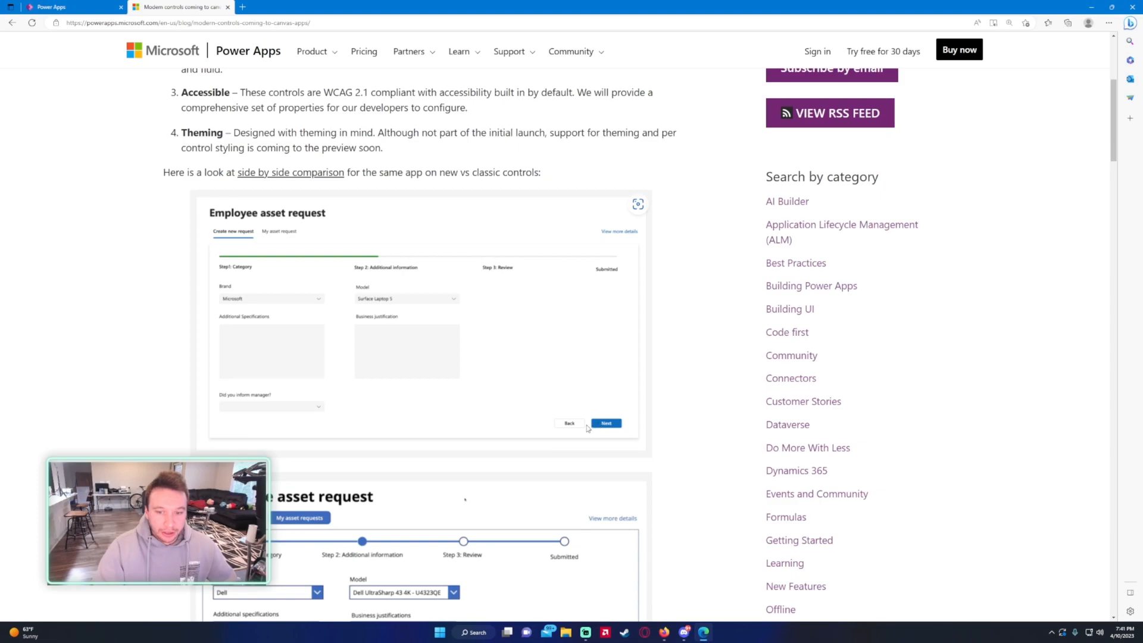
mouse_move(249, 307)
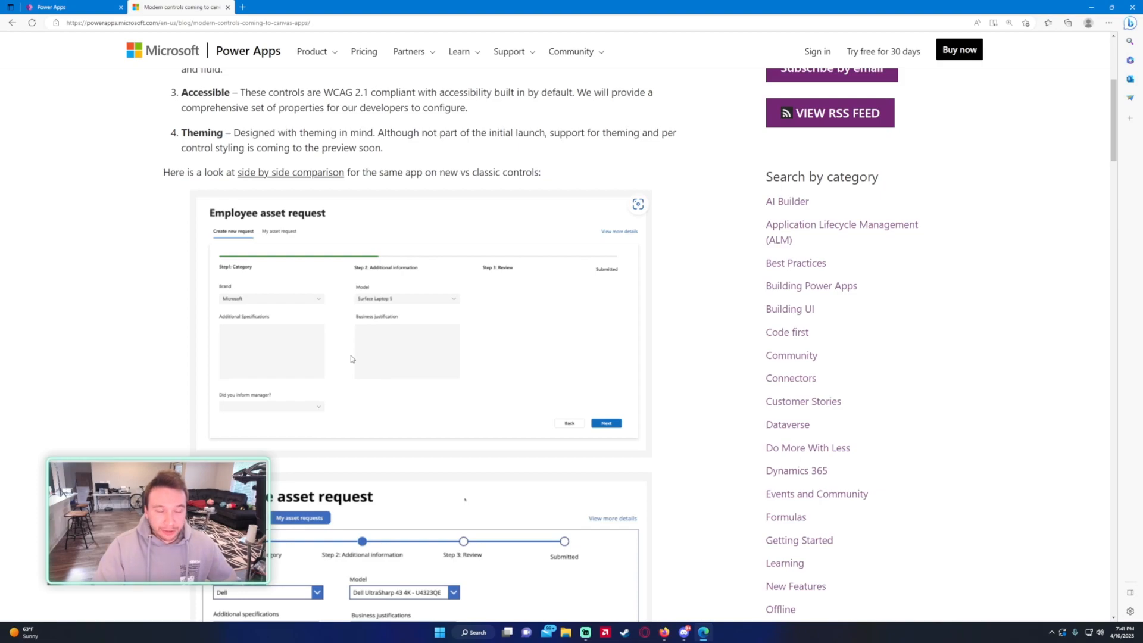
scroll("down", 3)
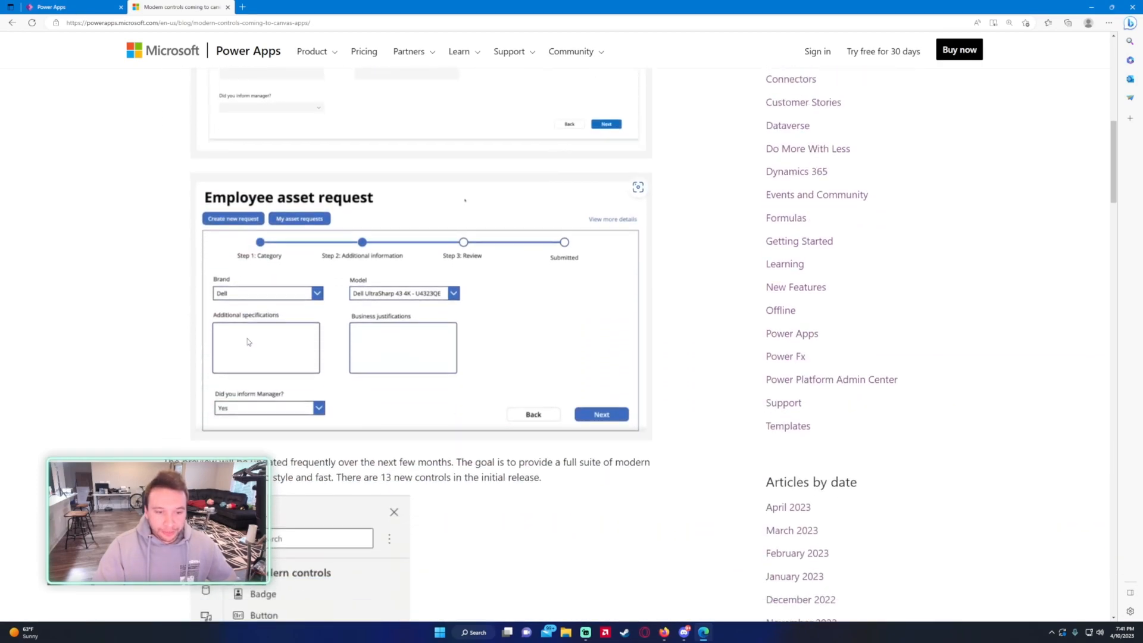
scroll("down", 3)
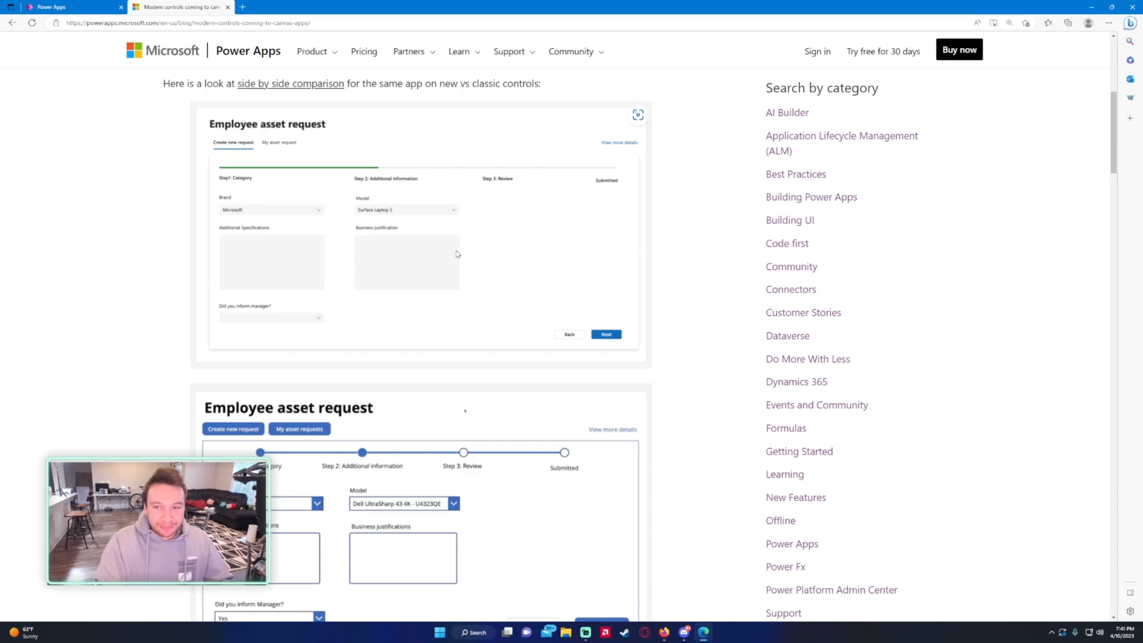
scroll("up", 3)
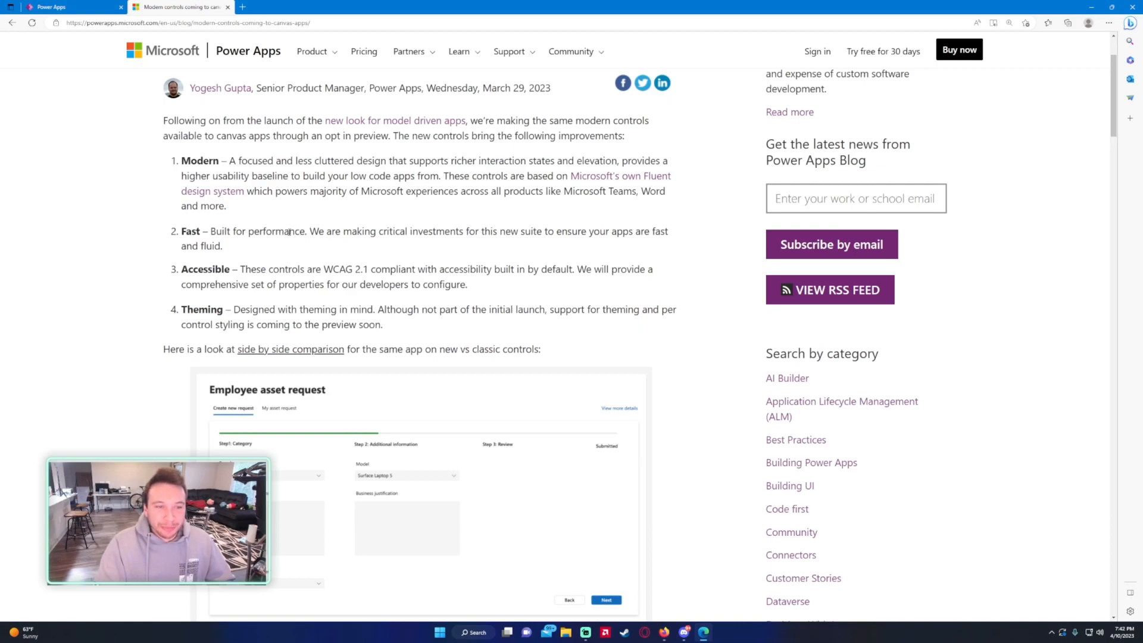
scroll("down", 3)
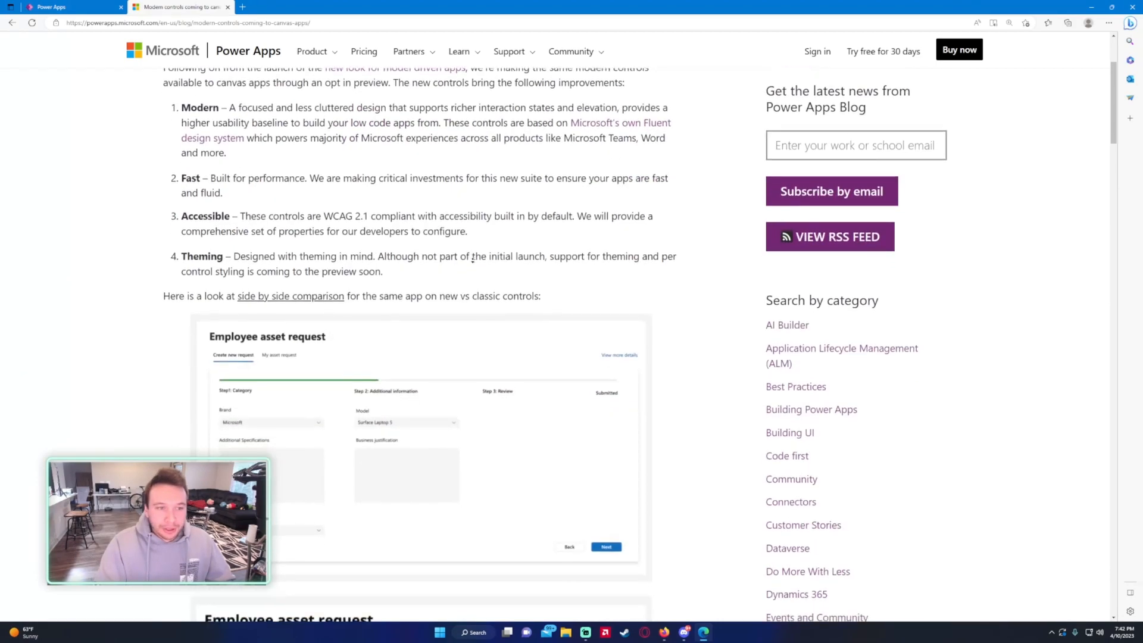
scroll("down", 3)
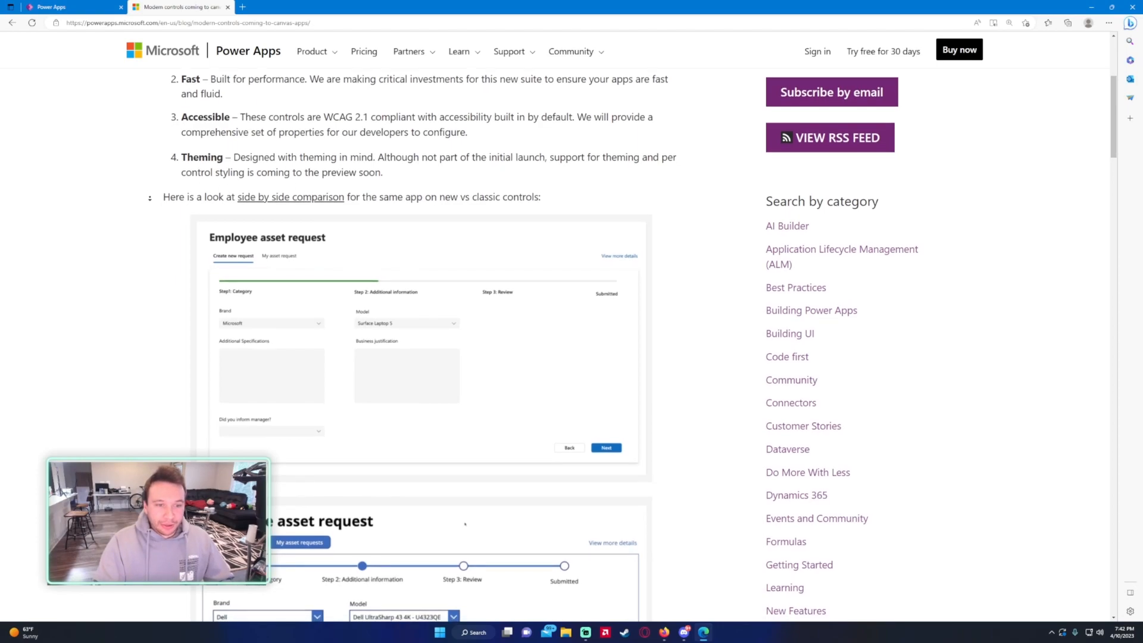
scroll("down", 3)
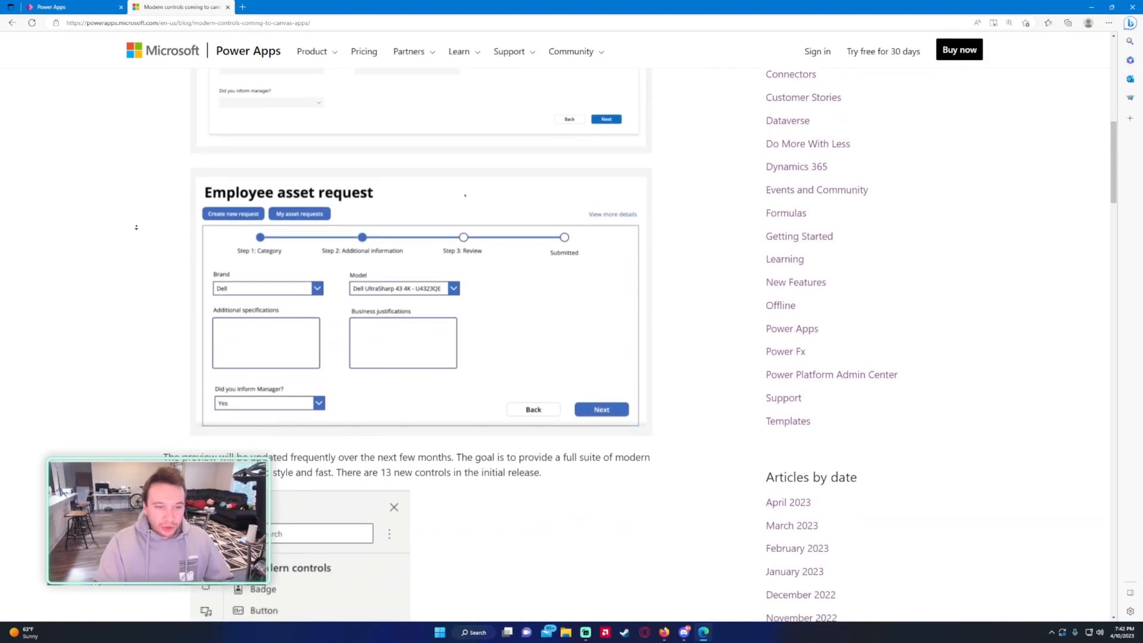
scroll("down", 3)
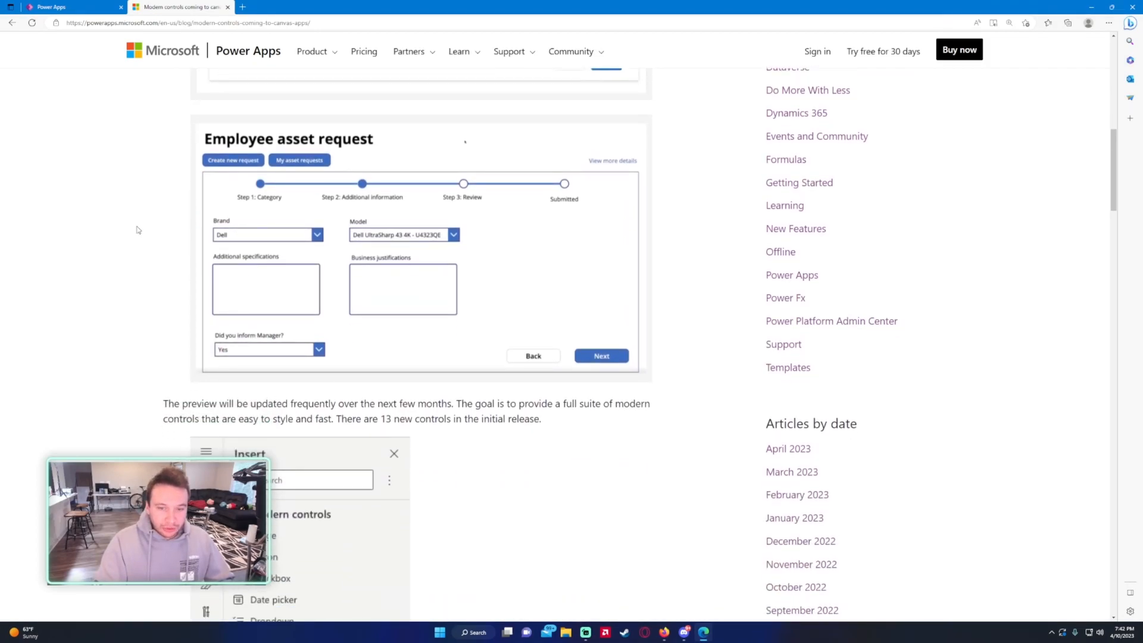
scroll("down", 3)
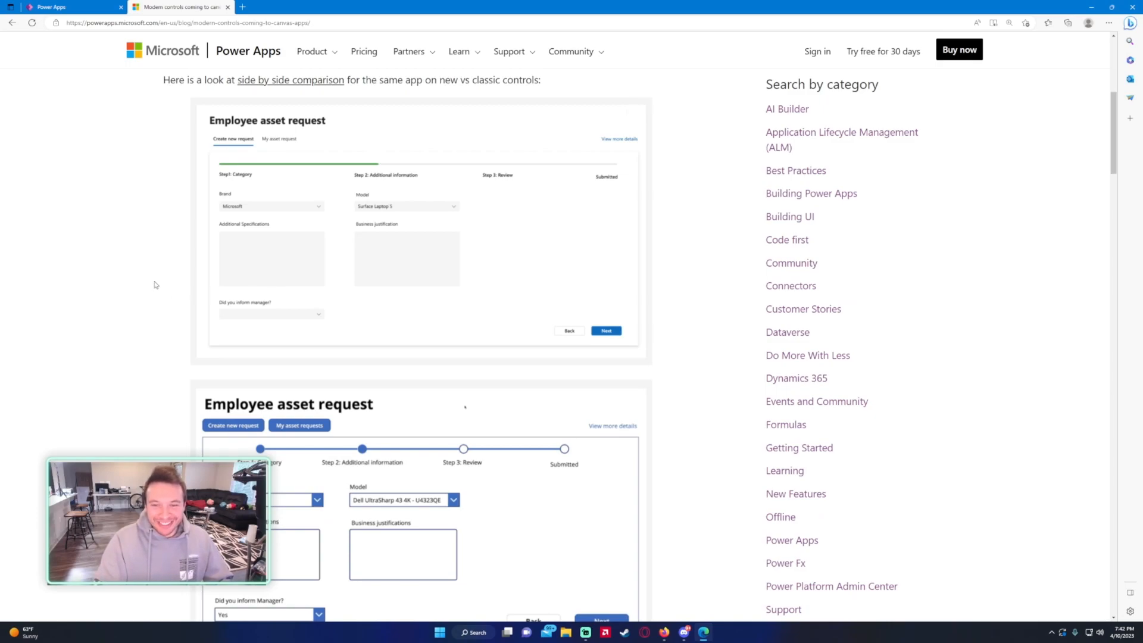
scroll("down", 3)
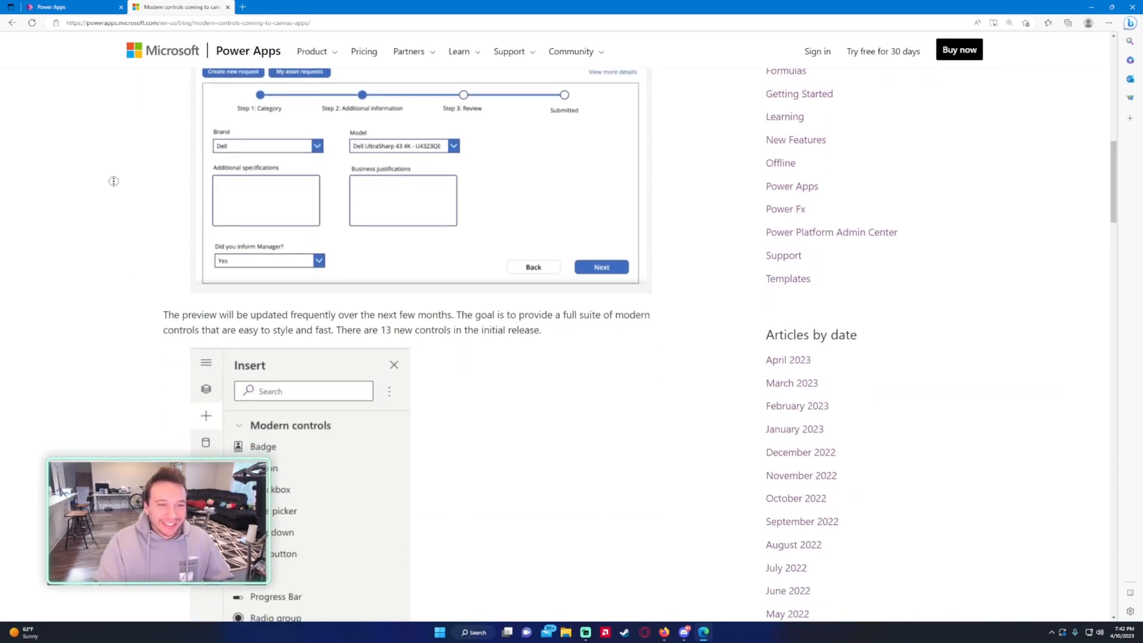
- Scroll past the Insert pane screenshot to the 'How to enable this feature?' heading
scroll("down", 3)
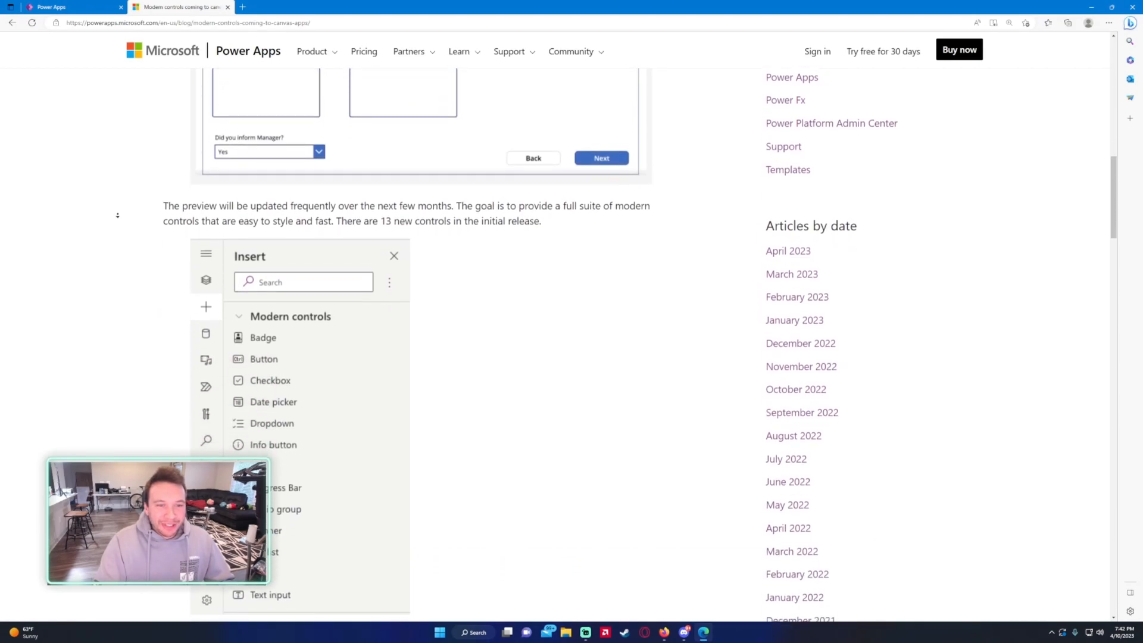
scroll("down", 3)
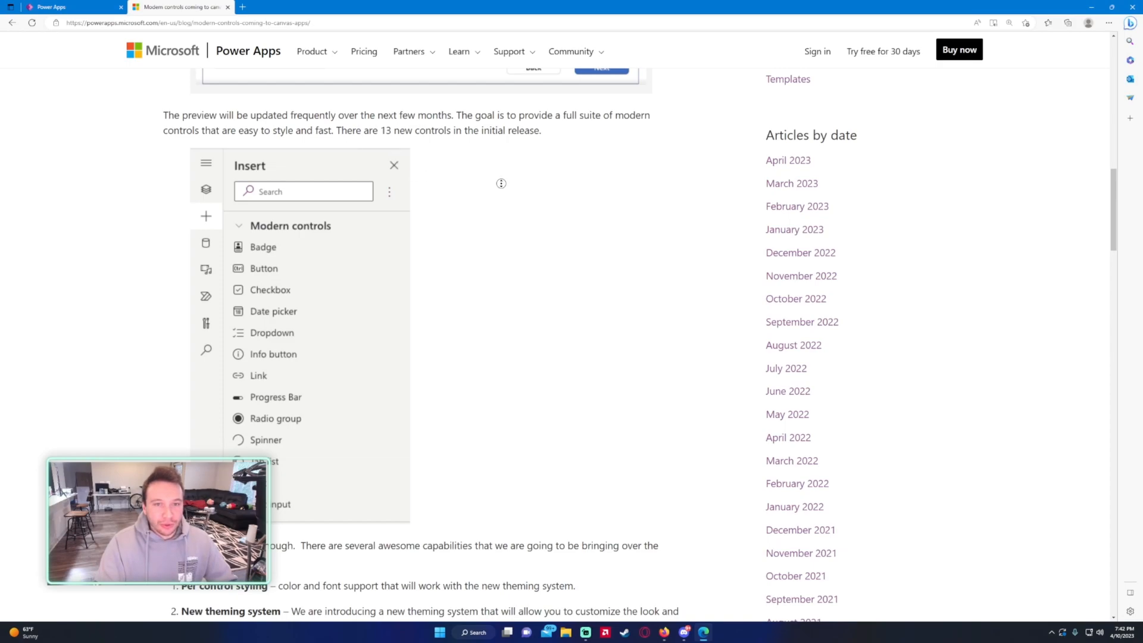
scroll("down", 3)
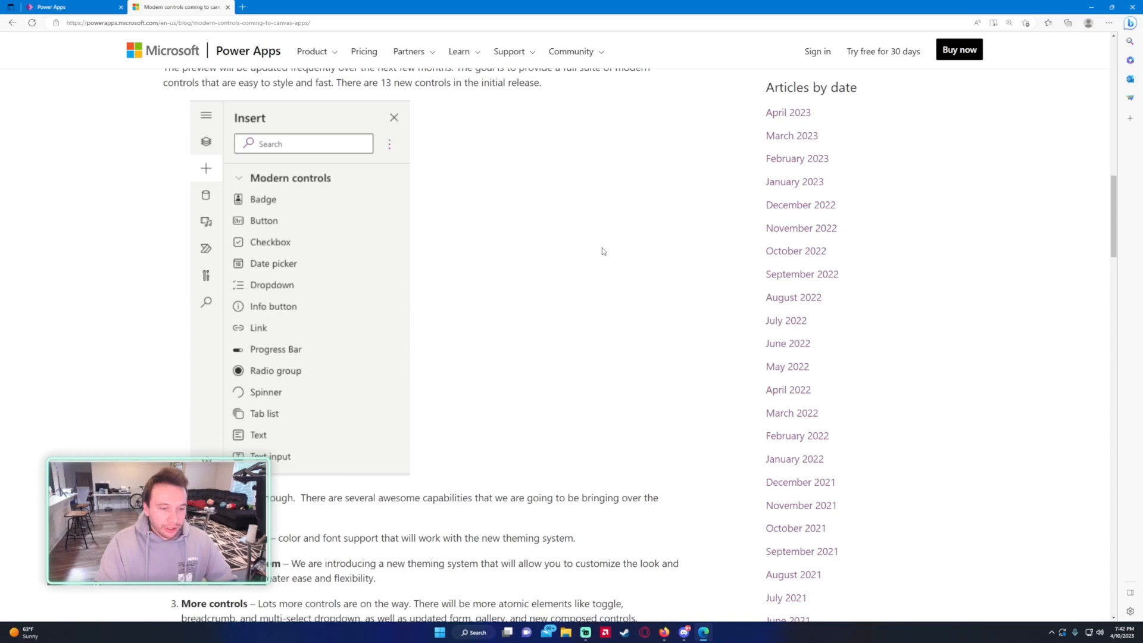
scroll("down", 3)
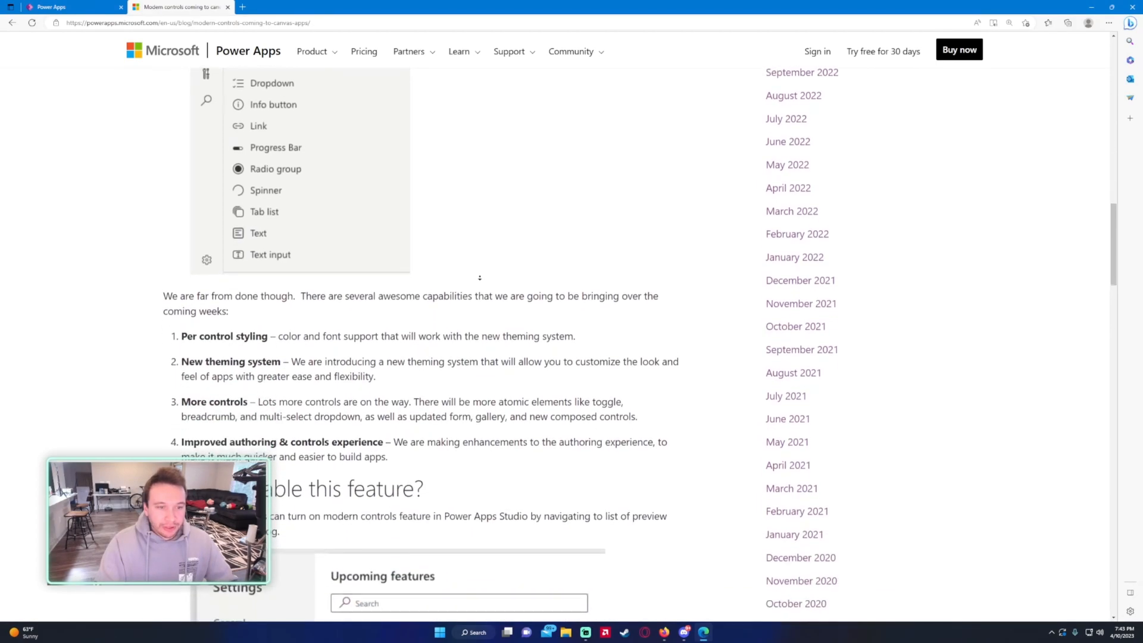
scroll("down", 3)
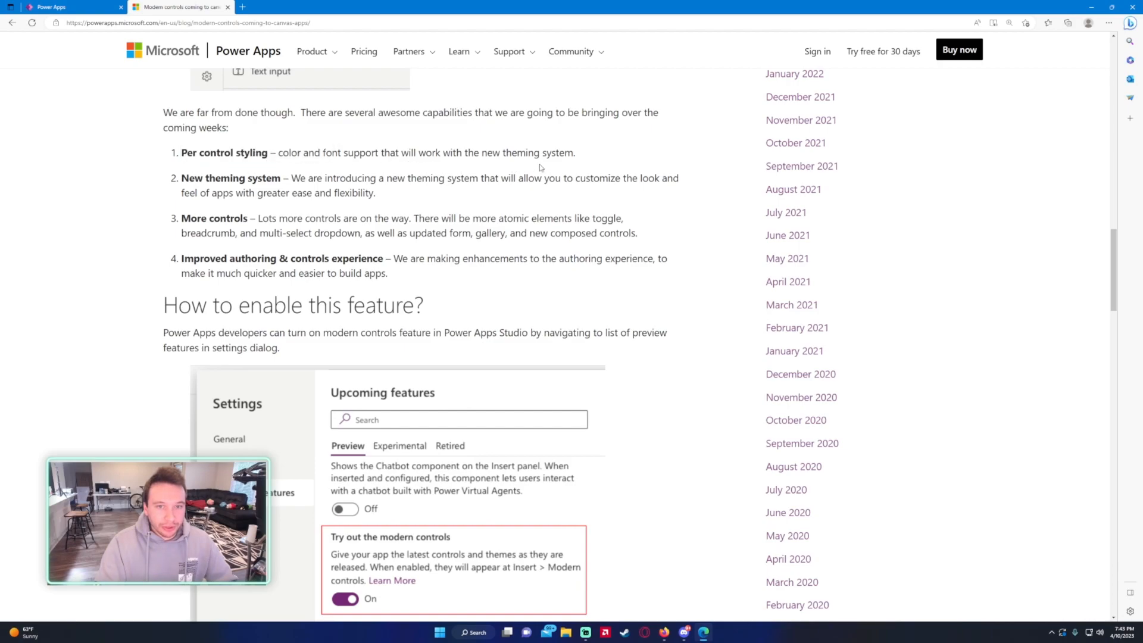
mouse_move(425, 159)
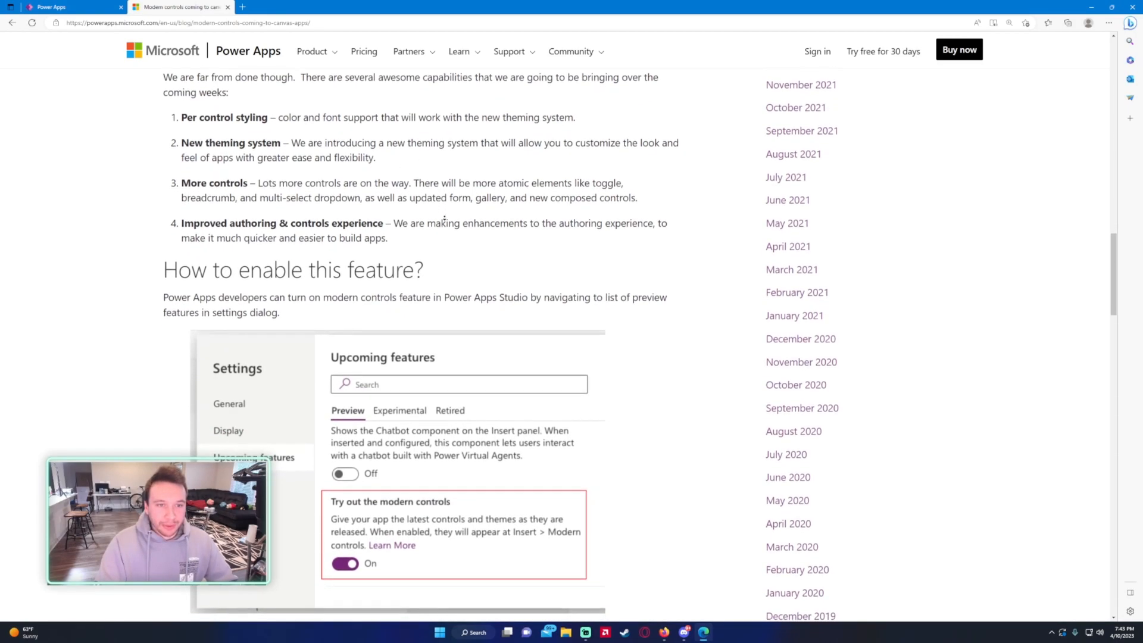
scroll("down", 3)
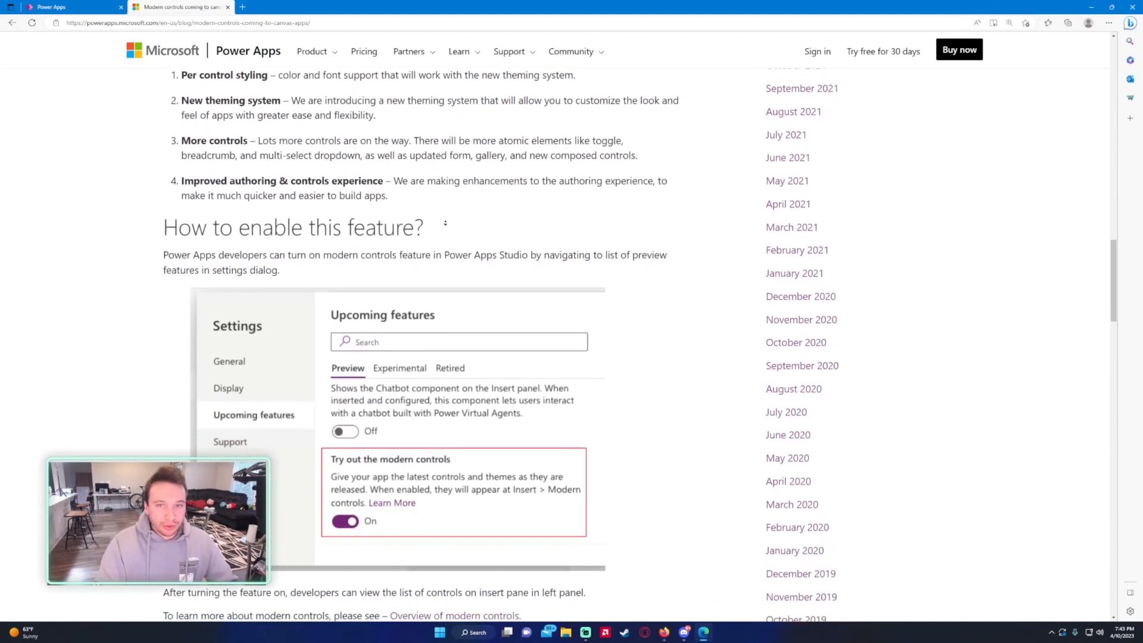
scroll("down", 3)
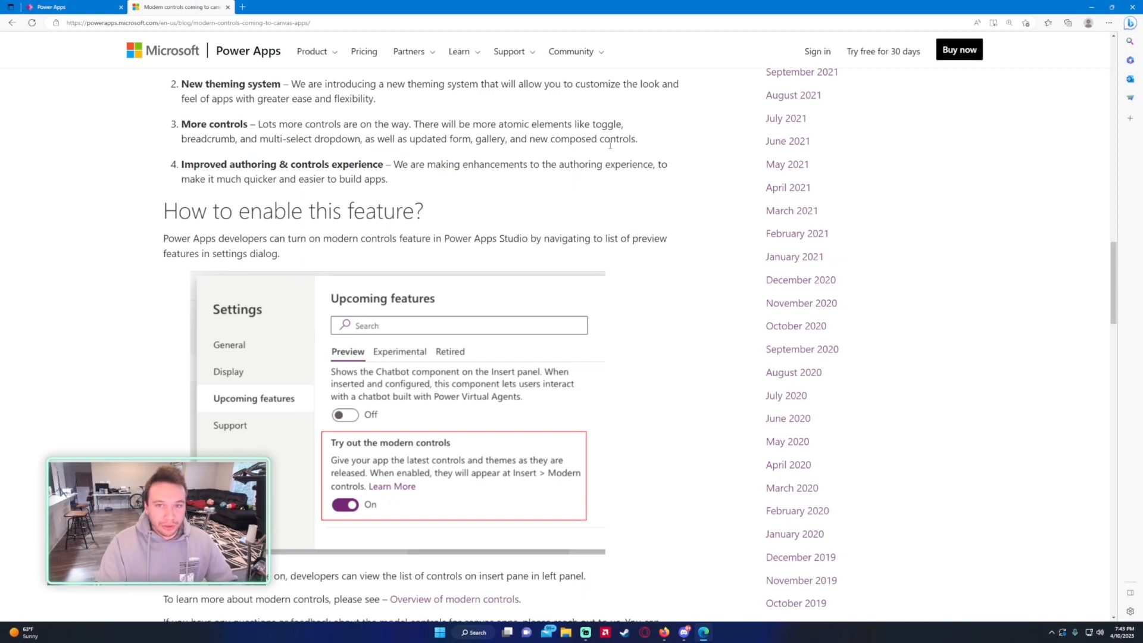
mouse_move(303, 191)
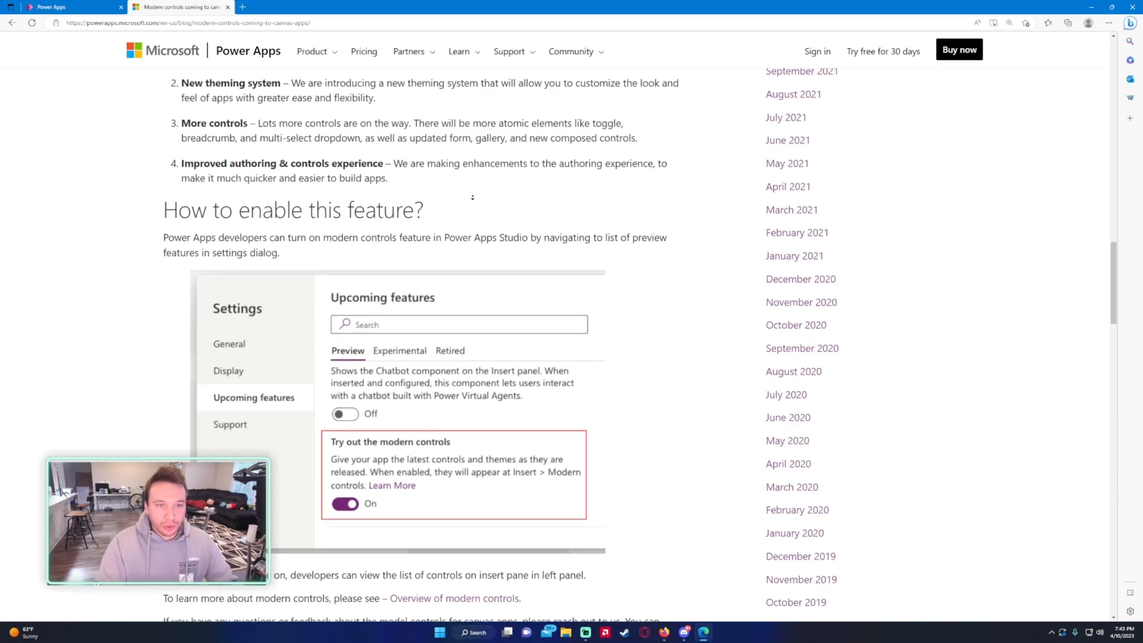
scroll("down", 3)
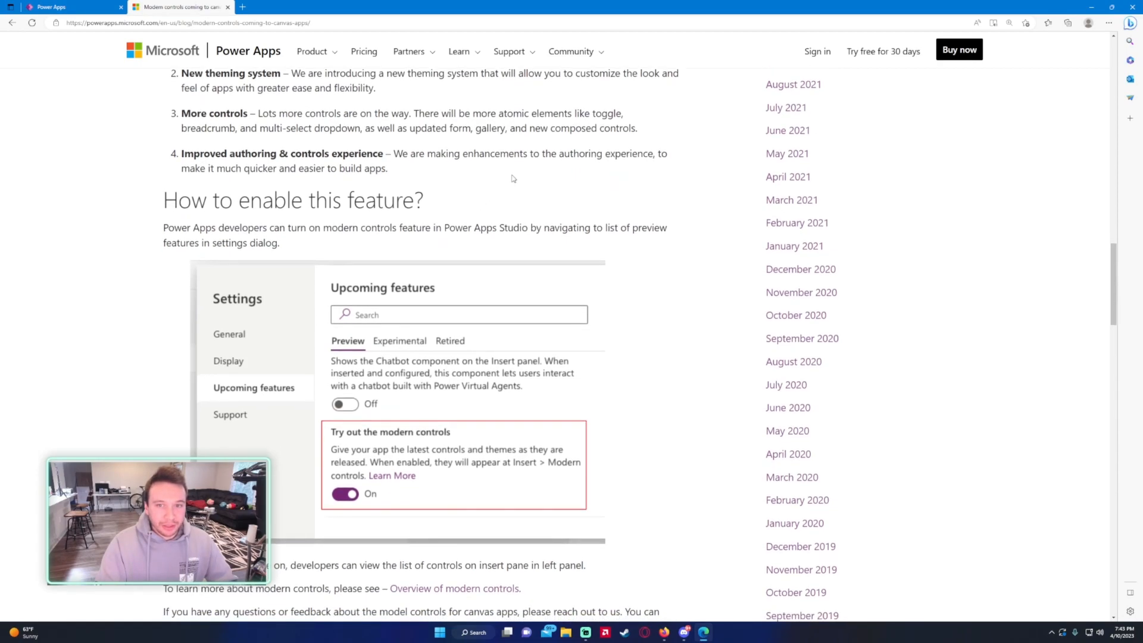
mouse_move(629, 162)
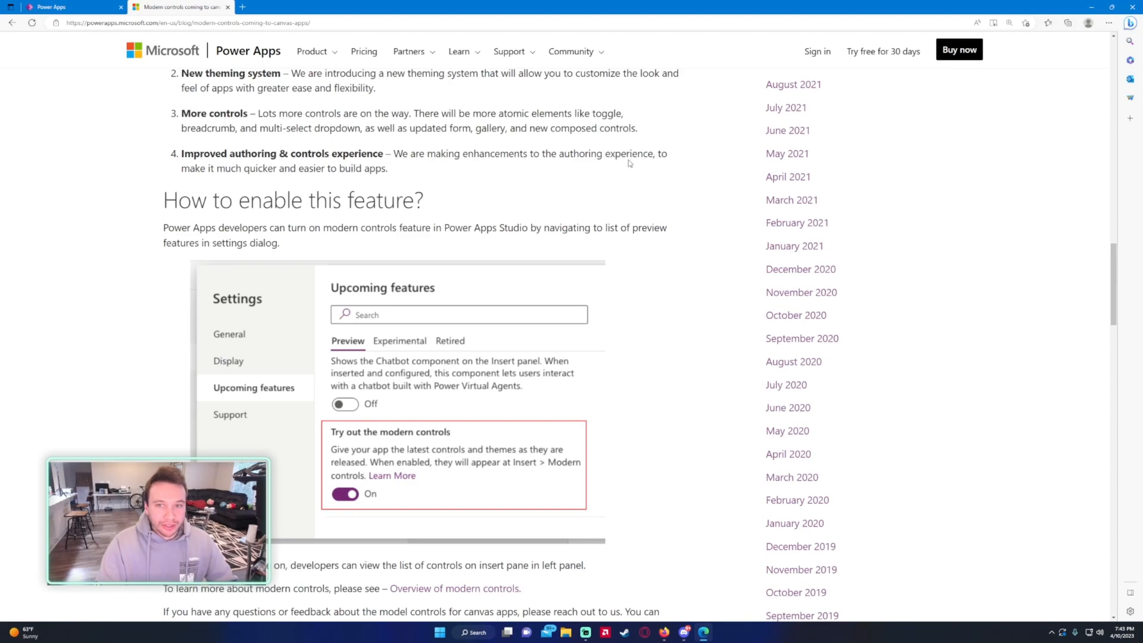
scroll("down", 3)
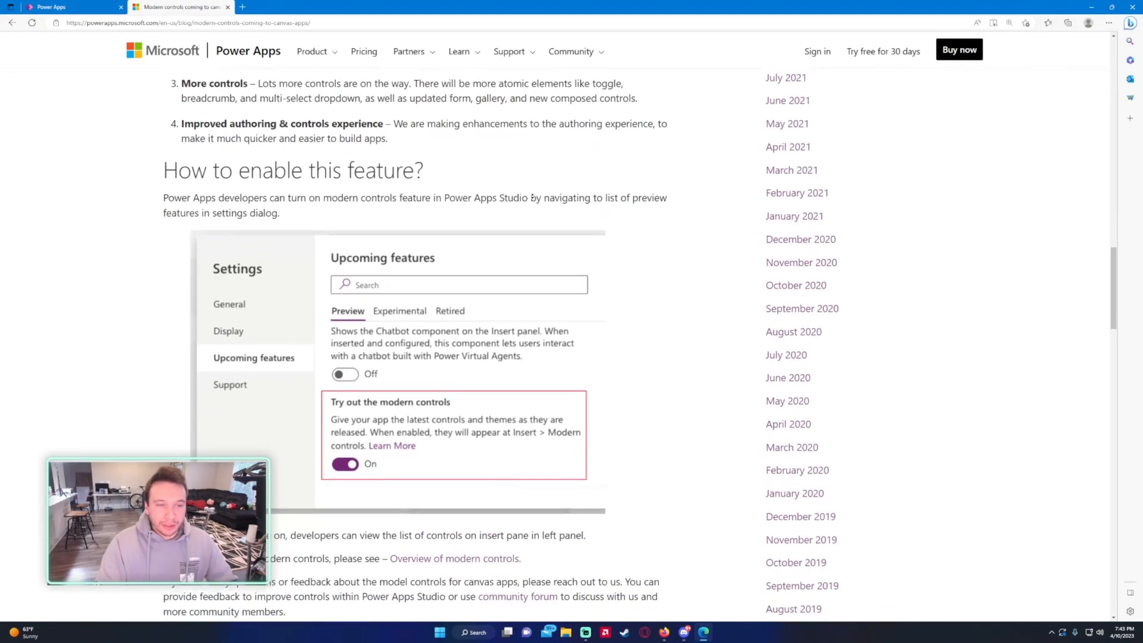
scroll("down", 3)
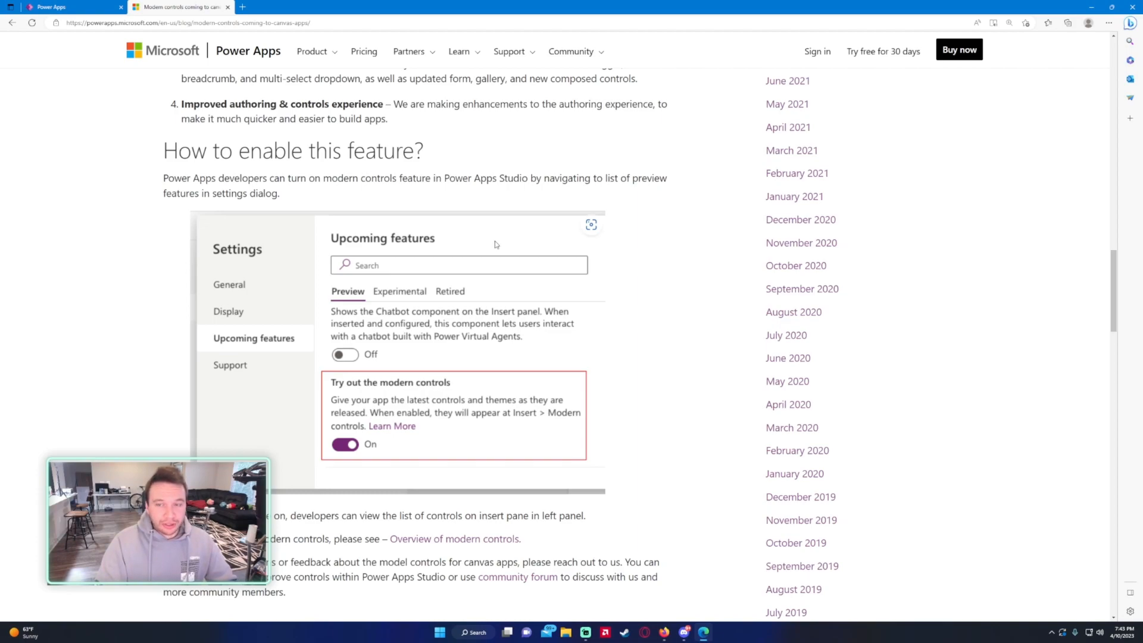
scroll("down", 3)
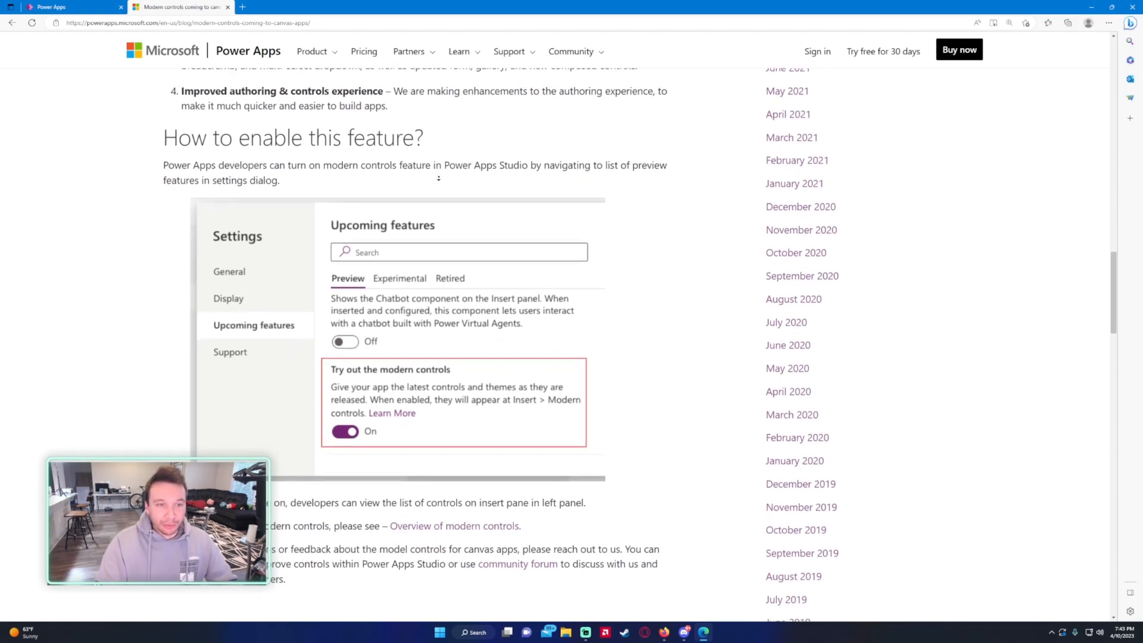
scroll("down", 3)
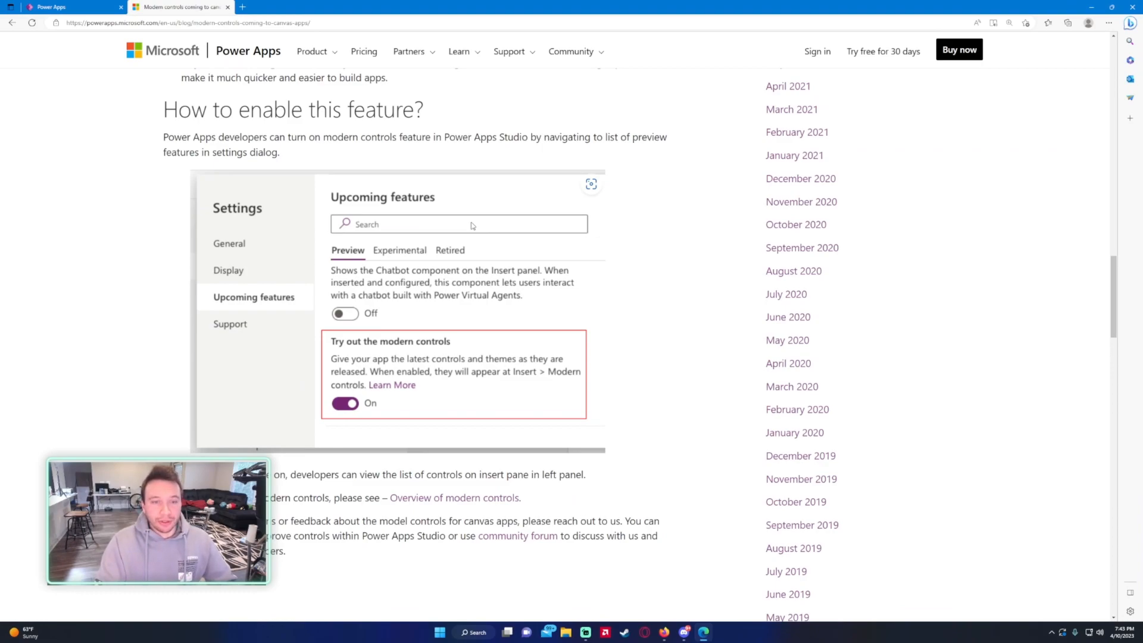
- Return to the Marketing App in Power Apps and add a blank Screen3
left_click(69, 7)
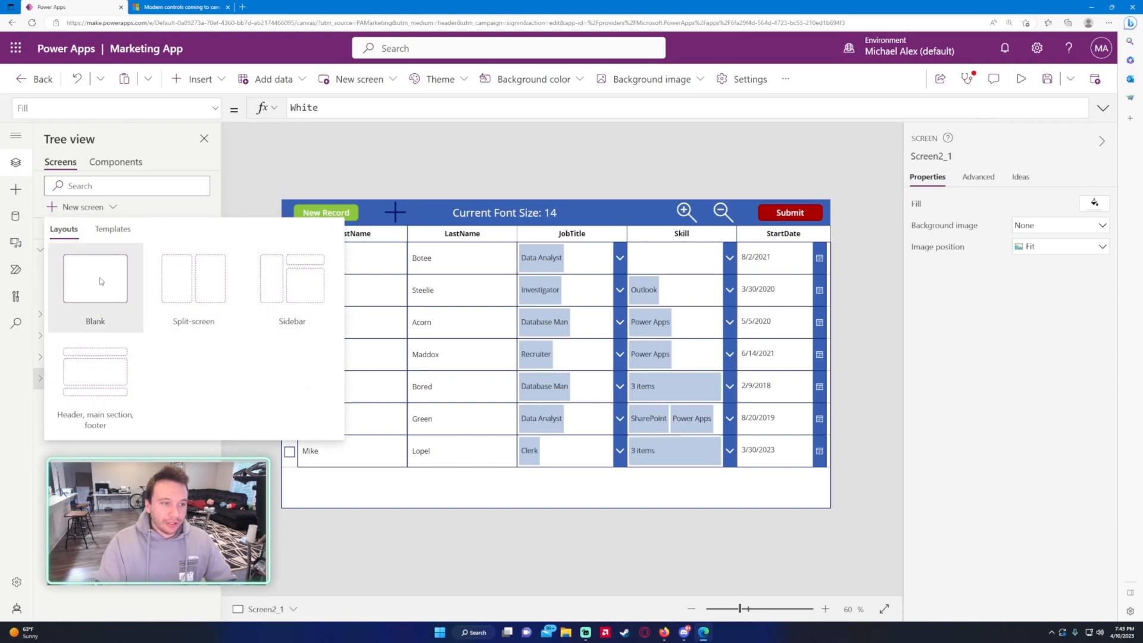
left_click(94, 280)
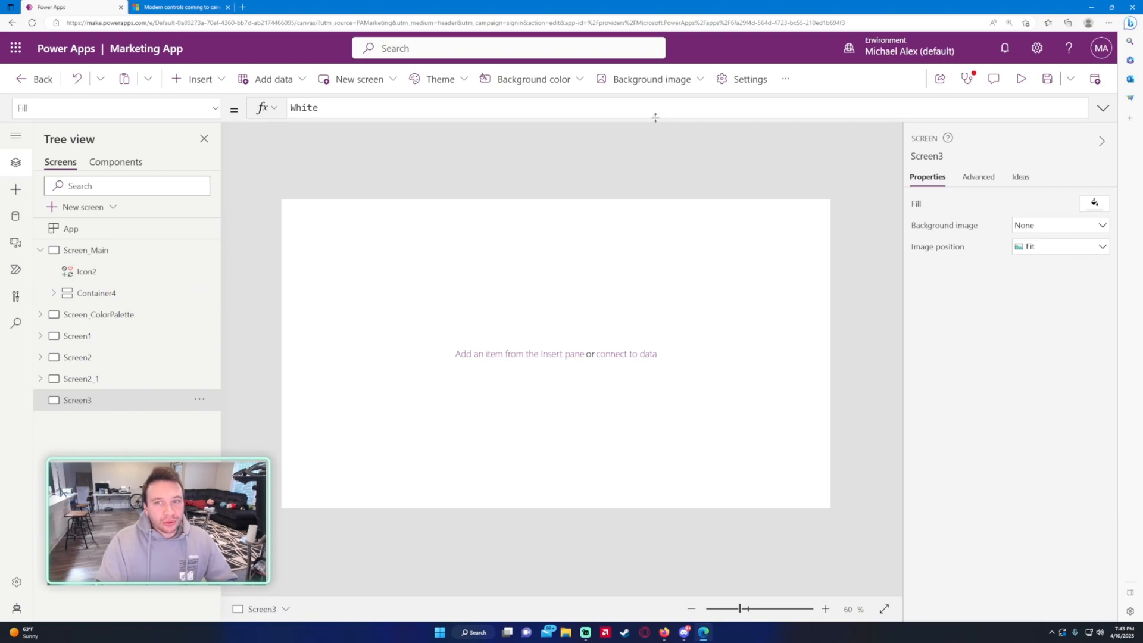
- Switch on 'Try out the modern controls' under Settings > Upcoming features > Preview
left_click(749, 78)
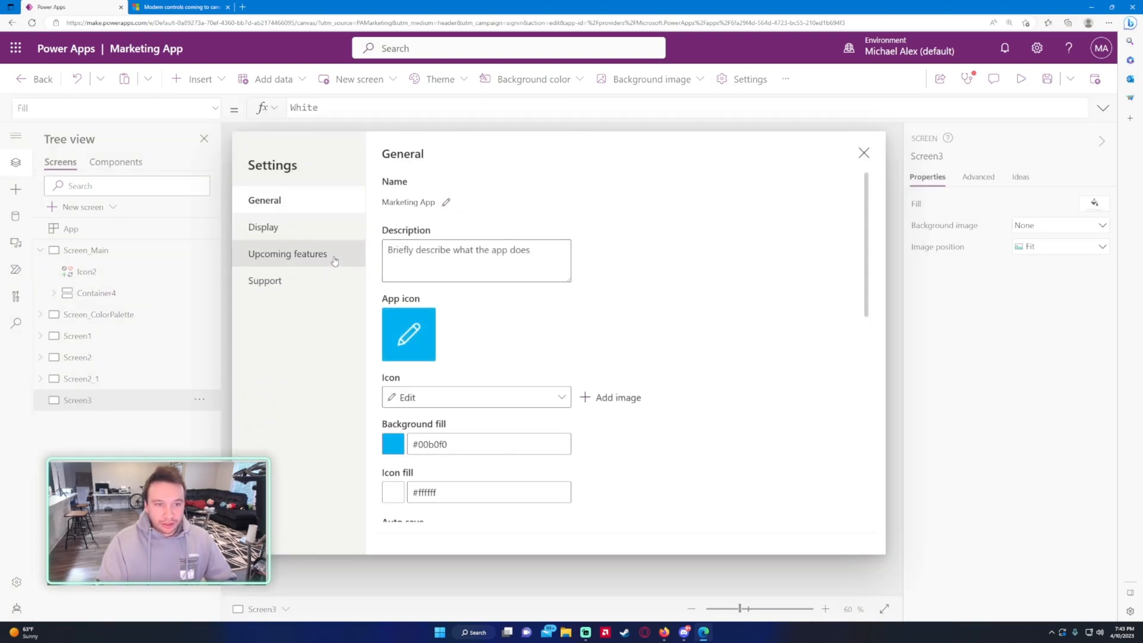
left_click(288, 253)
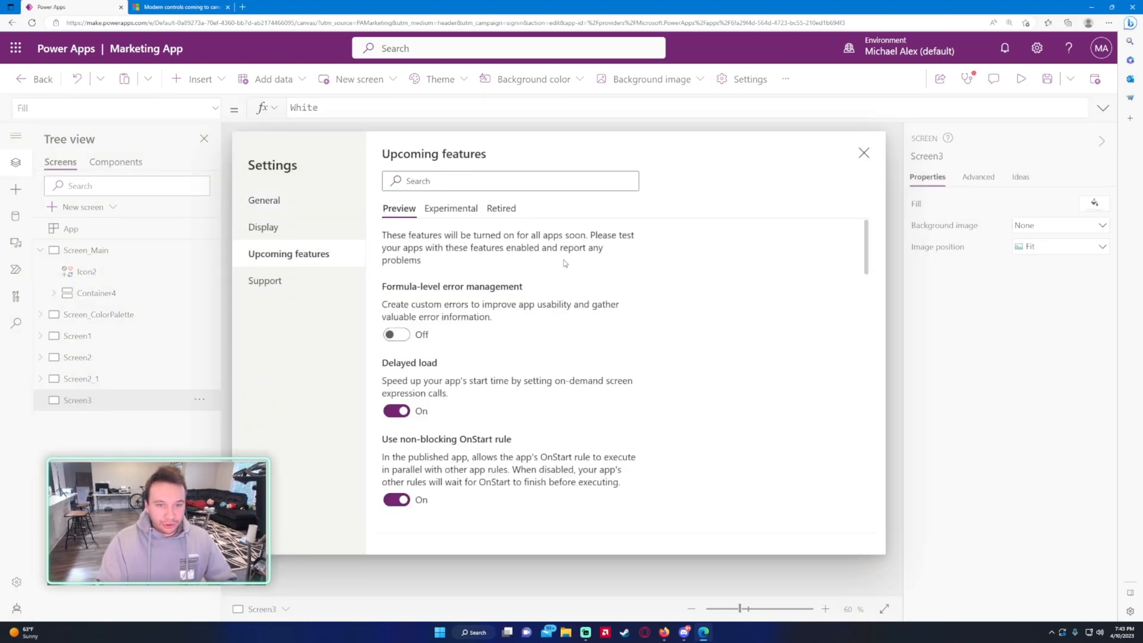
scroll("down", 3)
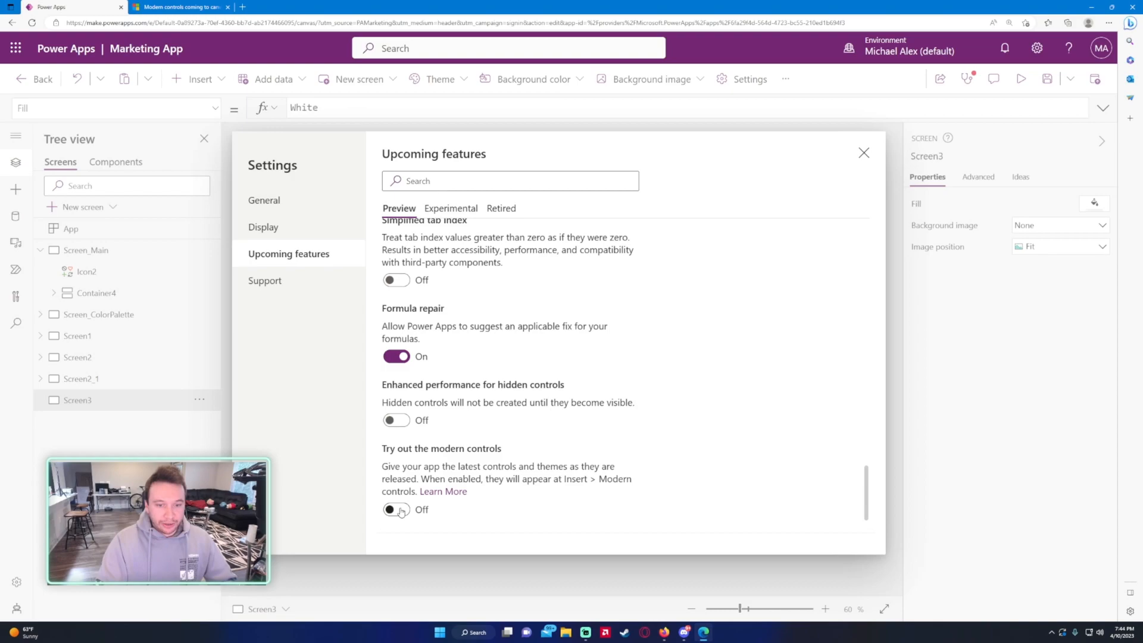
left_click(396, 509)
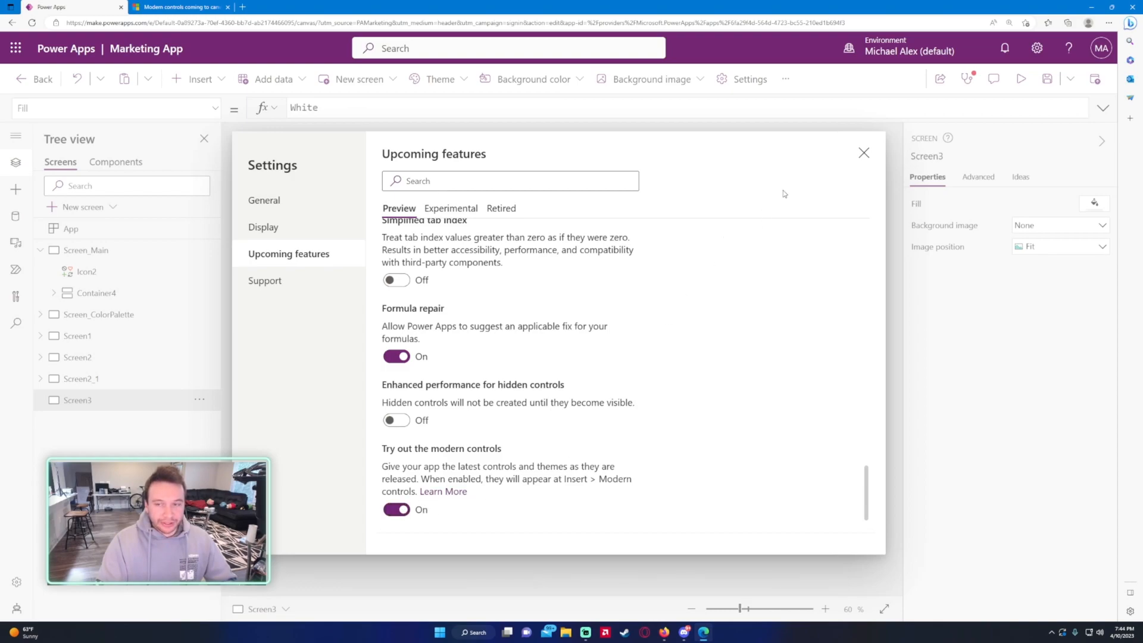
left_click(863, 153)
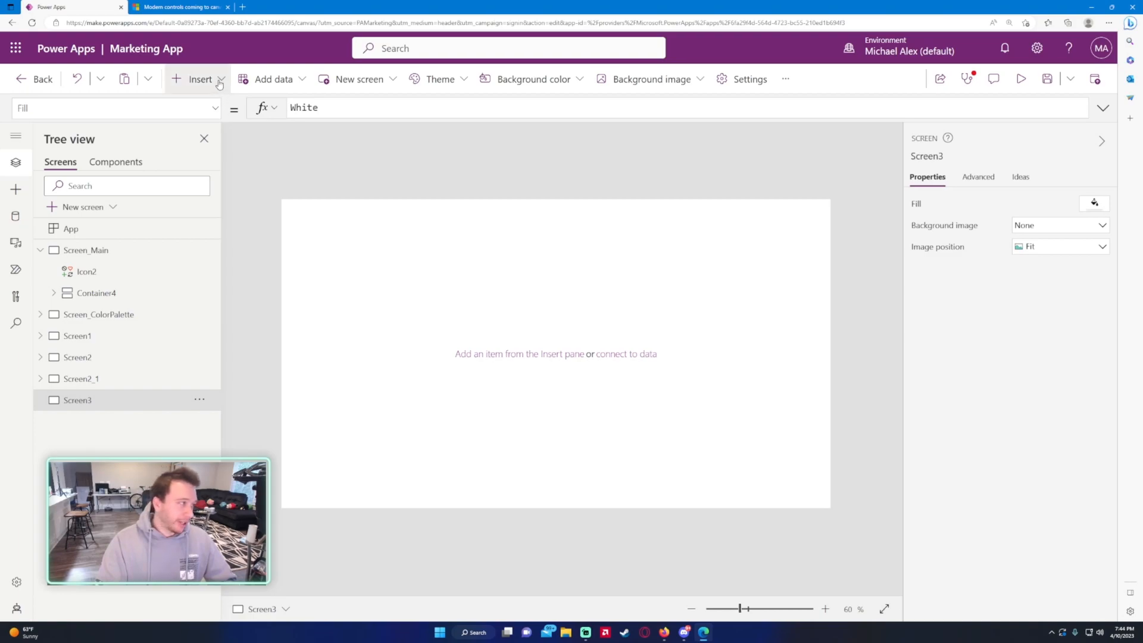
- Insert a vertical gallery, Gallery3, on Screen3 with Employee Data as its source
left_click(199, 79)
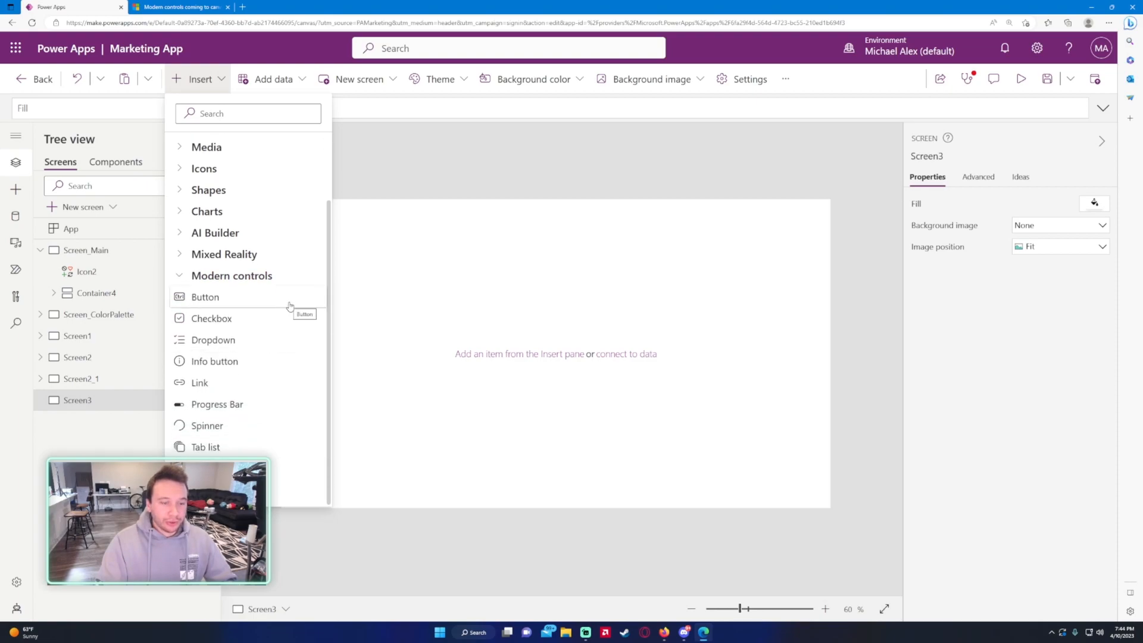
mouse_move(399, 306)
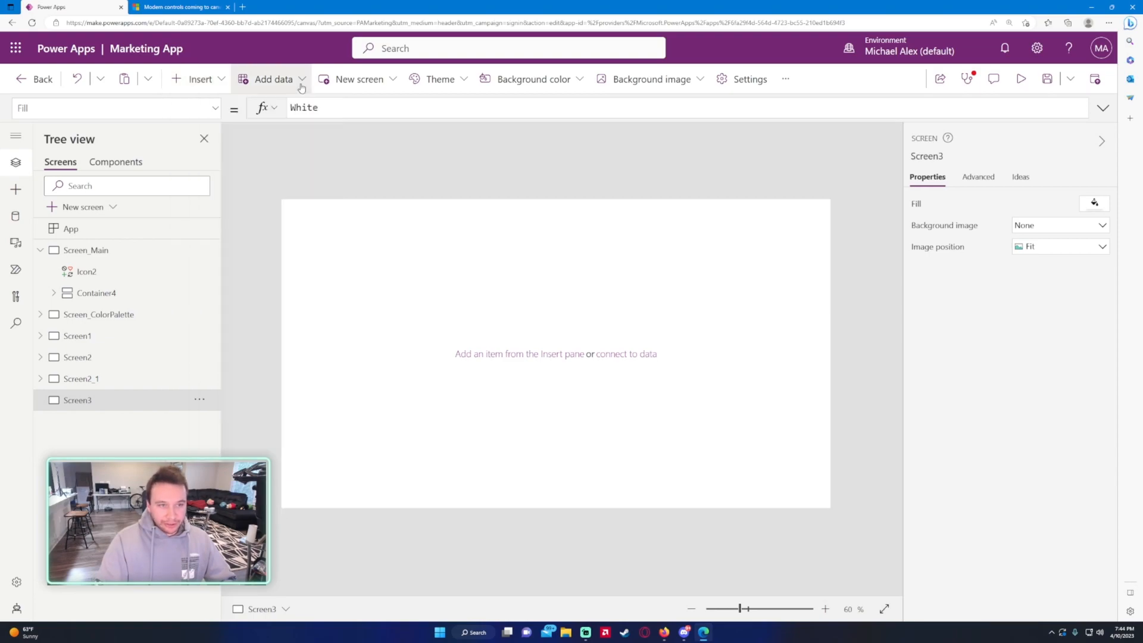
left_click(198, 78)
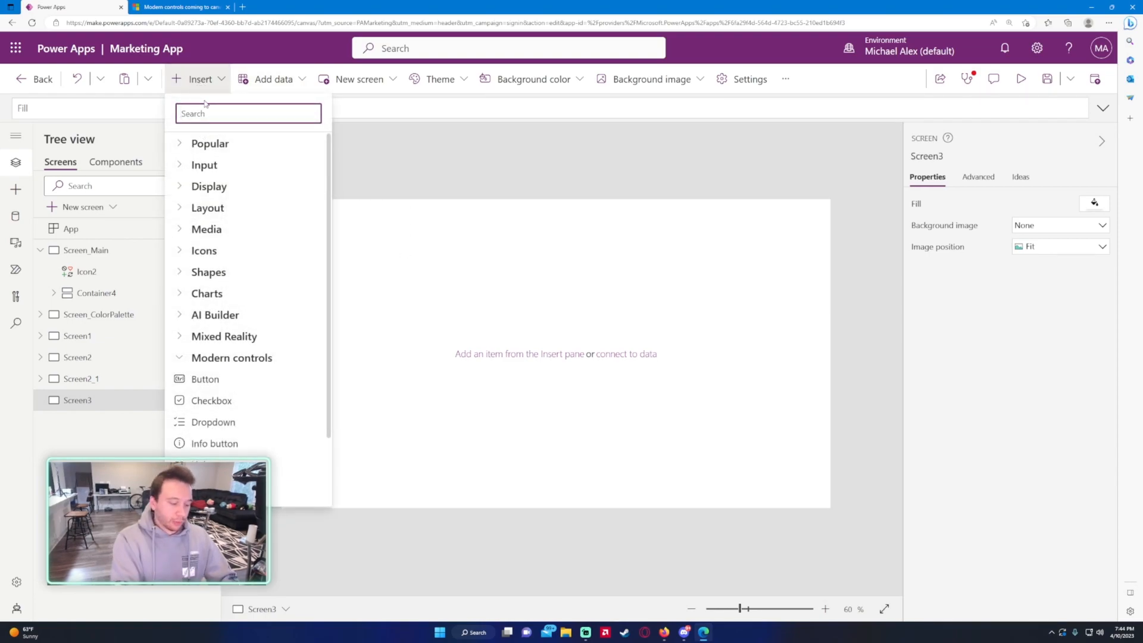
type("gallery")
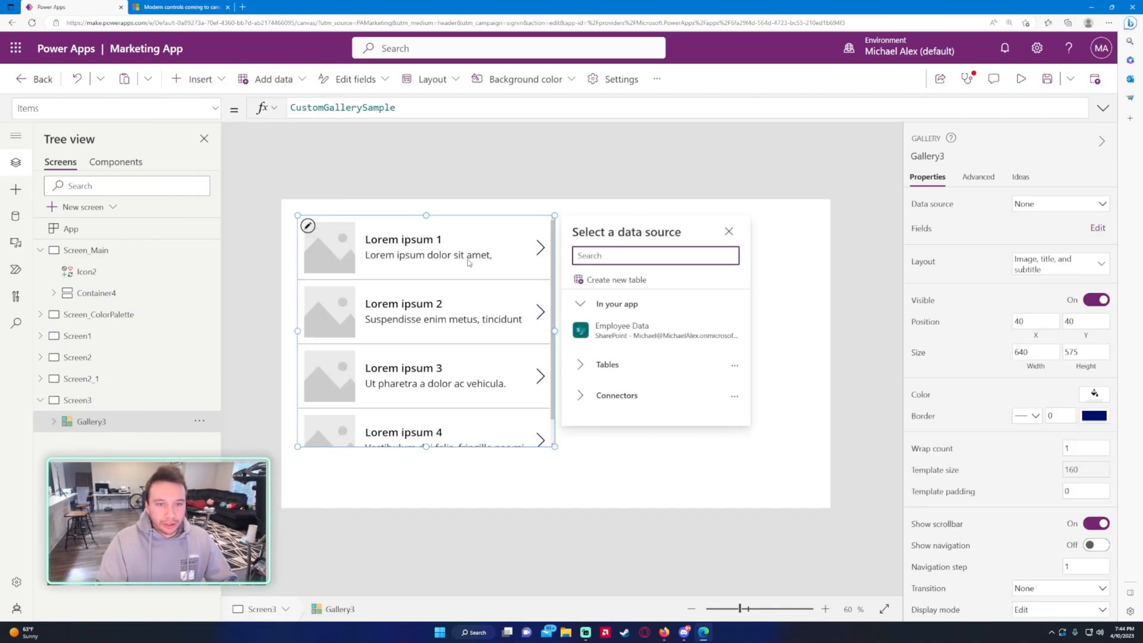
left_click(622, 329)
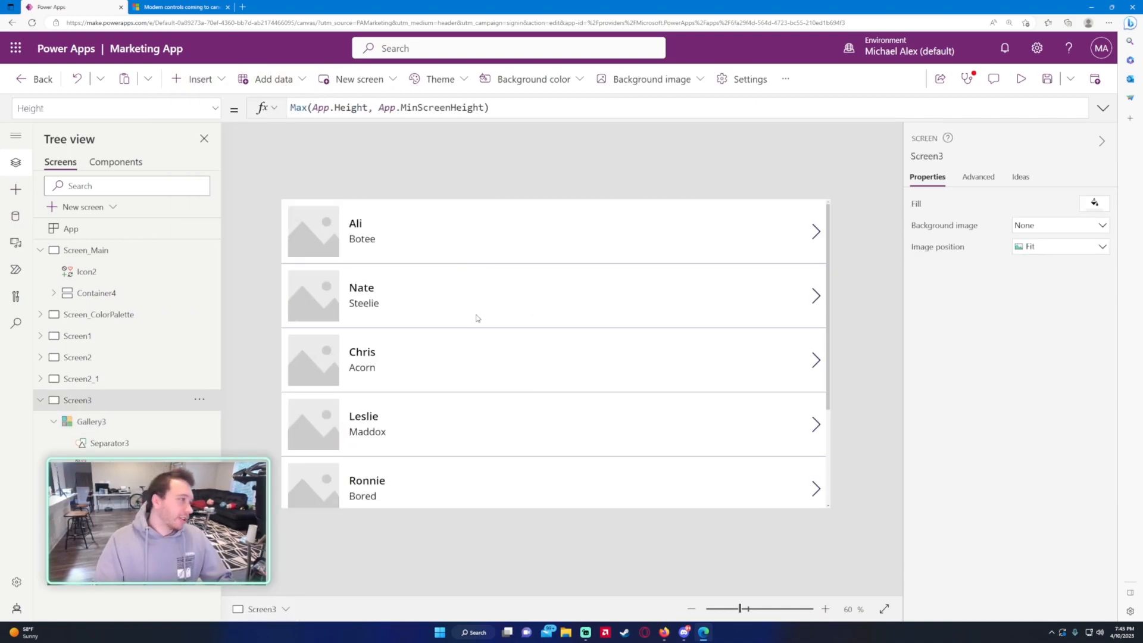
left_click(198, 78)
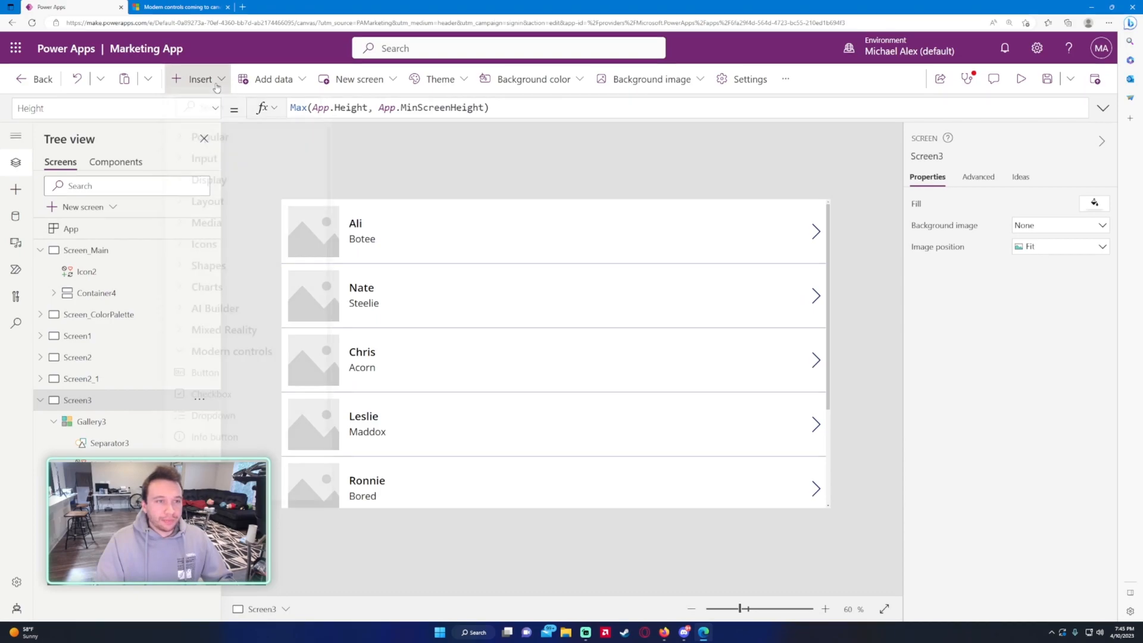
- Insert a modern button, try its Primary and Secondary styles, and label it Submit
left_click(199, 79)
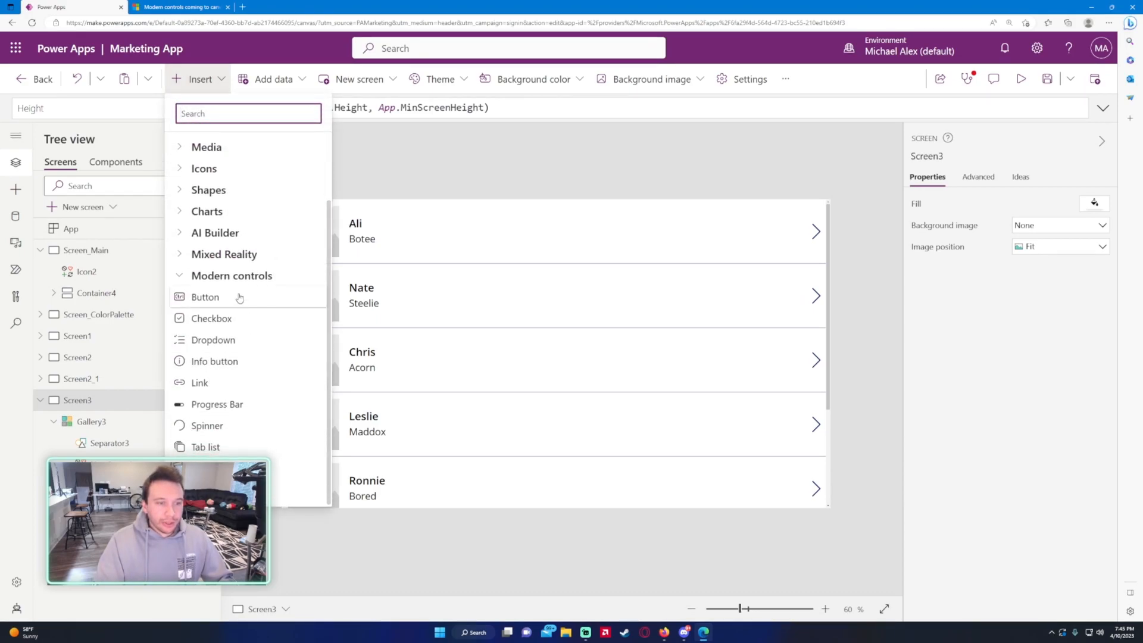
left_click(204, 297)
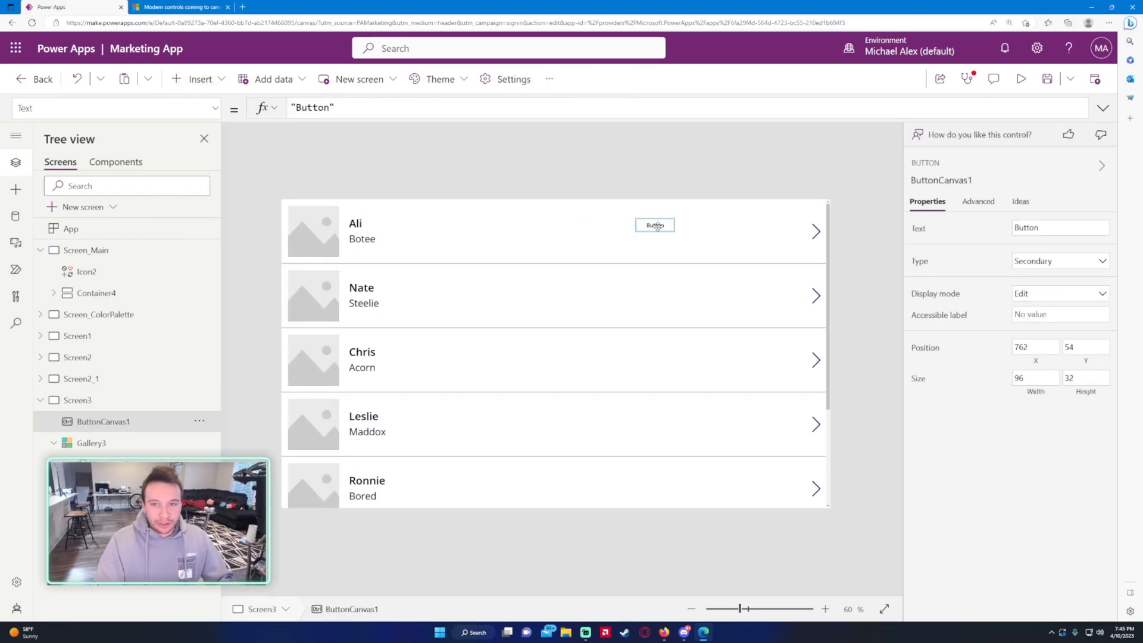
left_click_drag(654, 224, 669, 233)
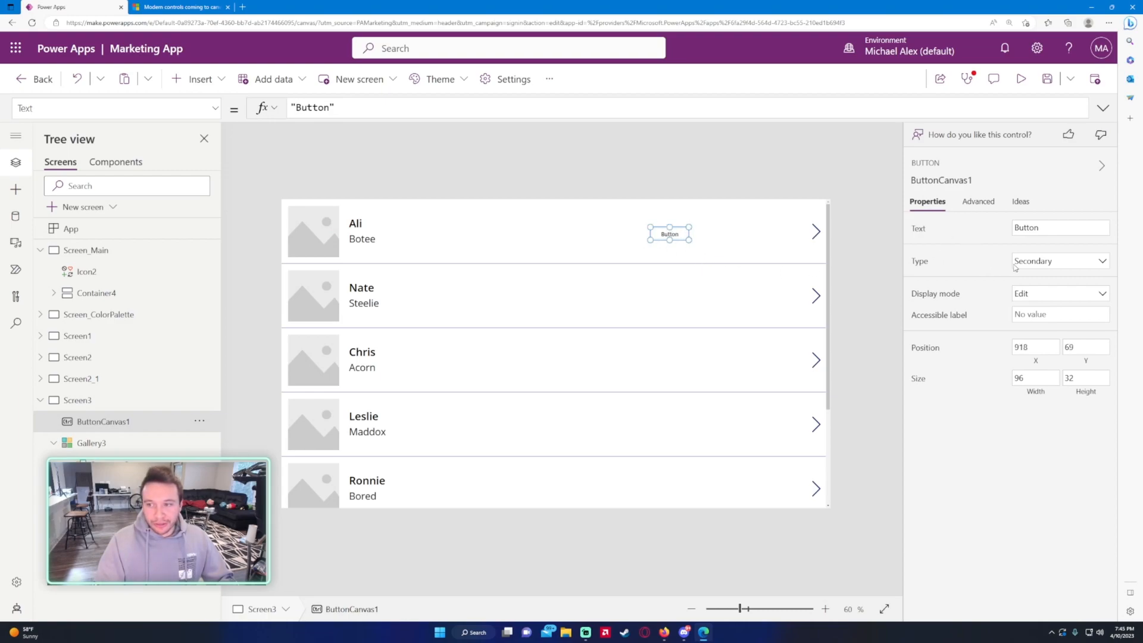
left_click(1059, 260)
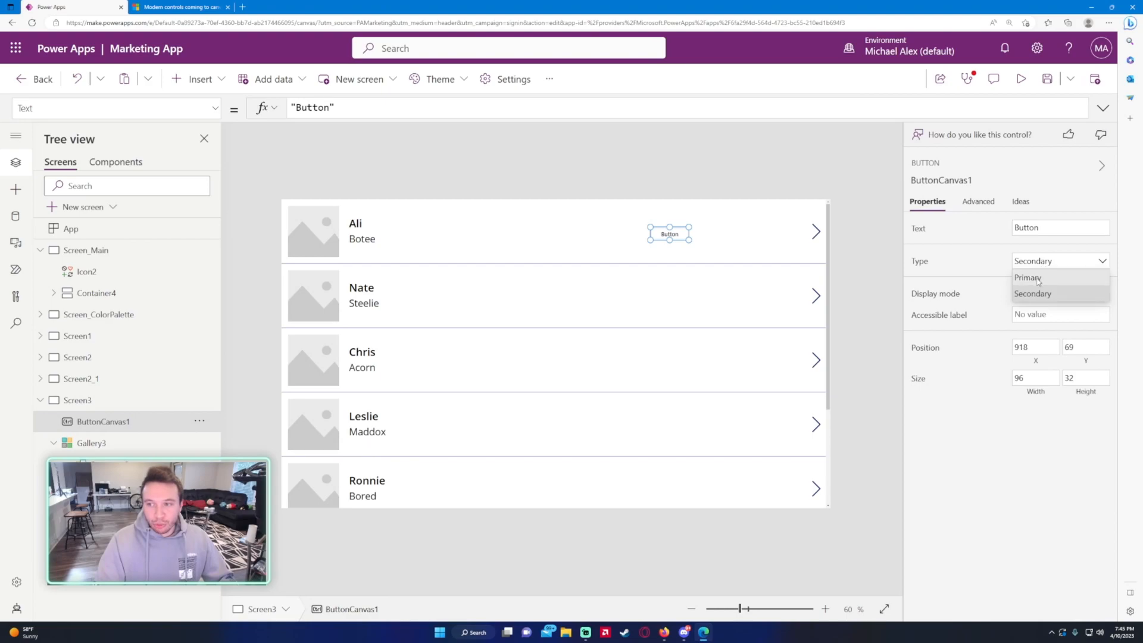
left_click(1027, 277)
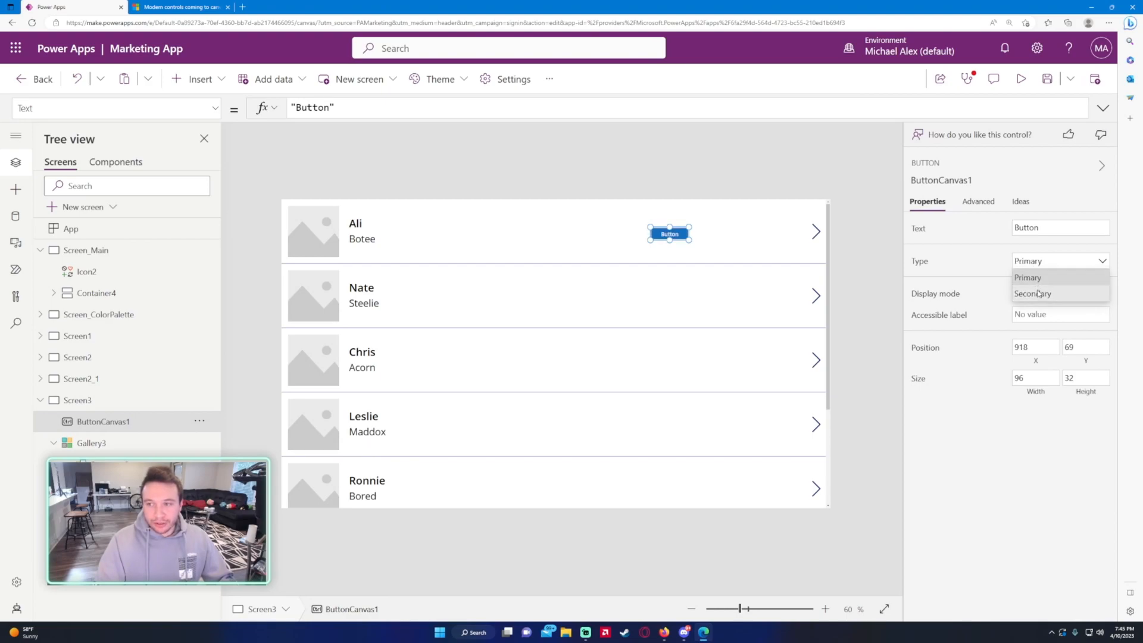
left_click(1032, 293)
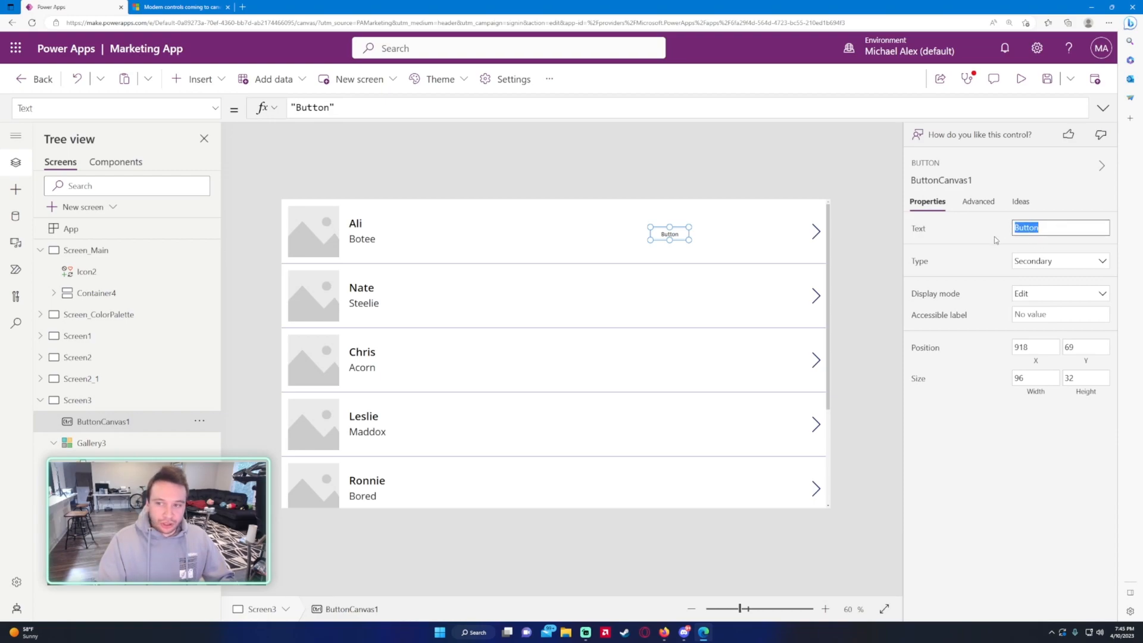
type("Submit")
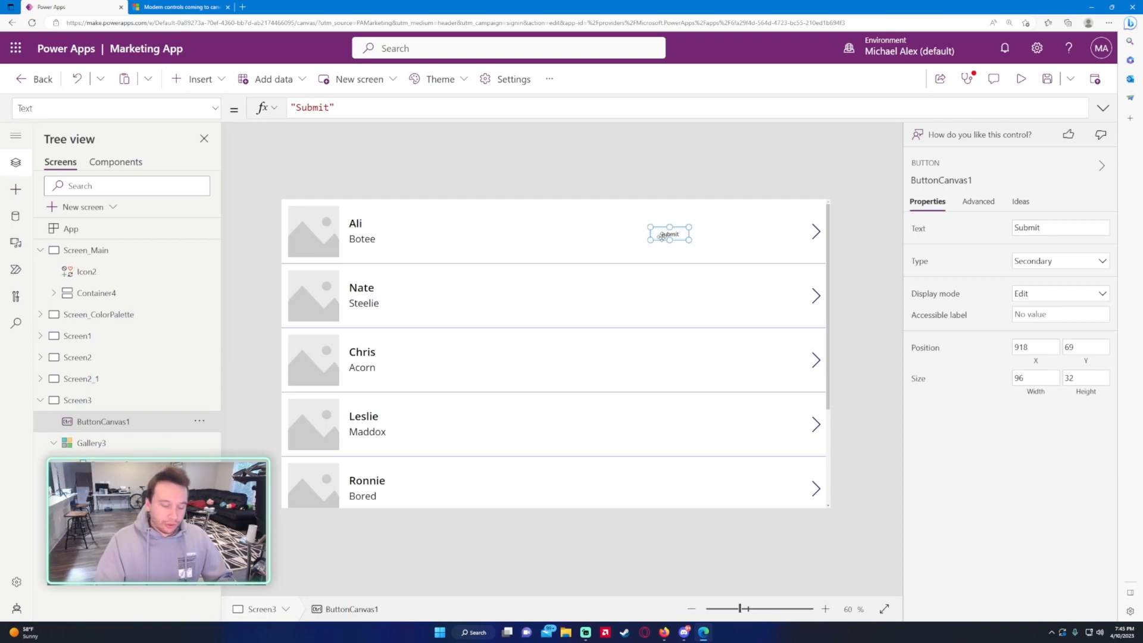
- Move the Submit button into Gallery3's row template and style it Primary
left_click(109, 443)
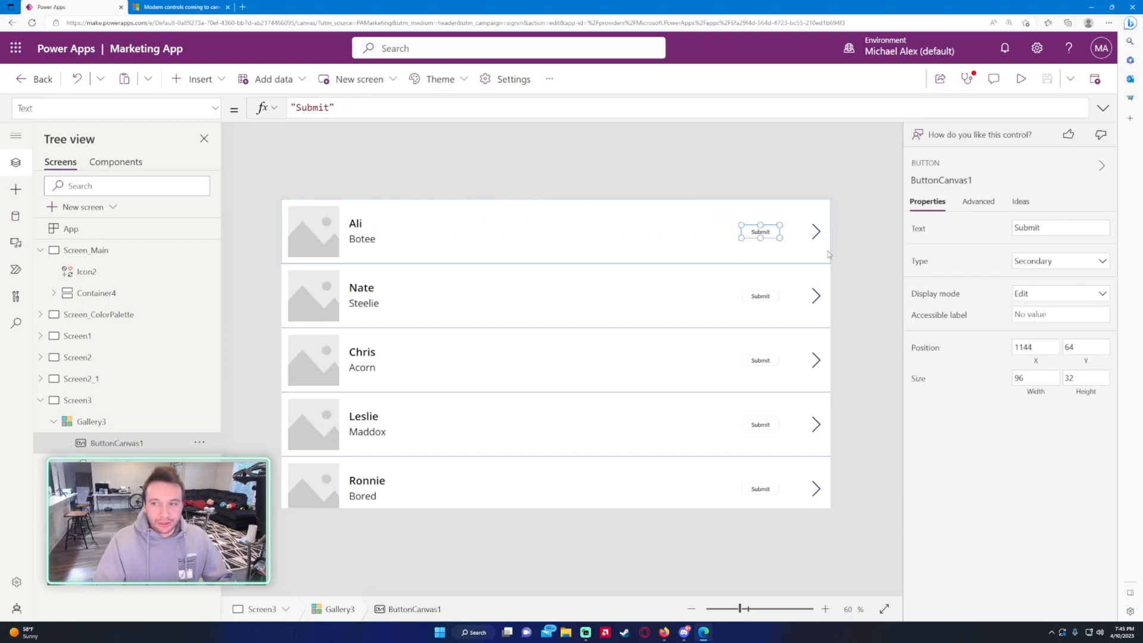
left_click(1059, 261)
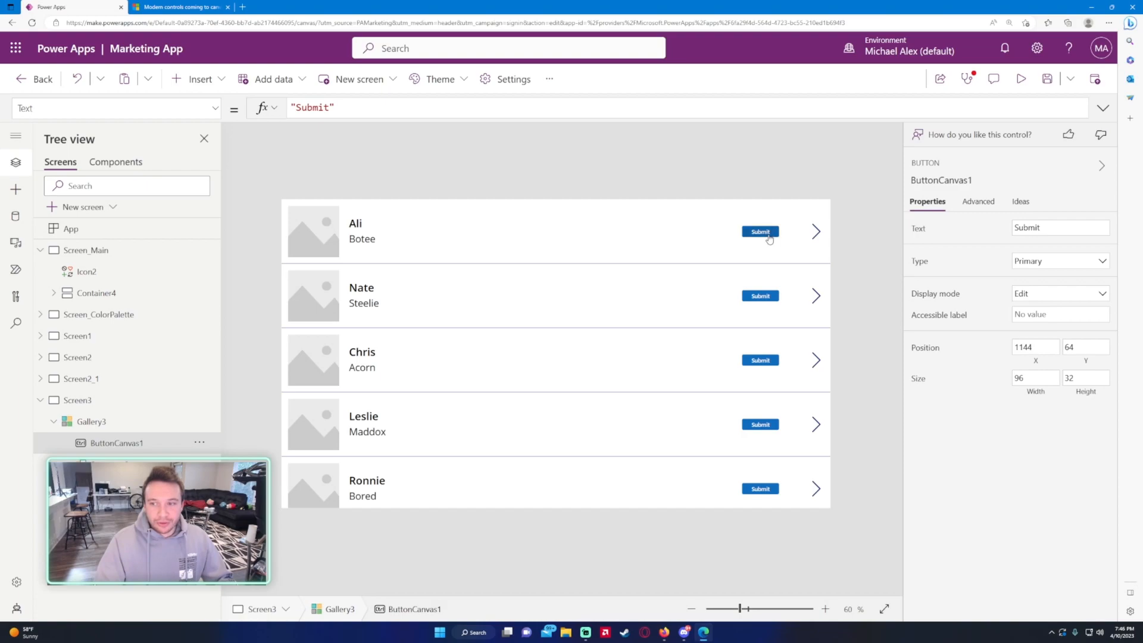
left_click(759, 232)
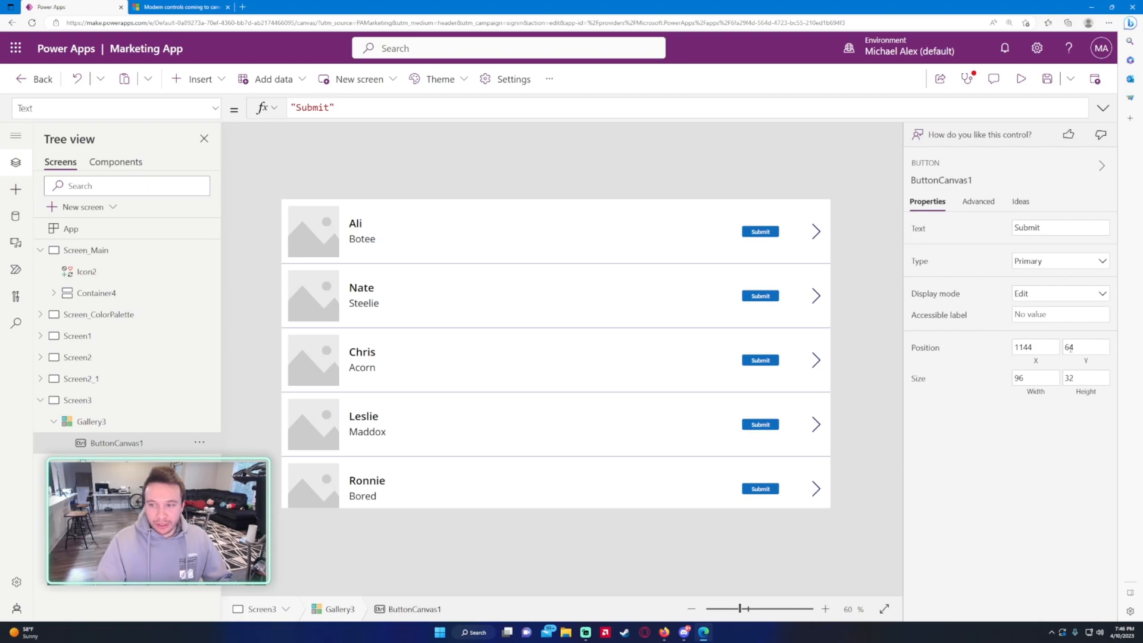
left_click(978, 201)
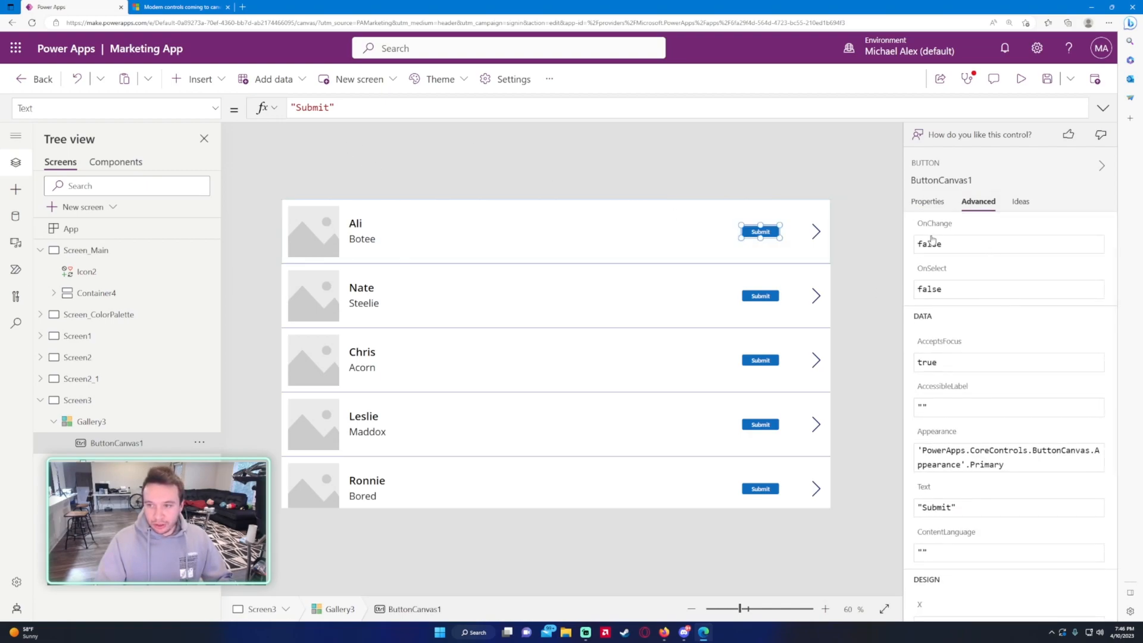
- Set the Submit button's OnSelect formula to Navigate(Screen_Main)
scroll("down", 3)
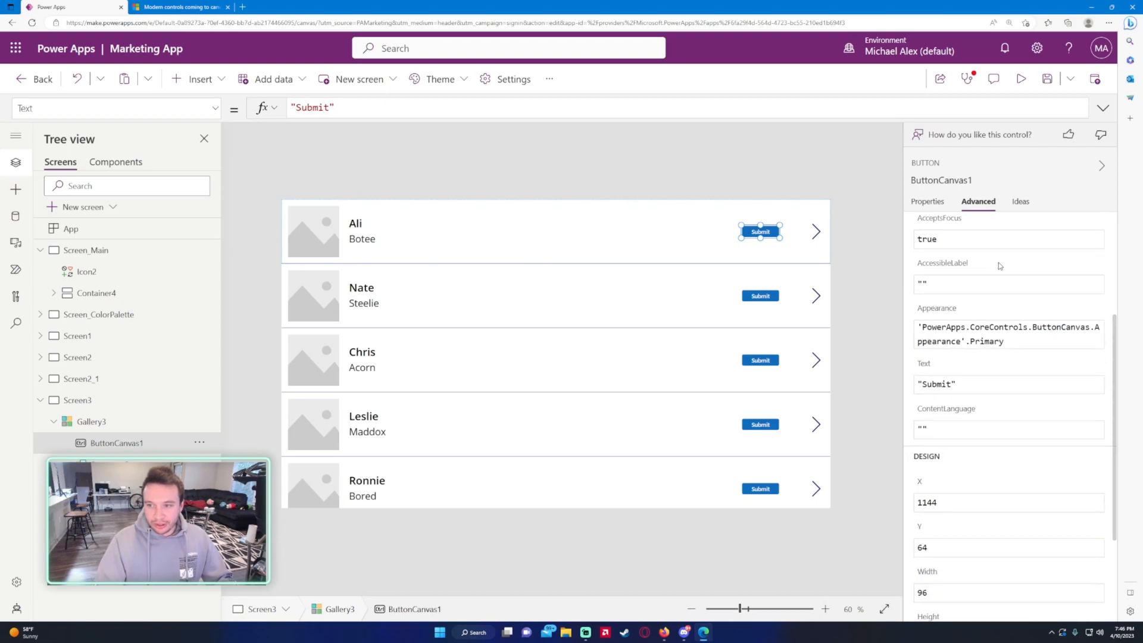
scroll("down", 3)
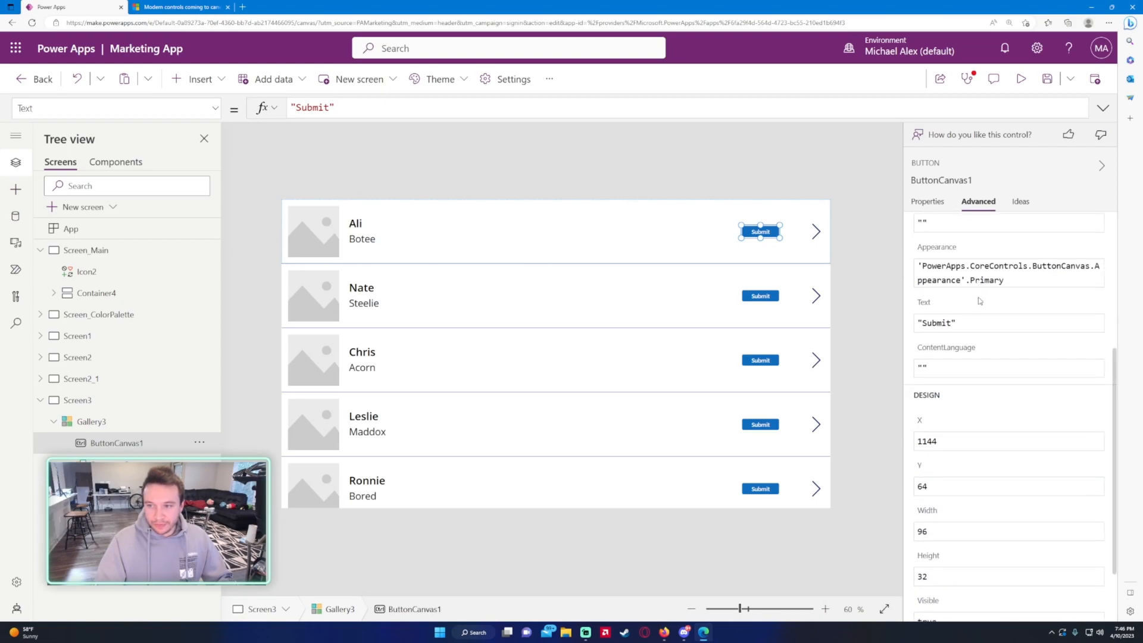
scroll("down", 3)
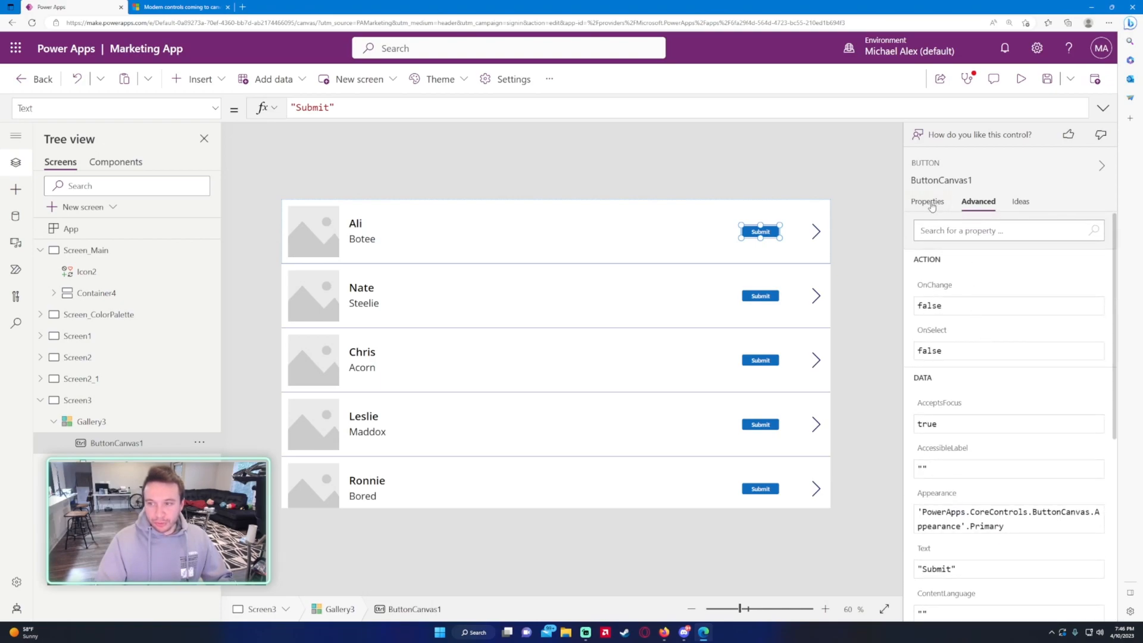
left_click(927, 201)
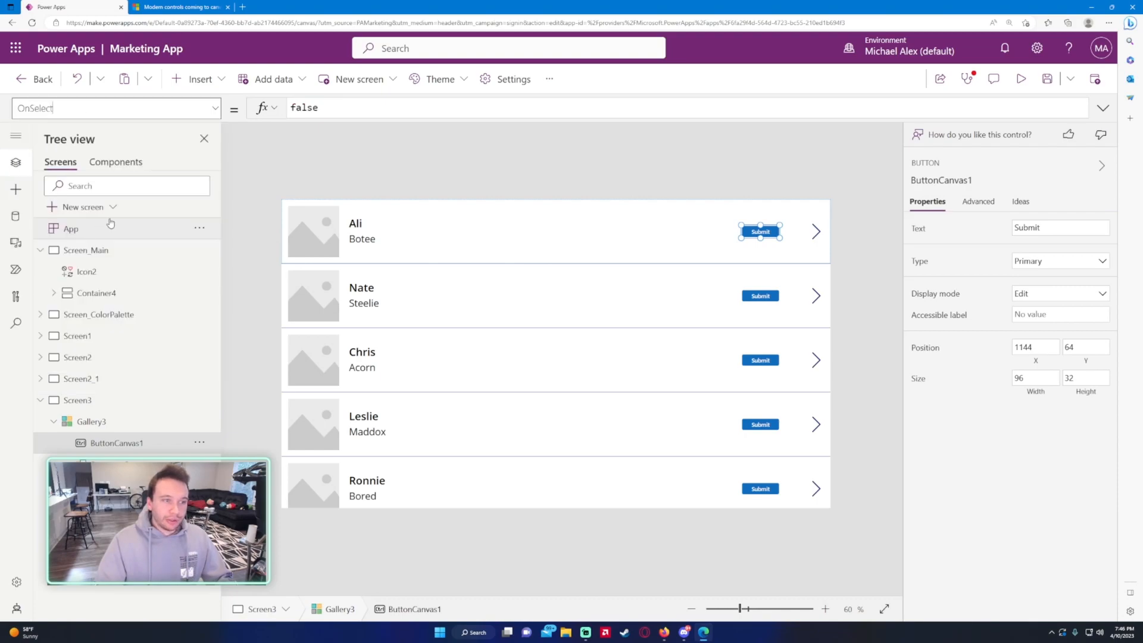
left_click(305, 108)
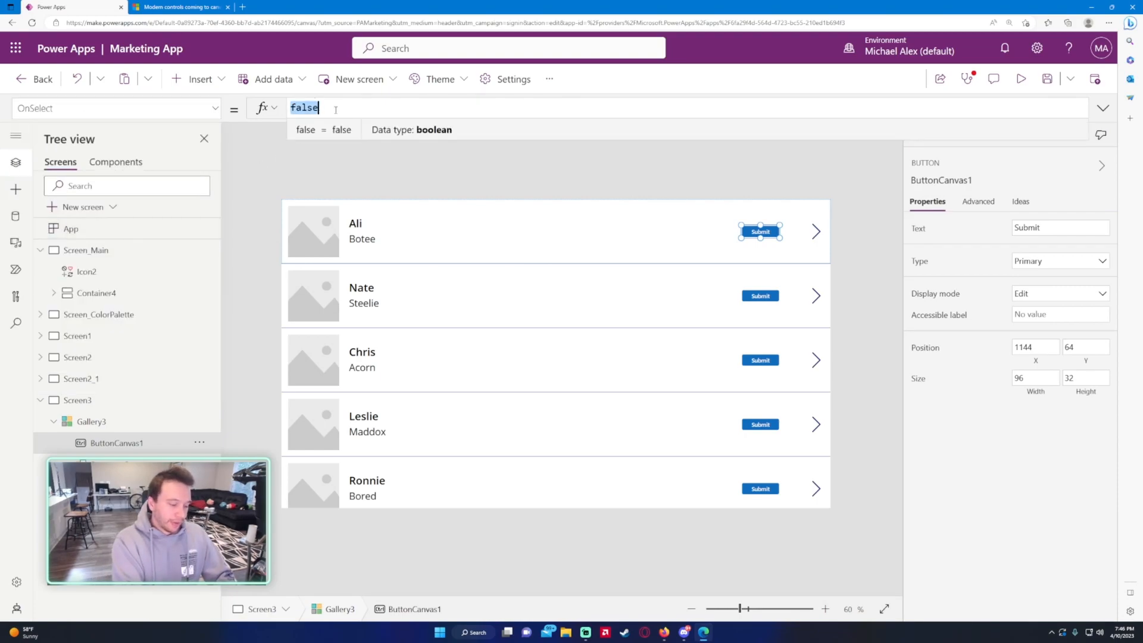
type("Nav")
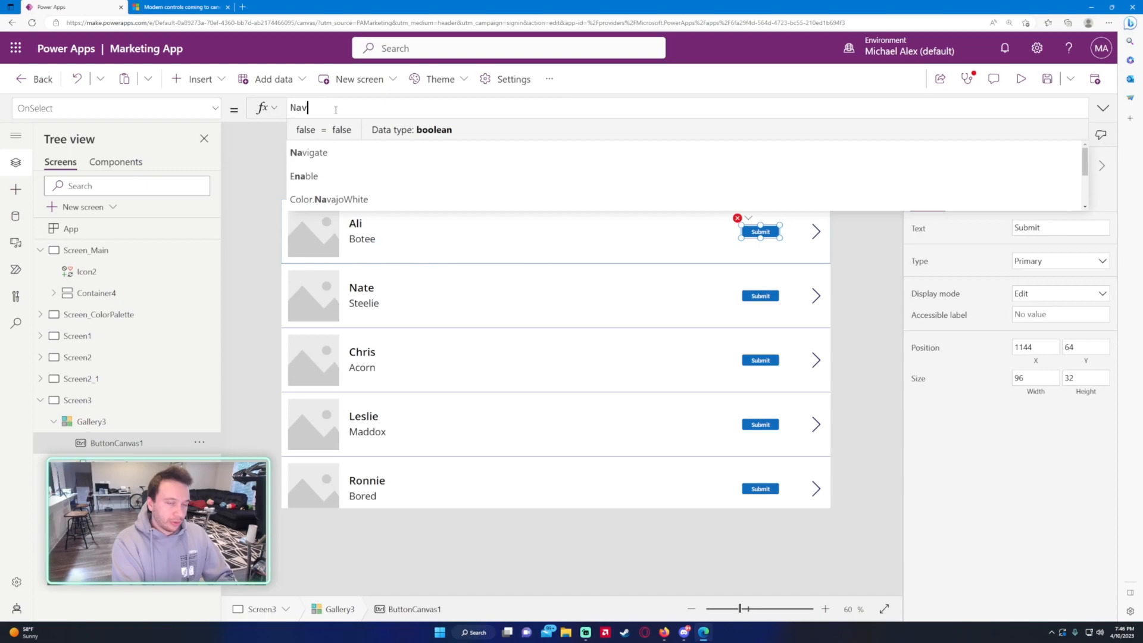
type("Navigate(")
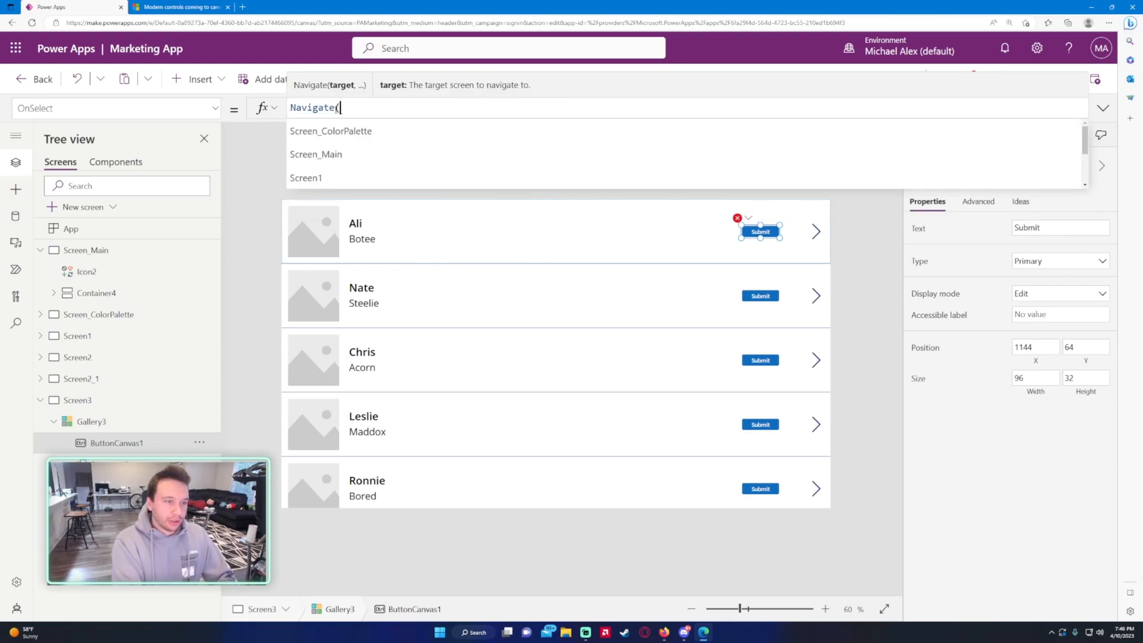
type("Scr")
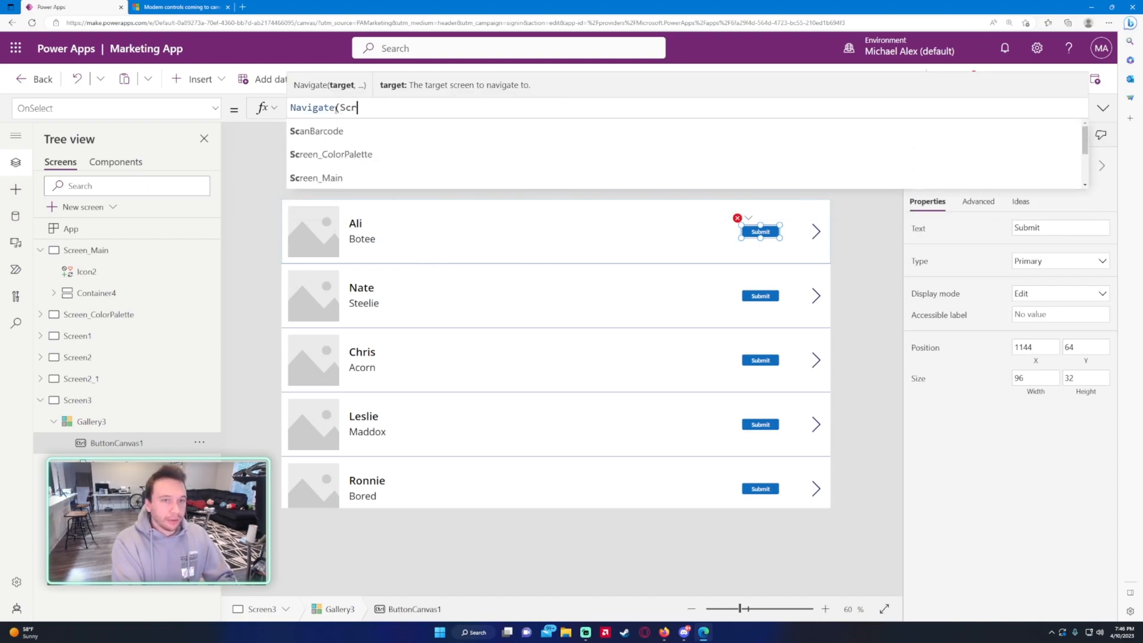
left_click(316, 178)
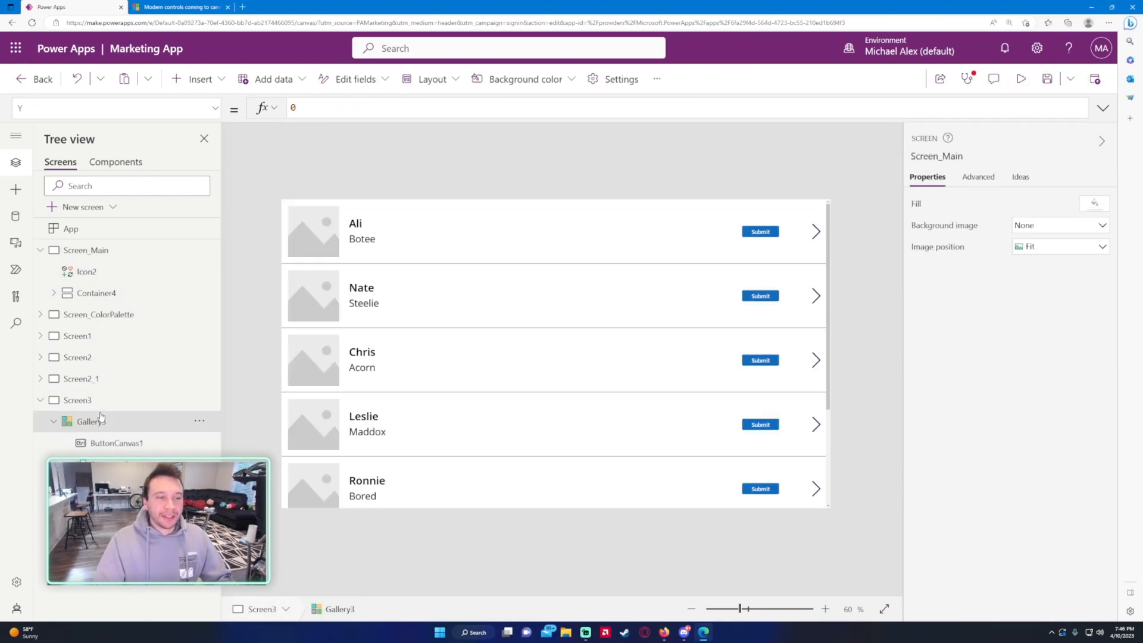
left_click(760, 231)
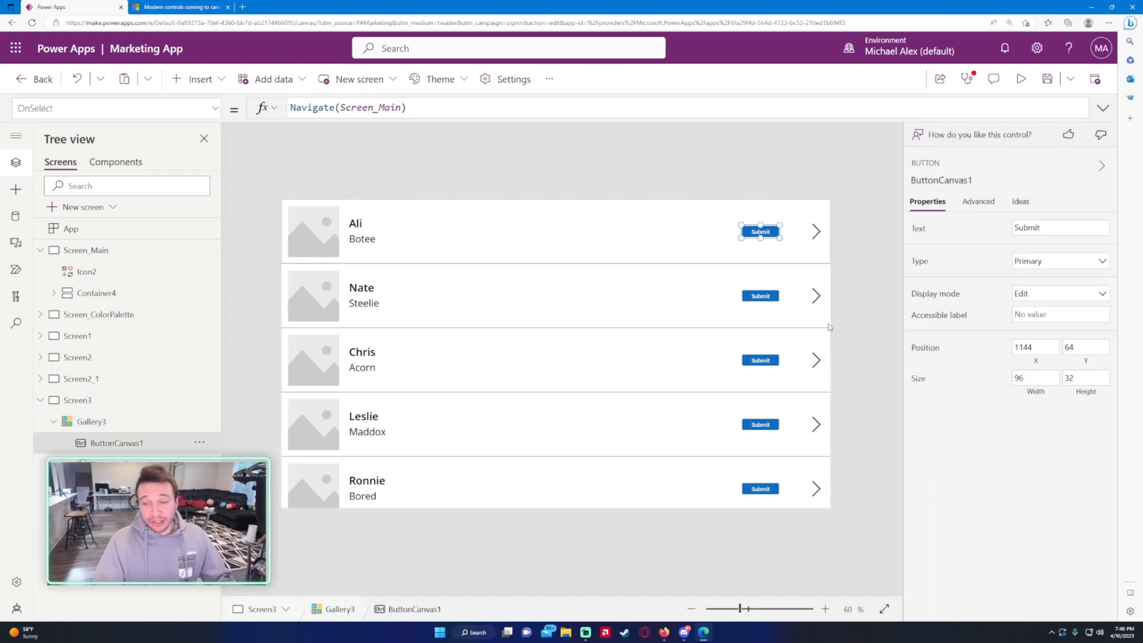
- Search the Insert list for button and delete ButtonCanvas1 from Gallery3
left_click(198, 79)
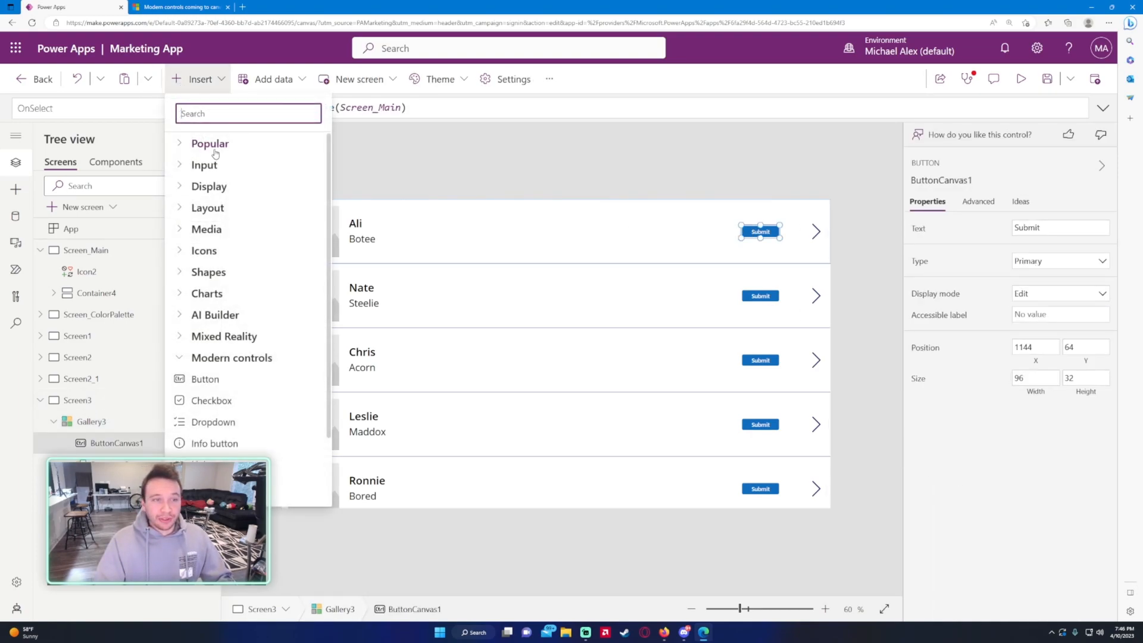
type("button")
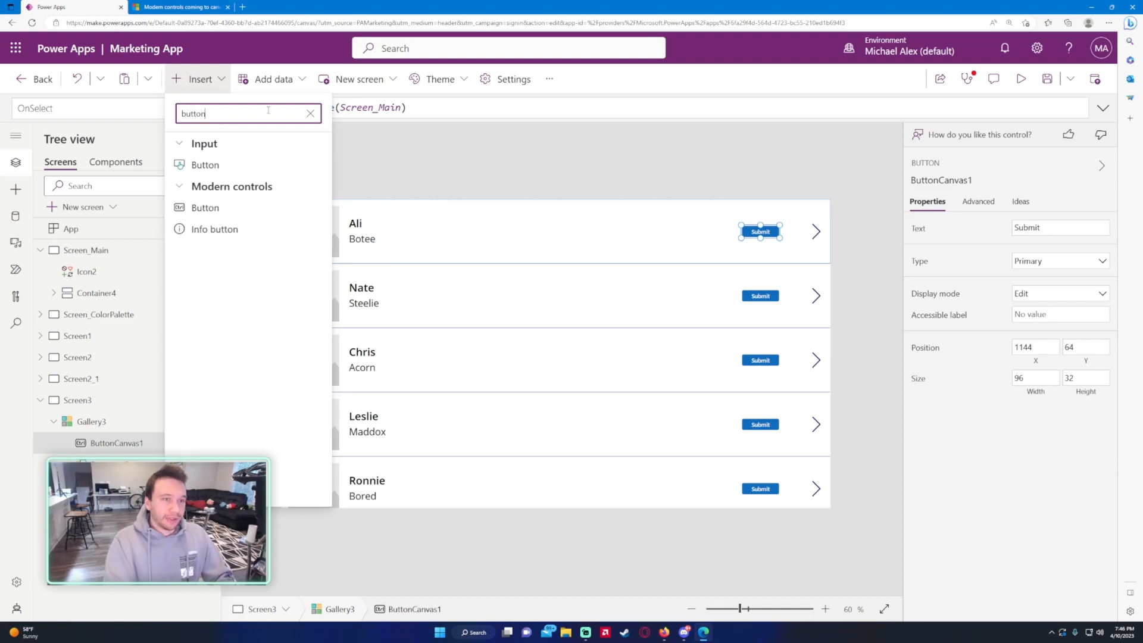
left_click(205, 207)
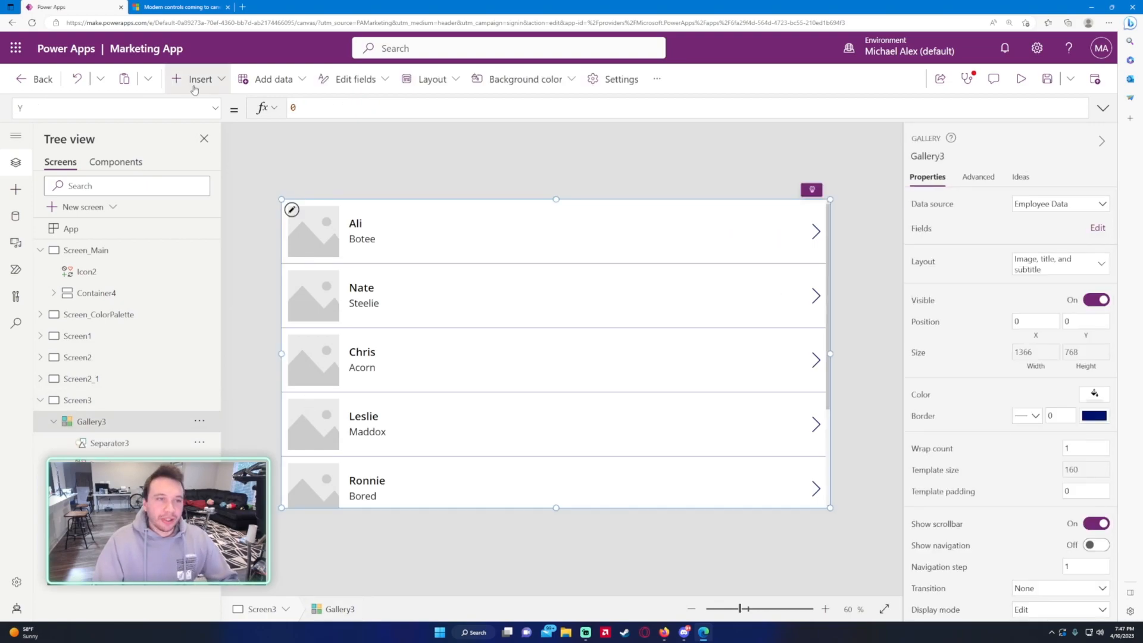
- Insert a modern Checkbox and a classic Check box into Gallery3's rows
left_click(197, 78)
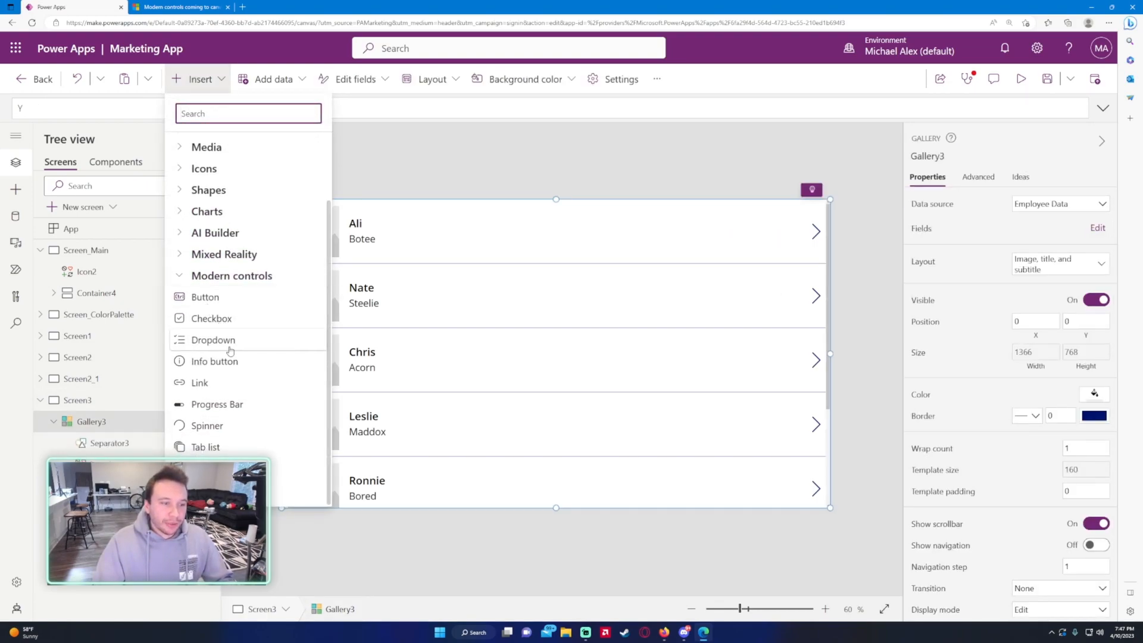
left_click(110, 442)
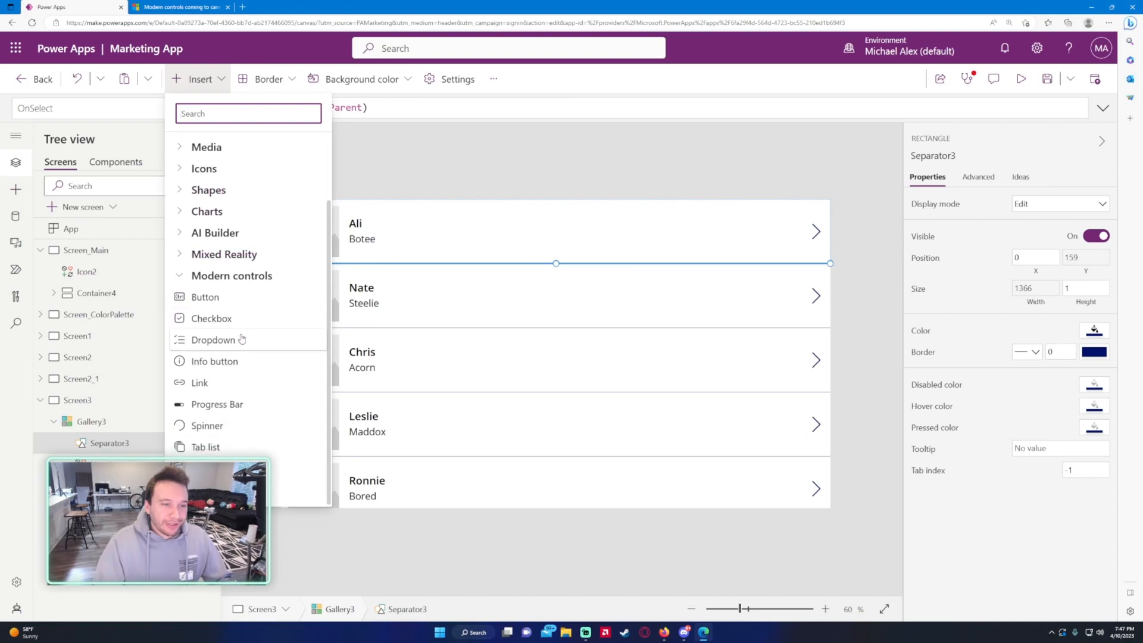
left_click(211, 318)
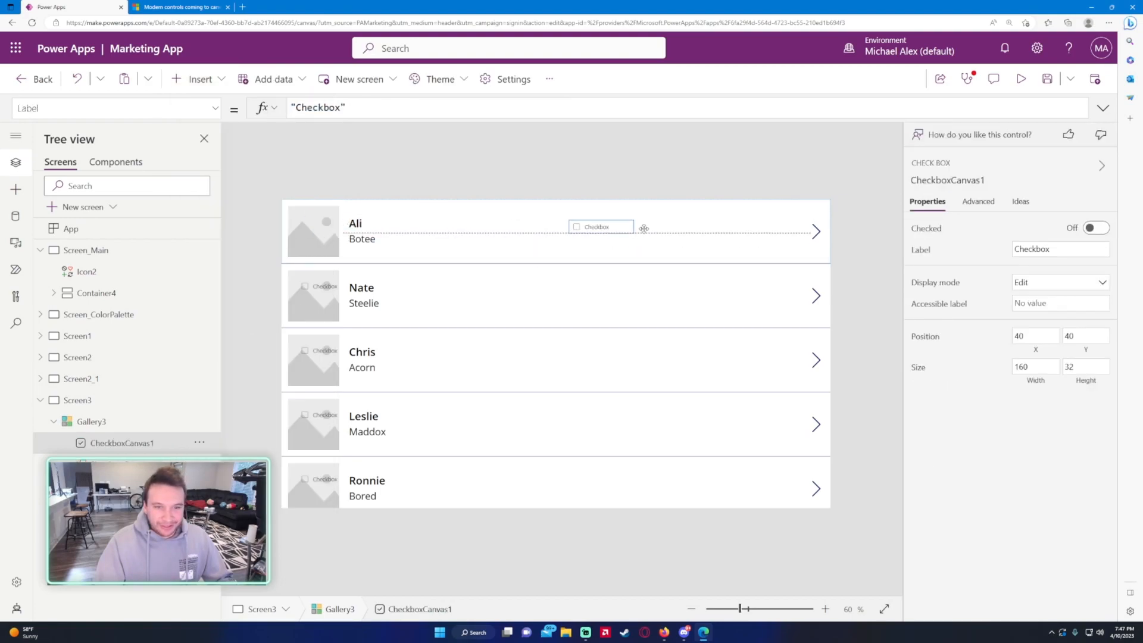
left_click(200, 78)
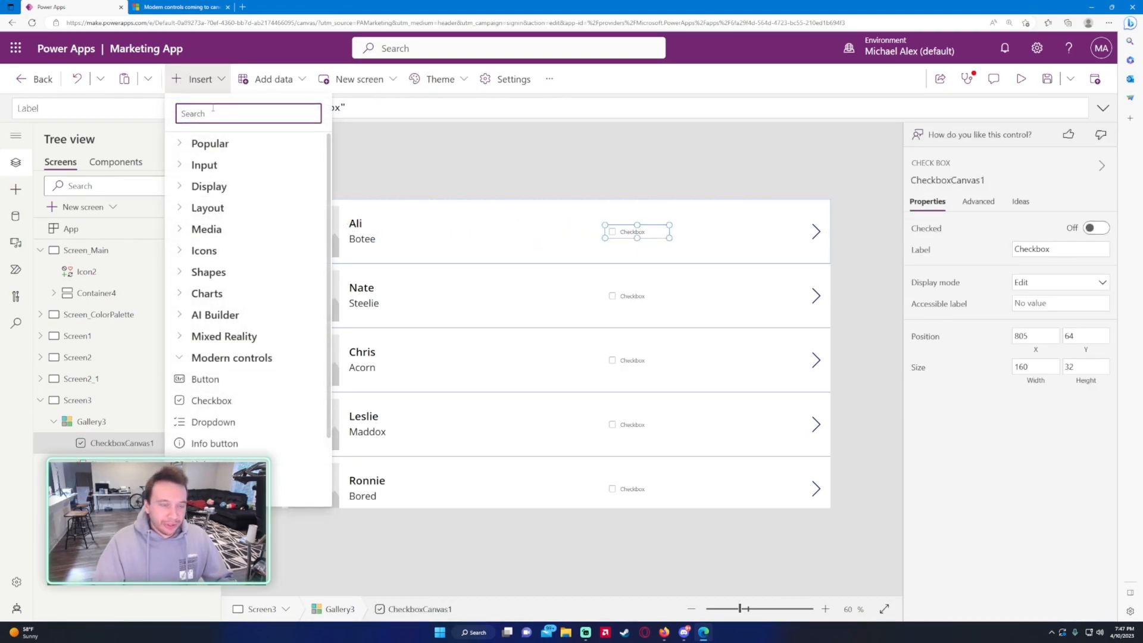
type("c")
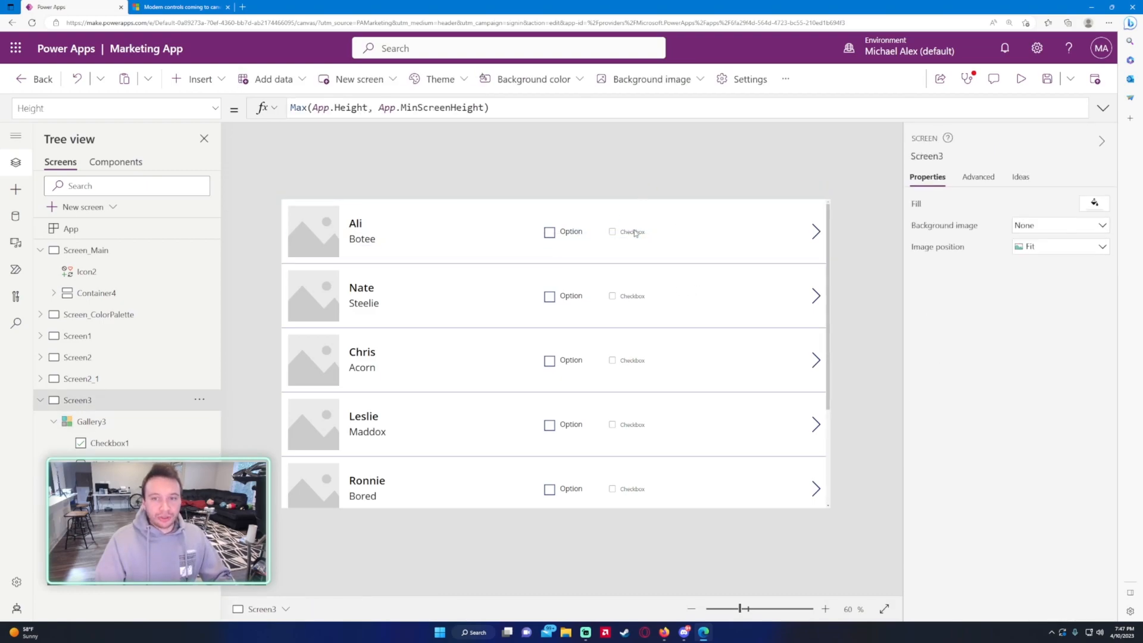
left_click(632, 232)
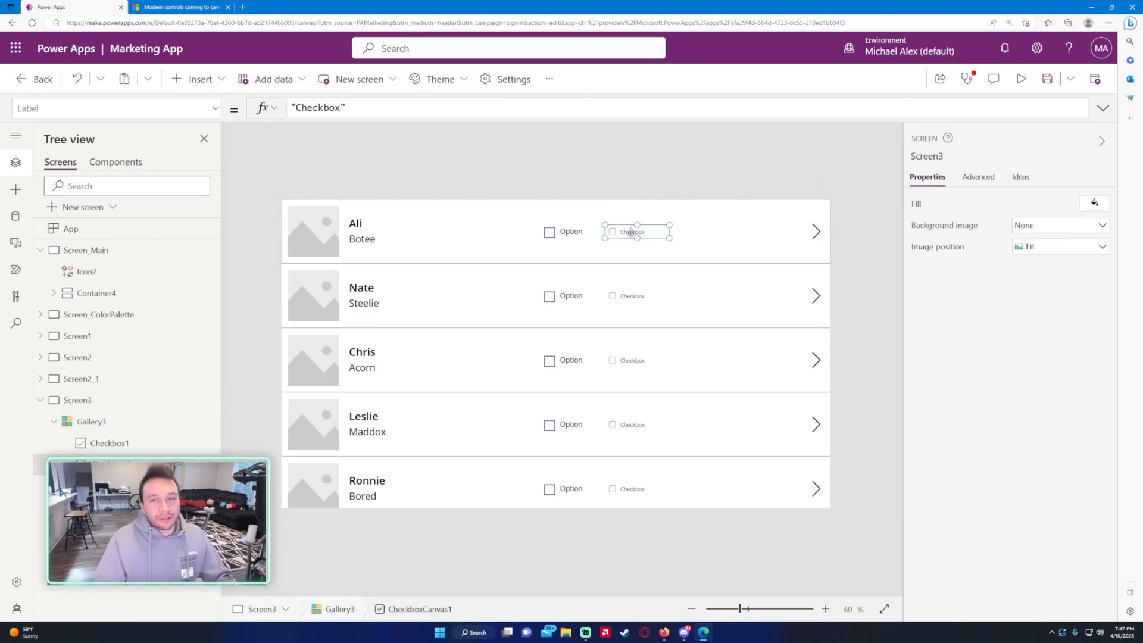
- Compare CheckboxCanvas1 and Checkbox1 in the Properties and Advanced tabs
left_click(633, 232)
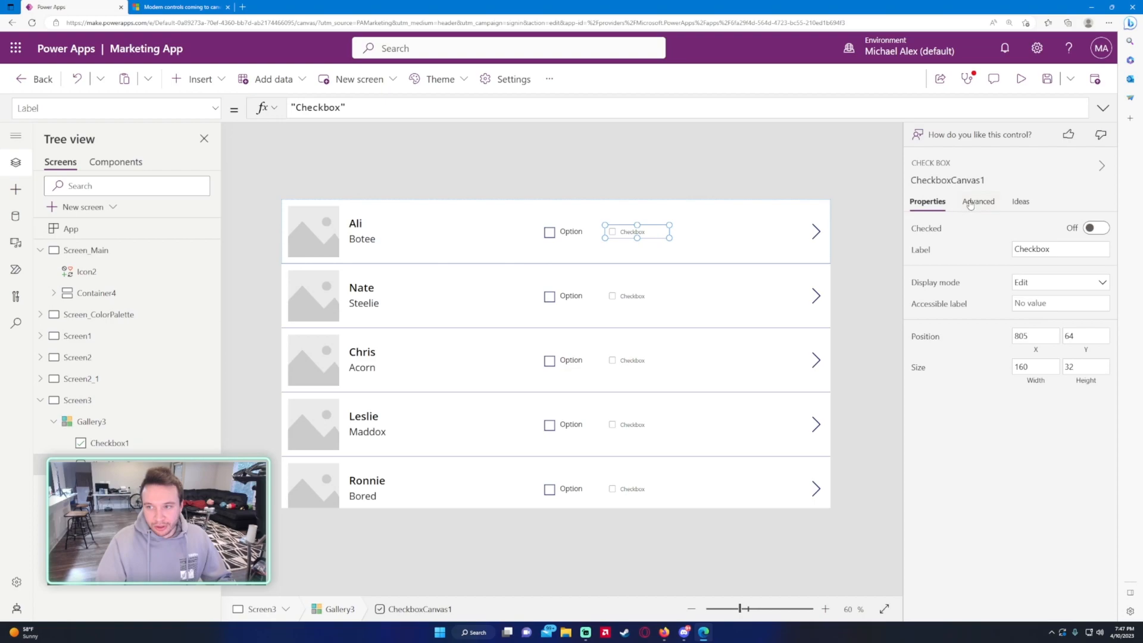
left_click(978, 202)
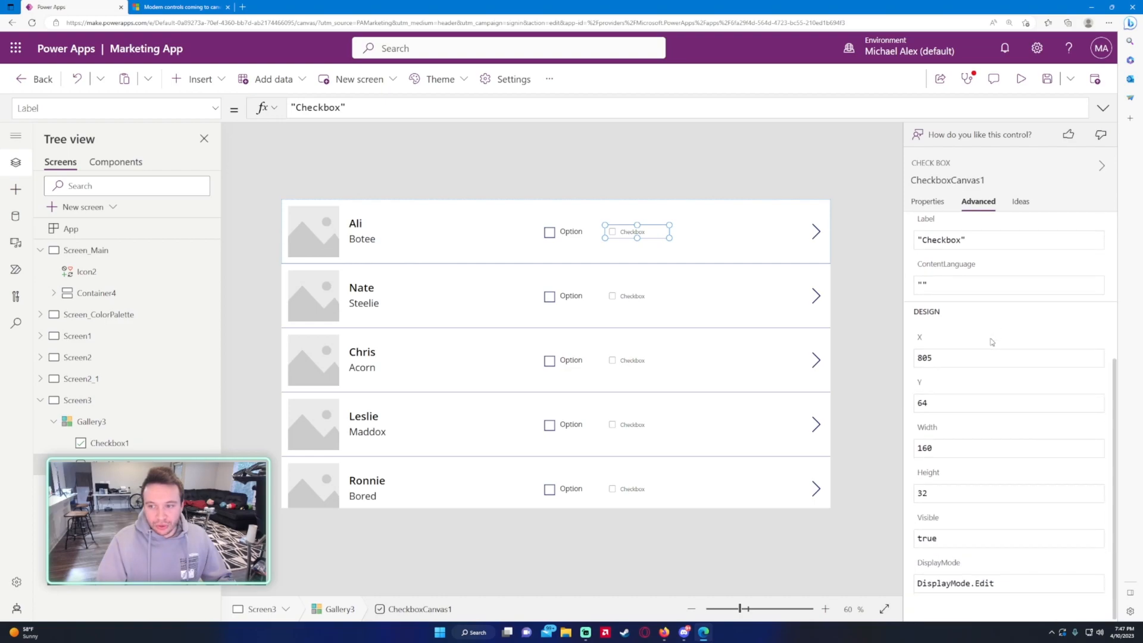
mouse_move(994, 490)
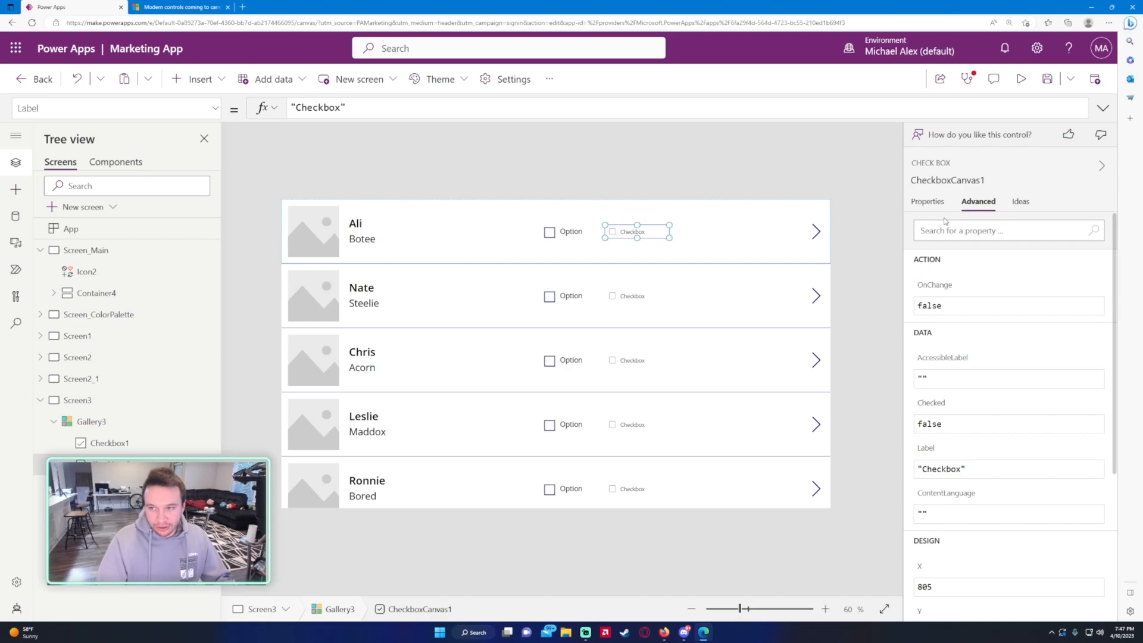
left_click(928, 202)
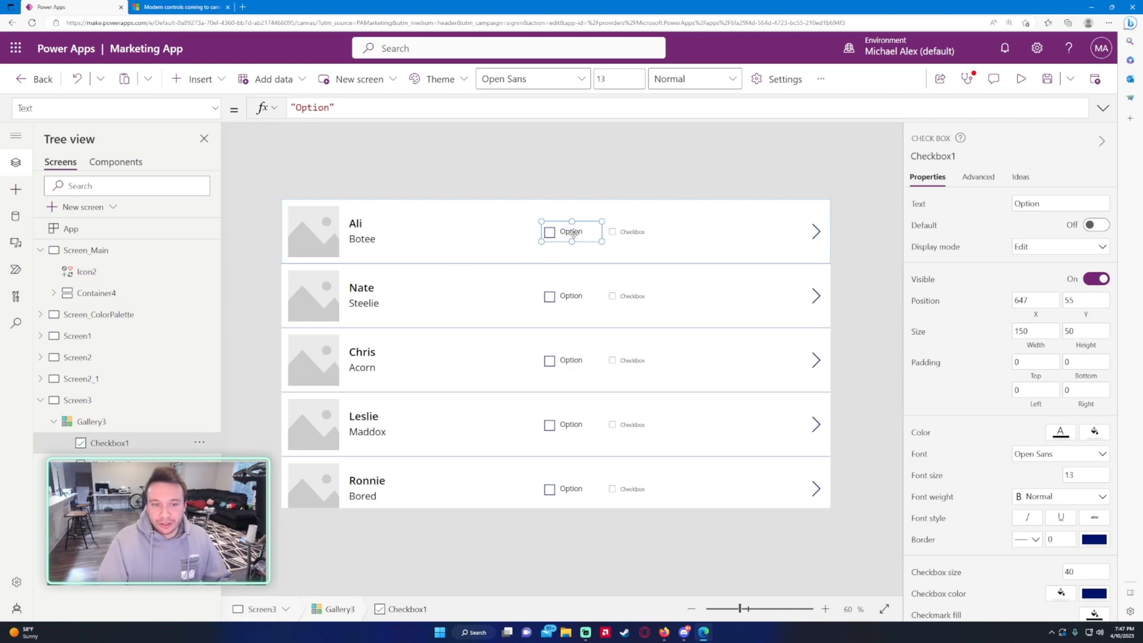
scroll("down", 3)
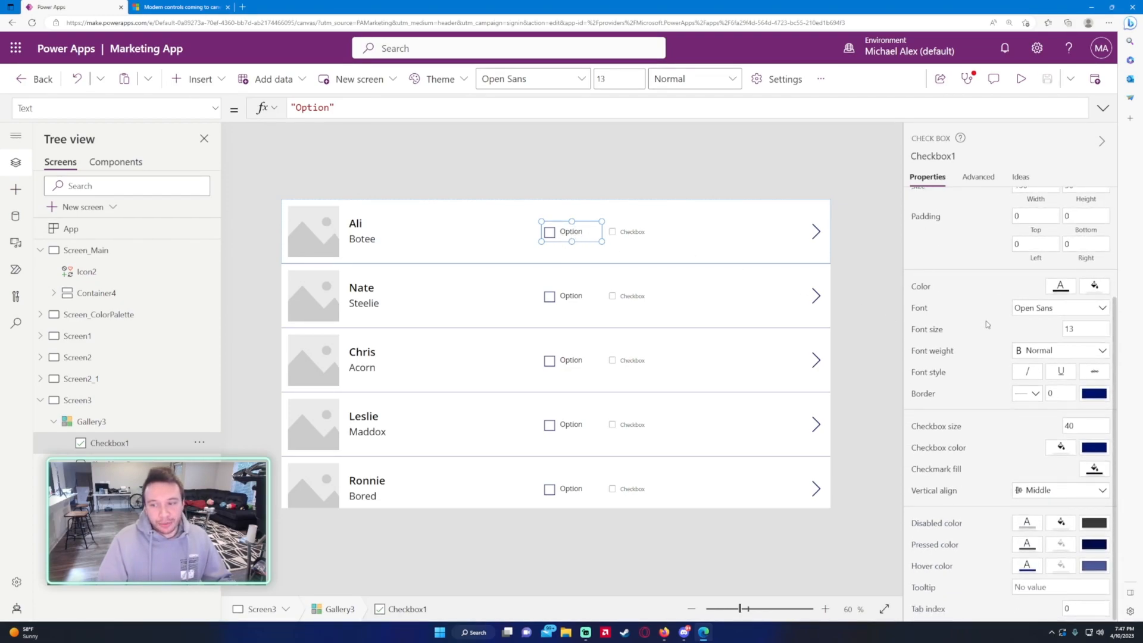
- Tick the checkbox in Ali's row, then remove both checkboxes from Gallery3
left_click(362, 238)
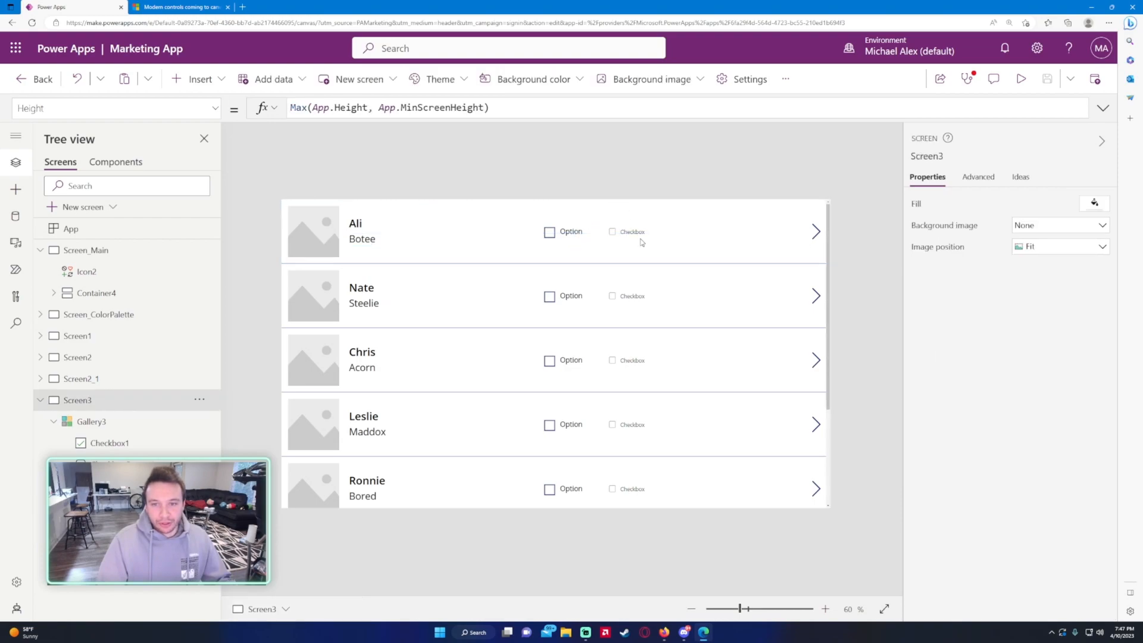
left_click(632, 231)
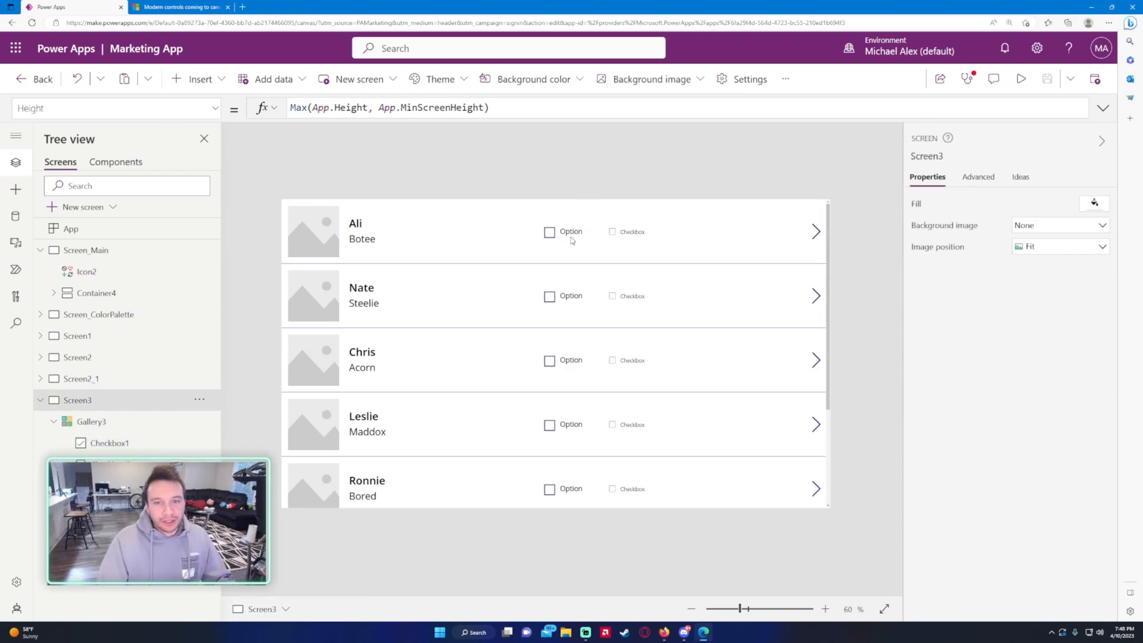
left_click(611, 232)
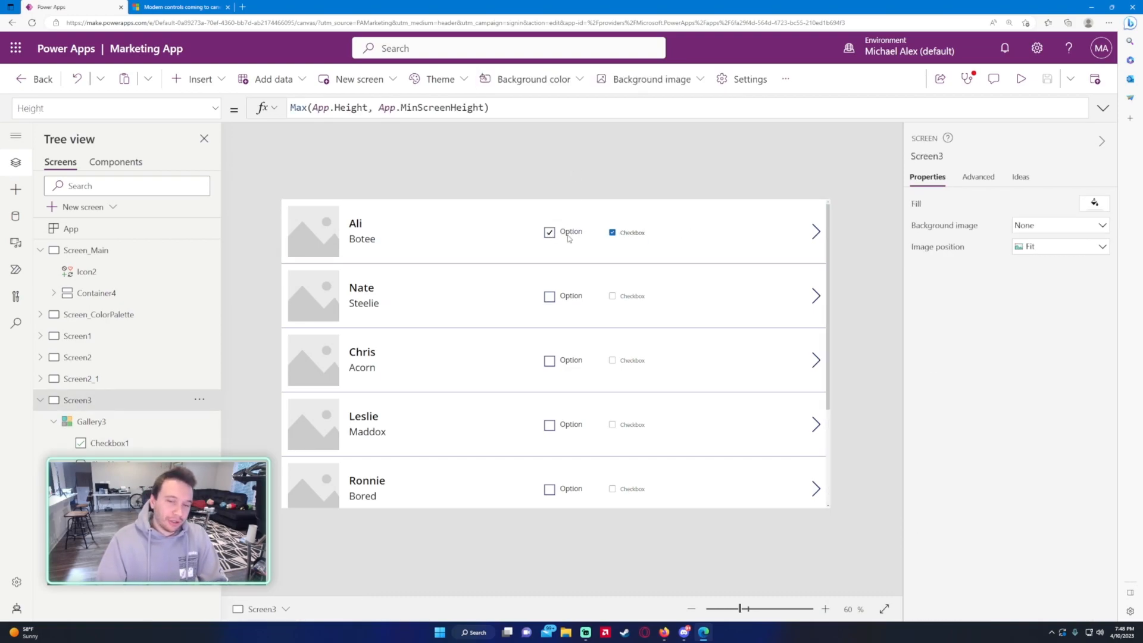
left_click(631, 233)
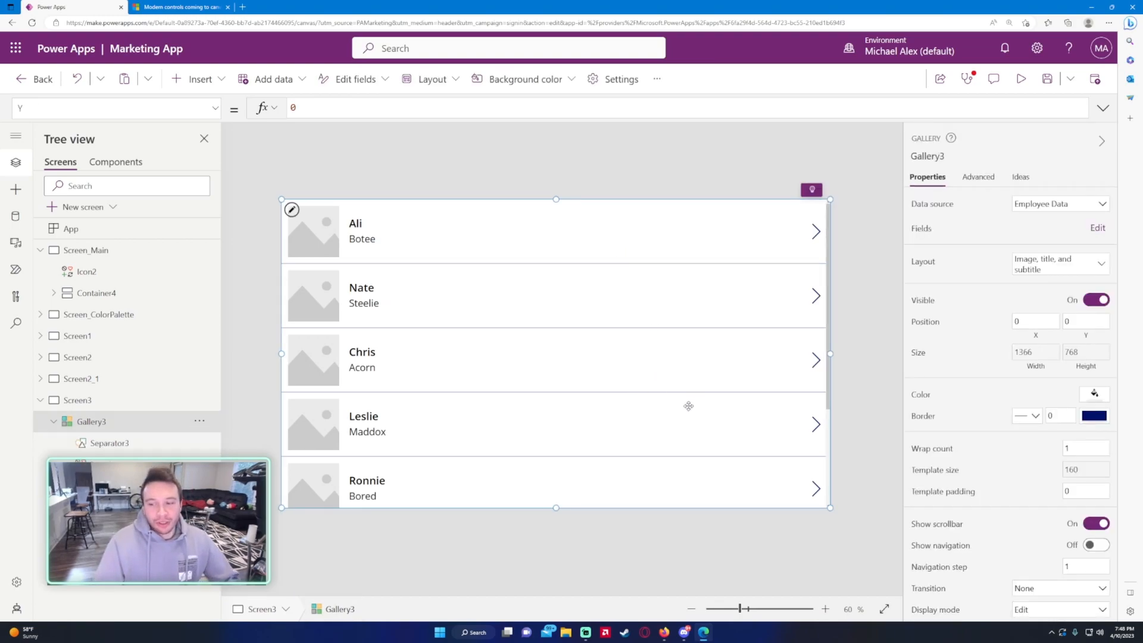
- Insert a modern info button with Content 'Help!' and preview its tooltip on the canvas
left_click(197, 78)
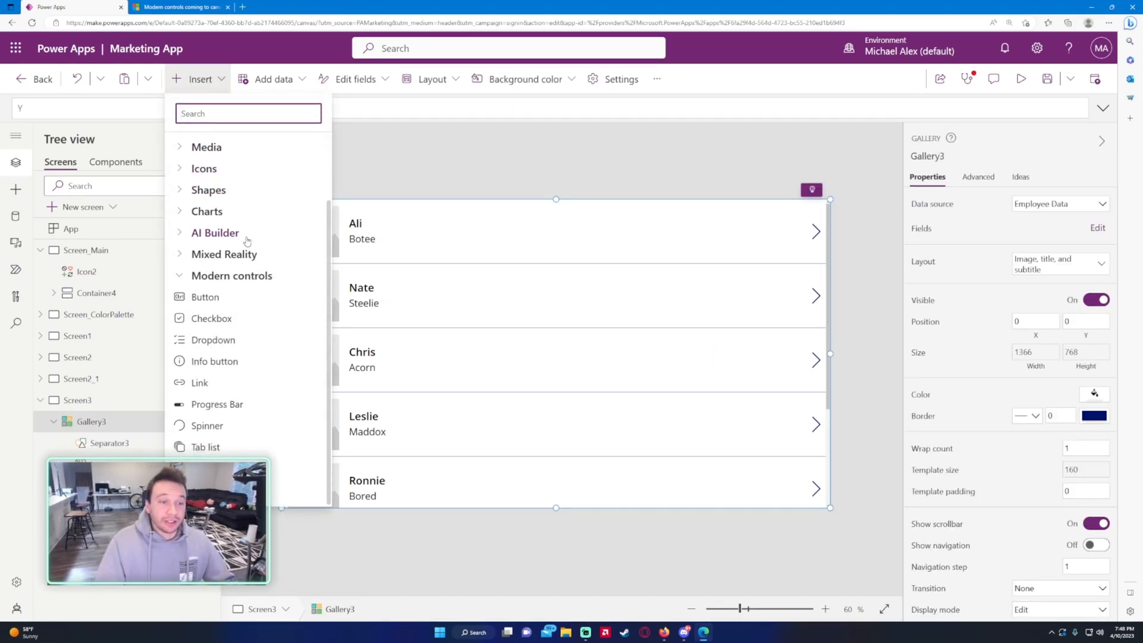
mouse_move(213, 339)
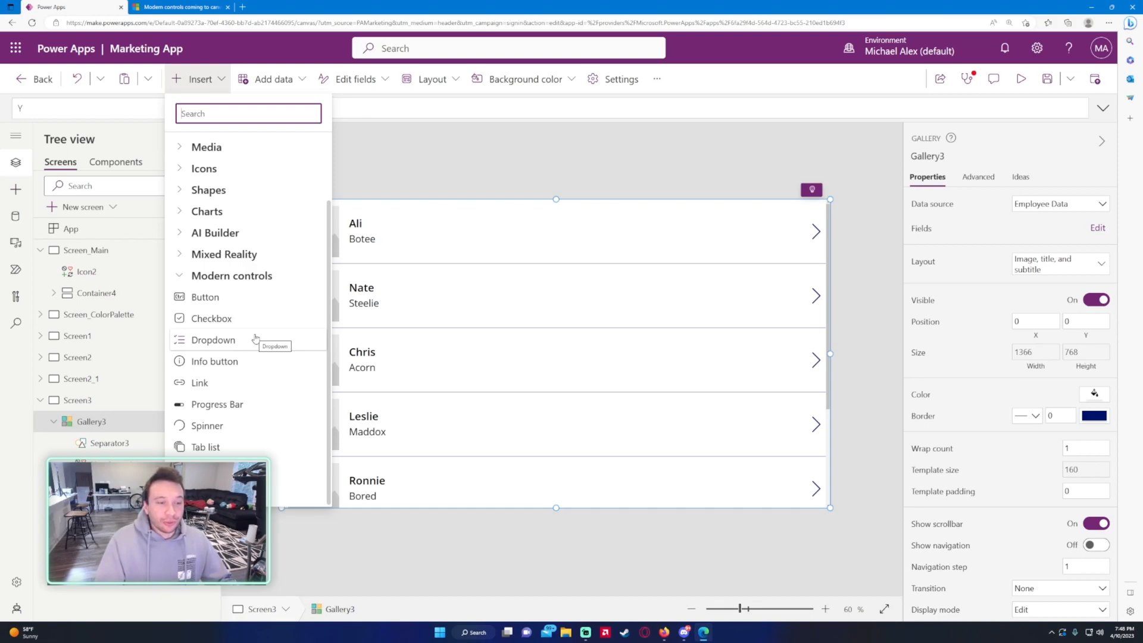
left_click(215, 360)
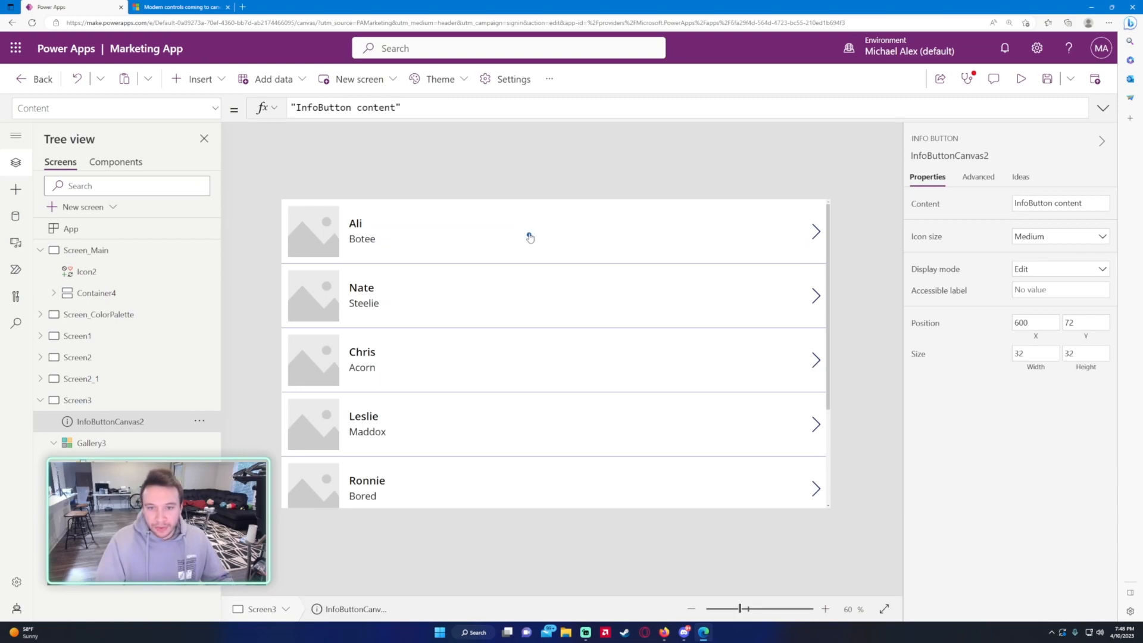
mouse_move(529, 238)
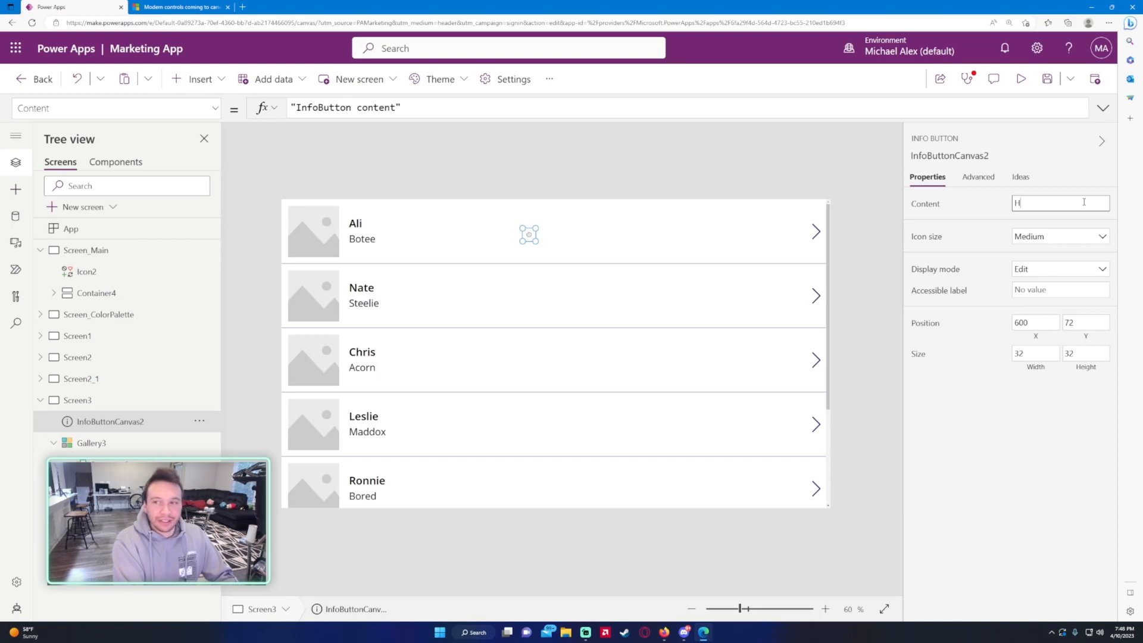
type("Help!")
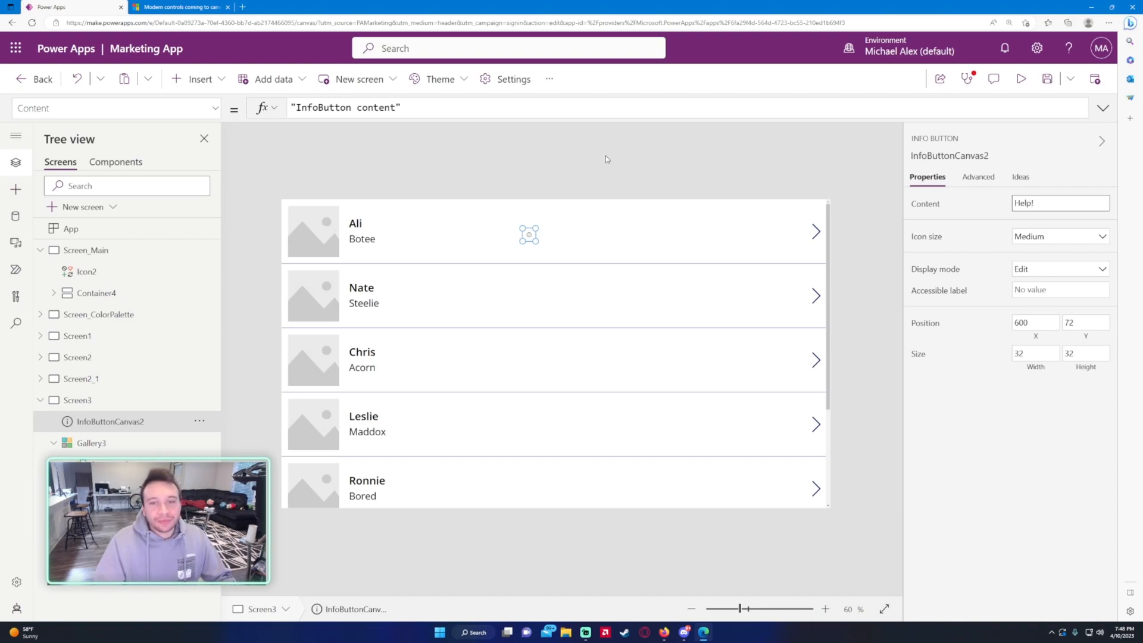
left_click(604, 158)
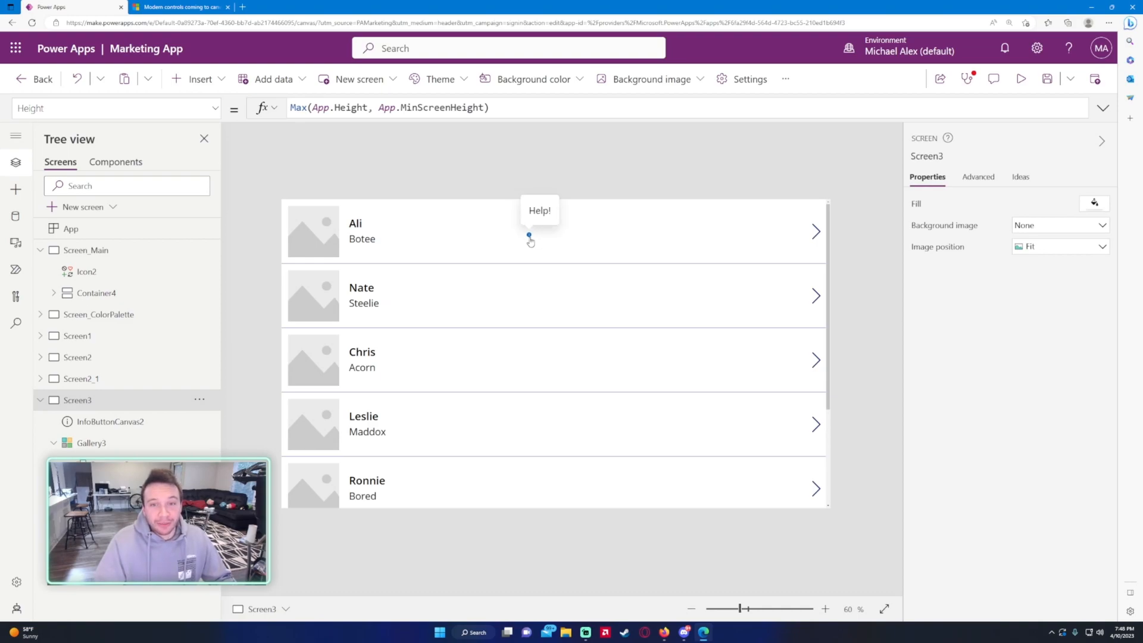
mouse_move(550, 262)
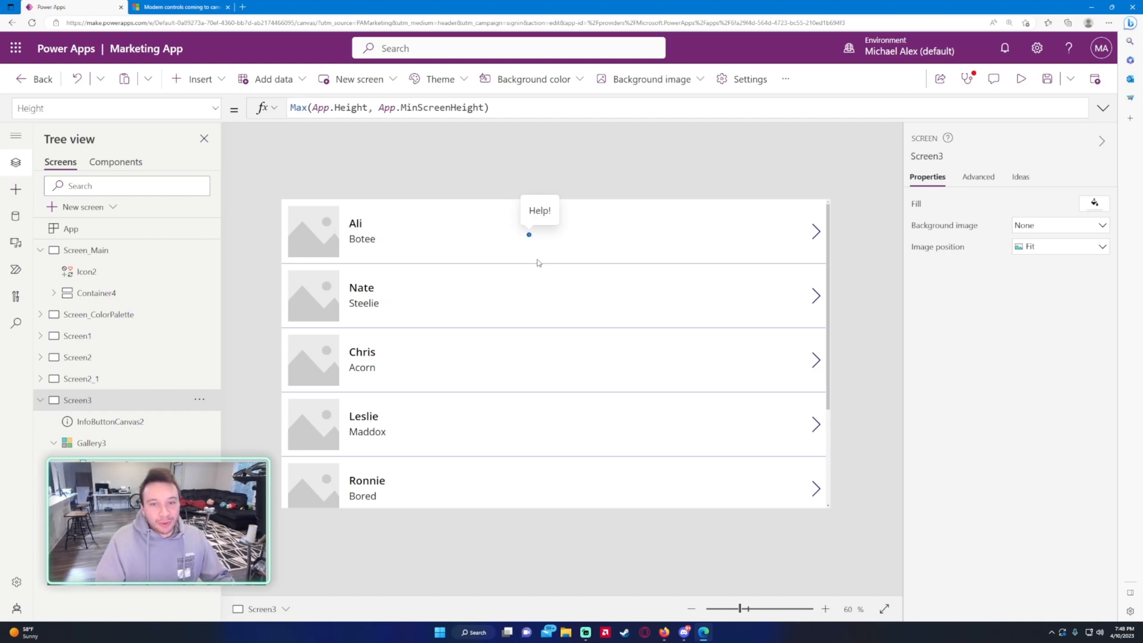
mouse_move(532, 244)
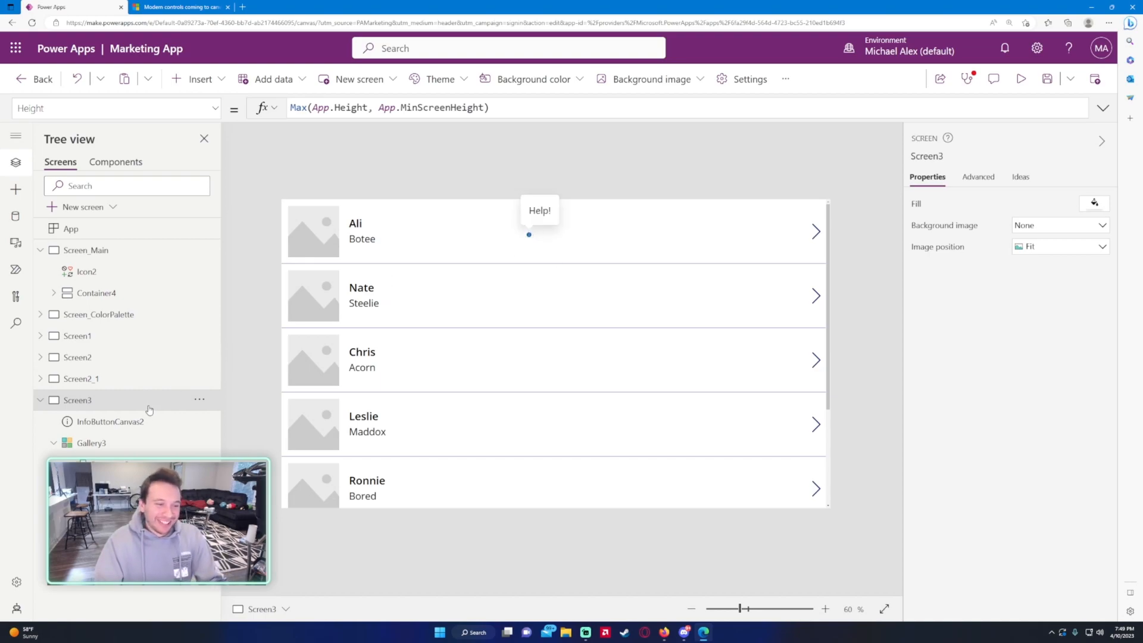
- Insert a modern Link control and set its URL to google.com
left_click(196, 79)
type("li")
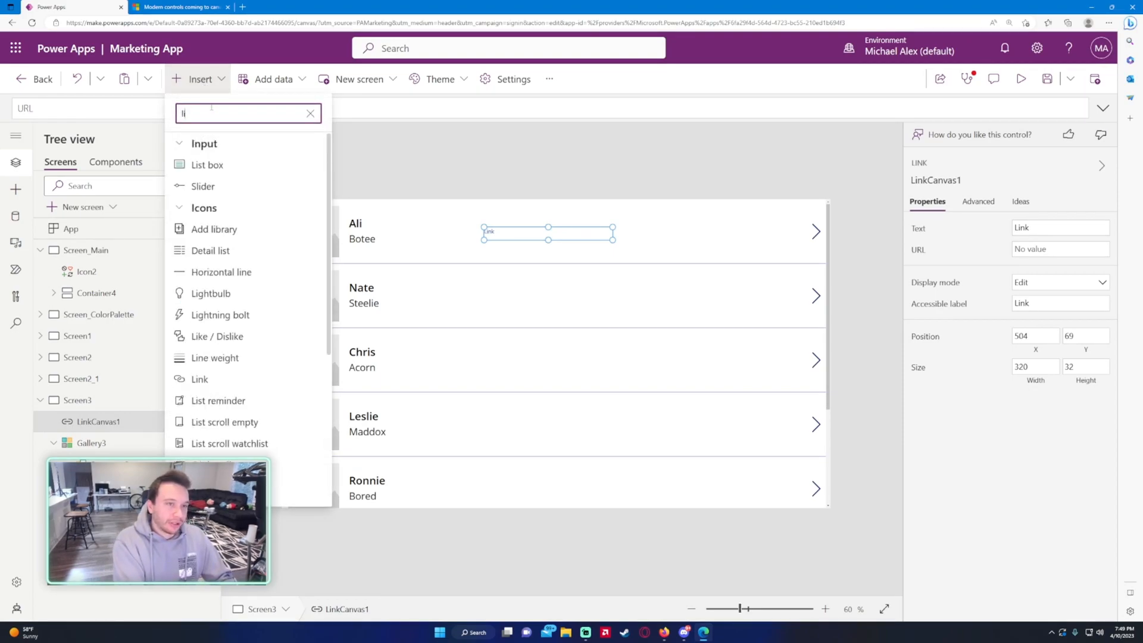
left_click(310, 114)
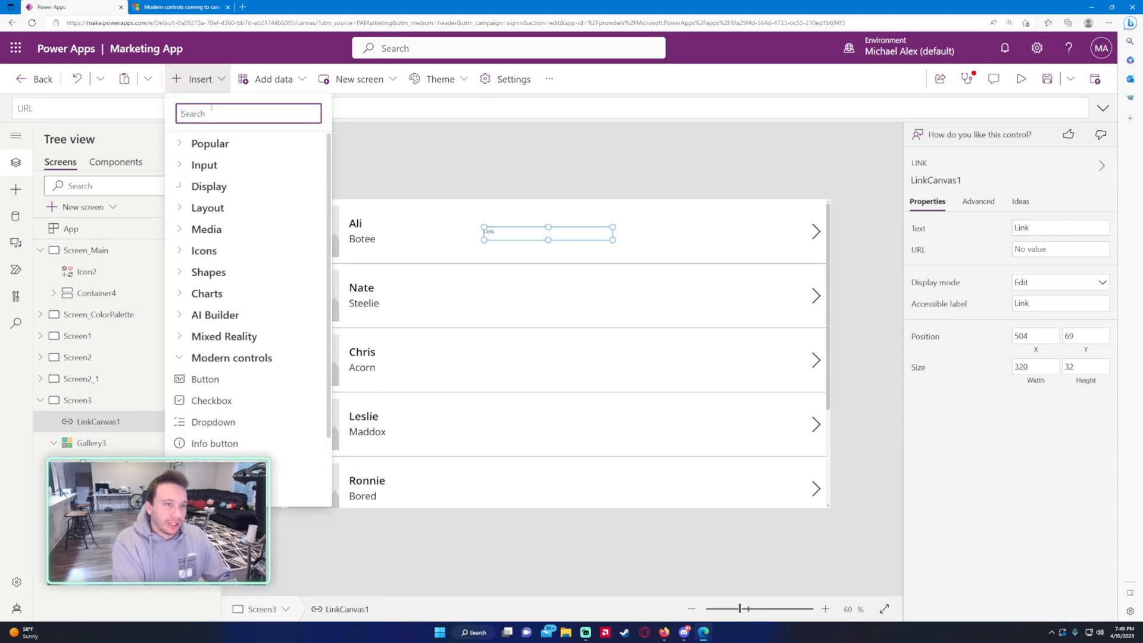
type("link")
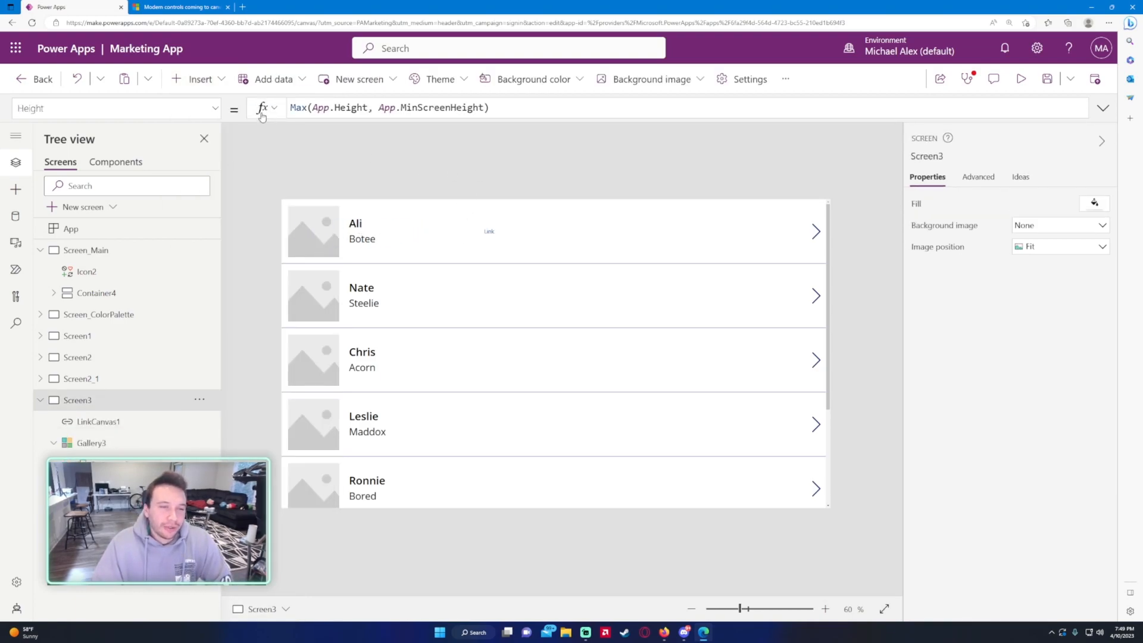
mouse_move(512, 229)
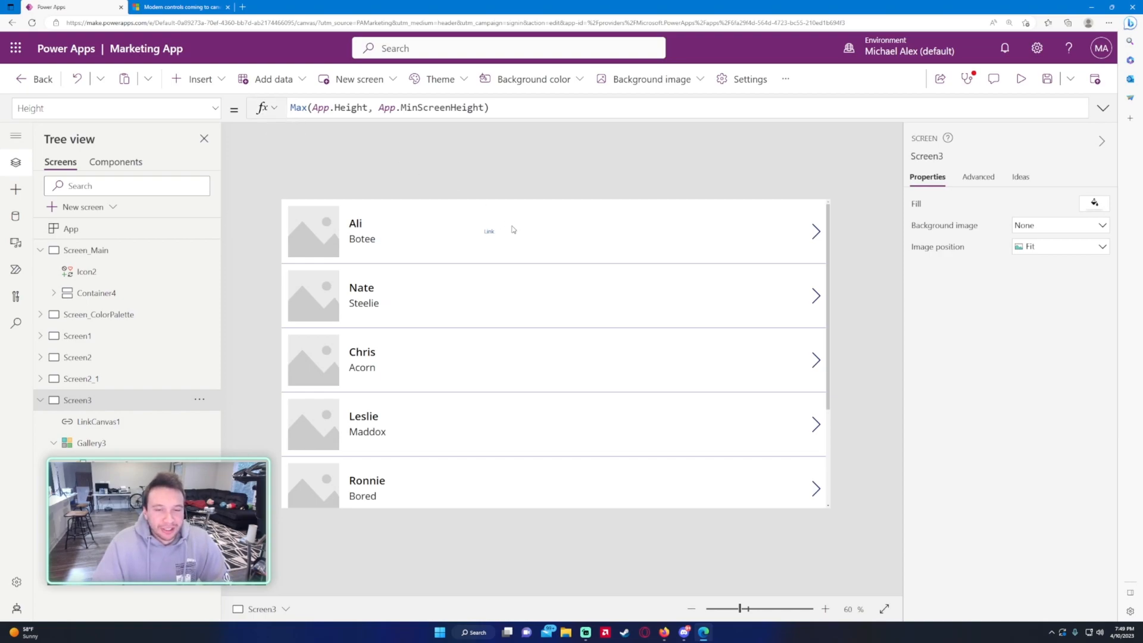
left_click(488, 231)
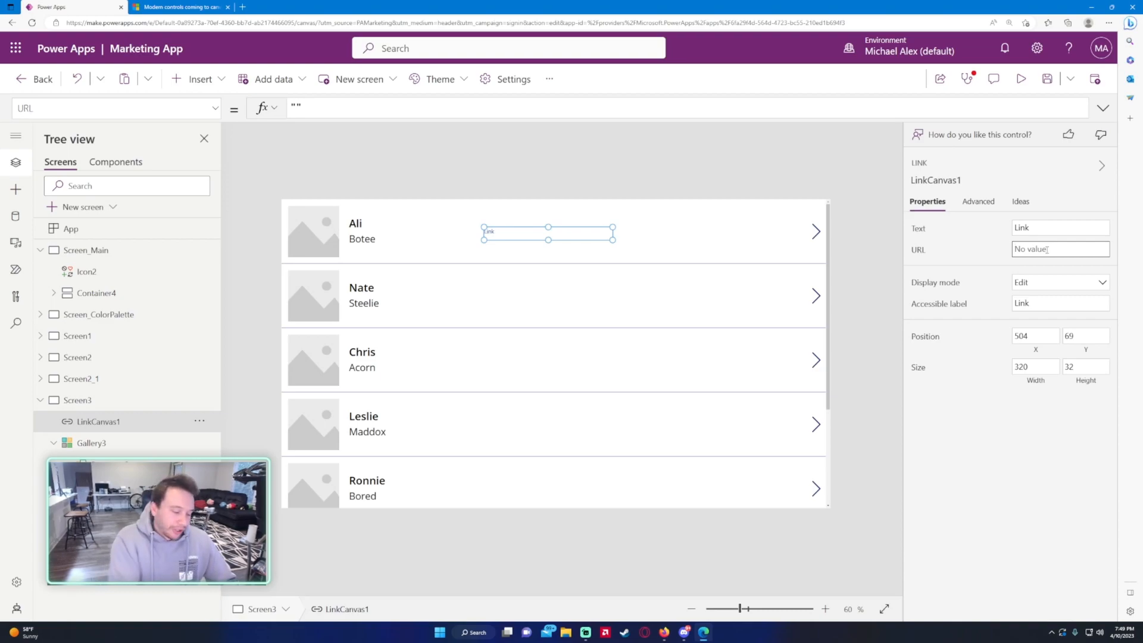
type("google.com")
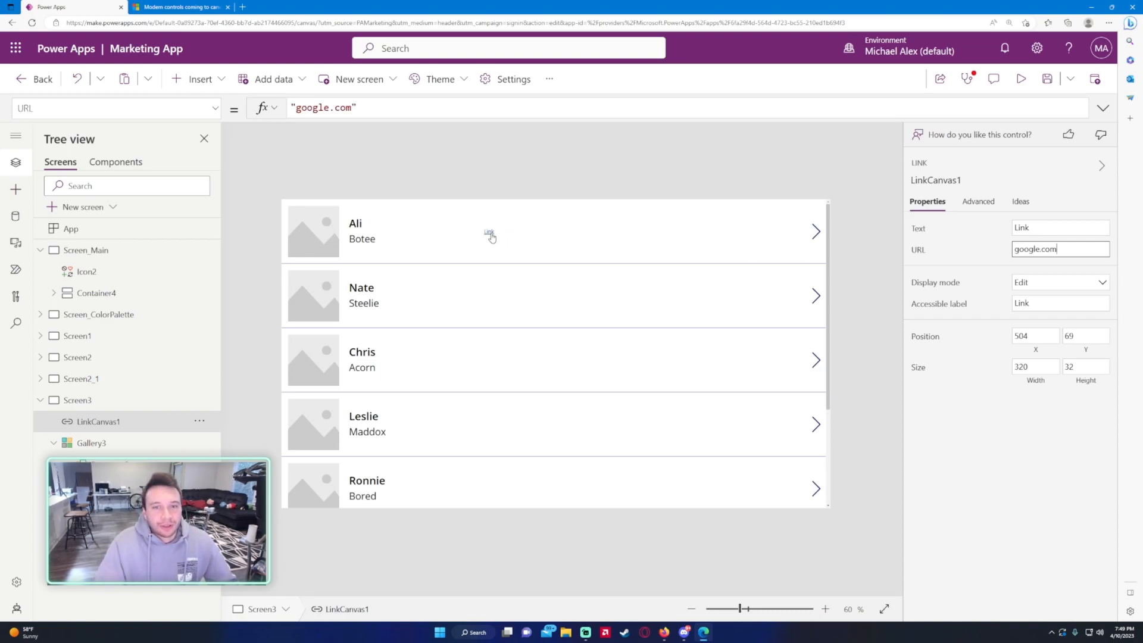
- Test the link, return to the editor, and insert a modern progress bar
left_click(488, 231)
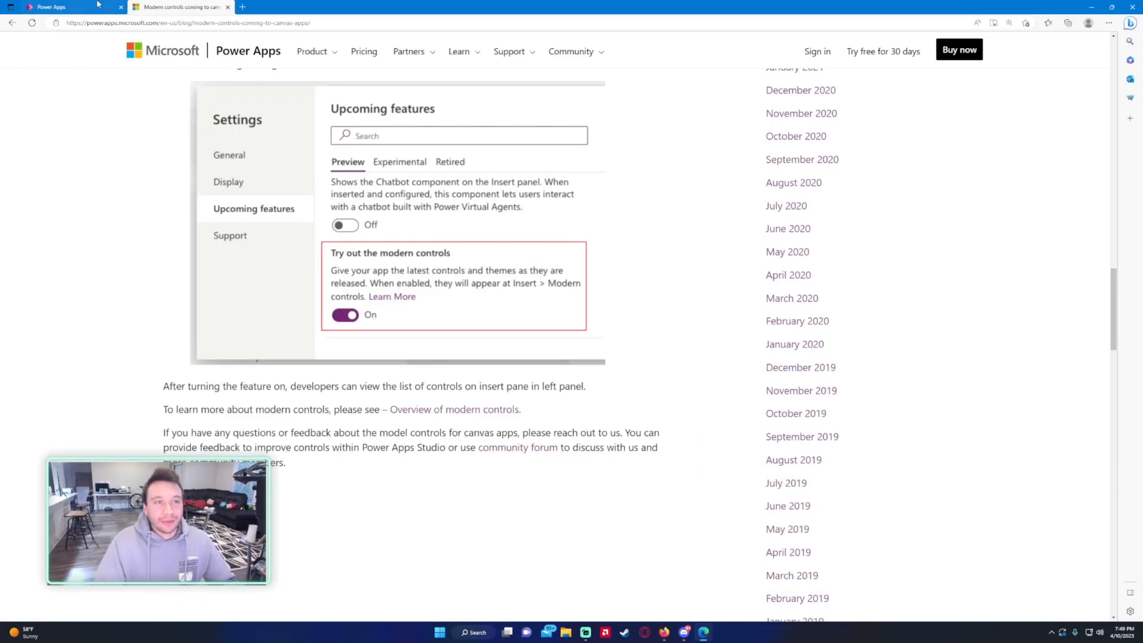
left_click(58, 7)
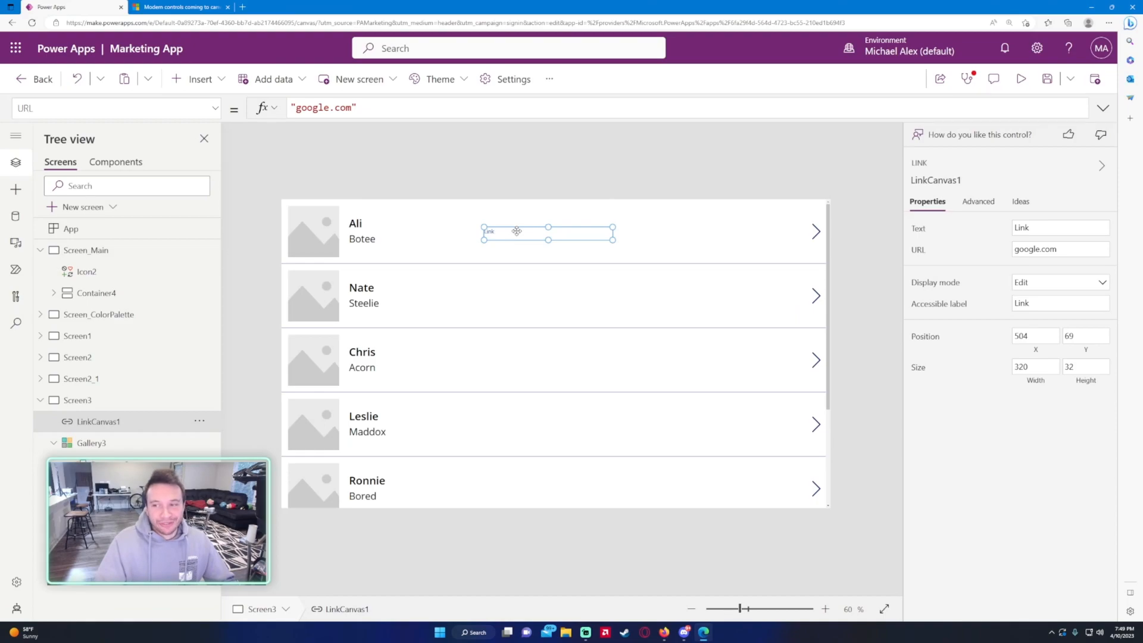
left_click(198, 79)
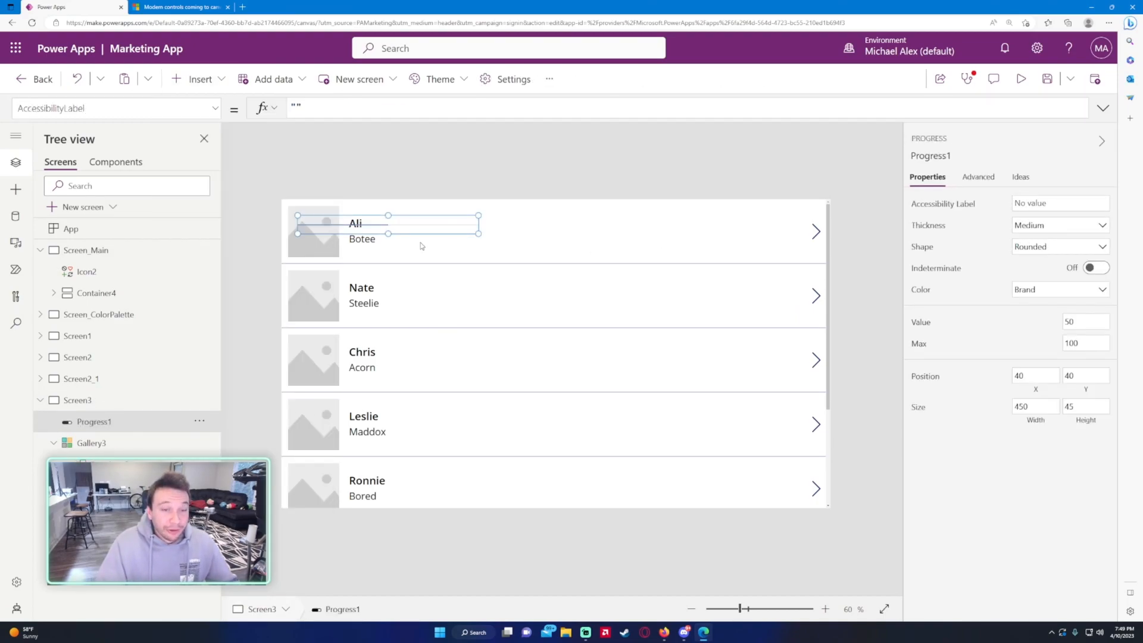
- View the blog's modern-versus-classic comparison image, then return to the app editor
left_click(178, 6)
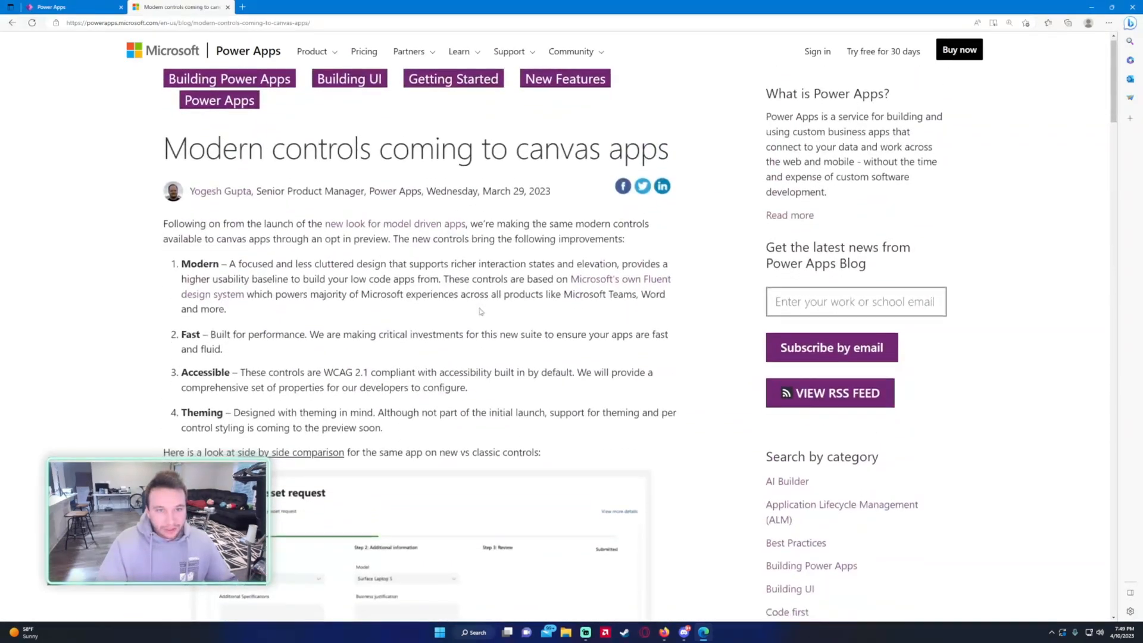
scroll("down", 3)
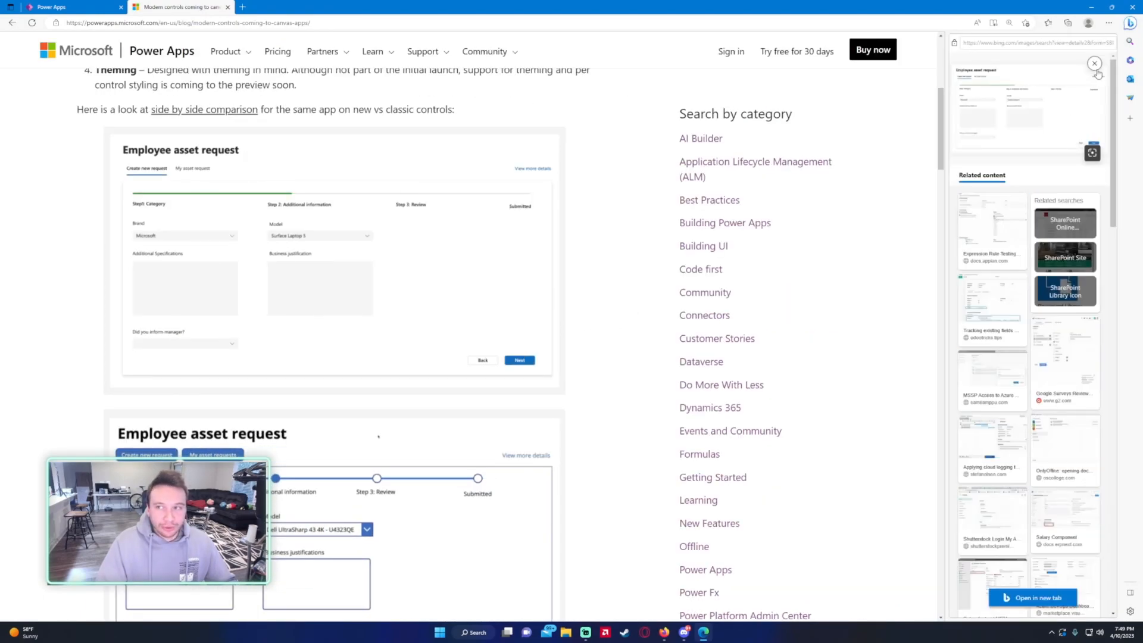
left_click(1093, 63)
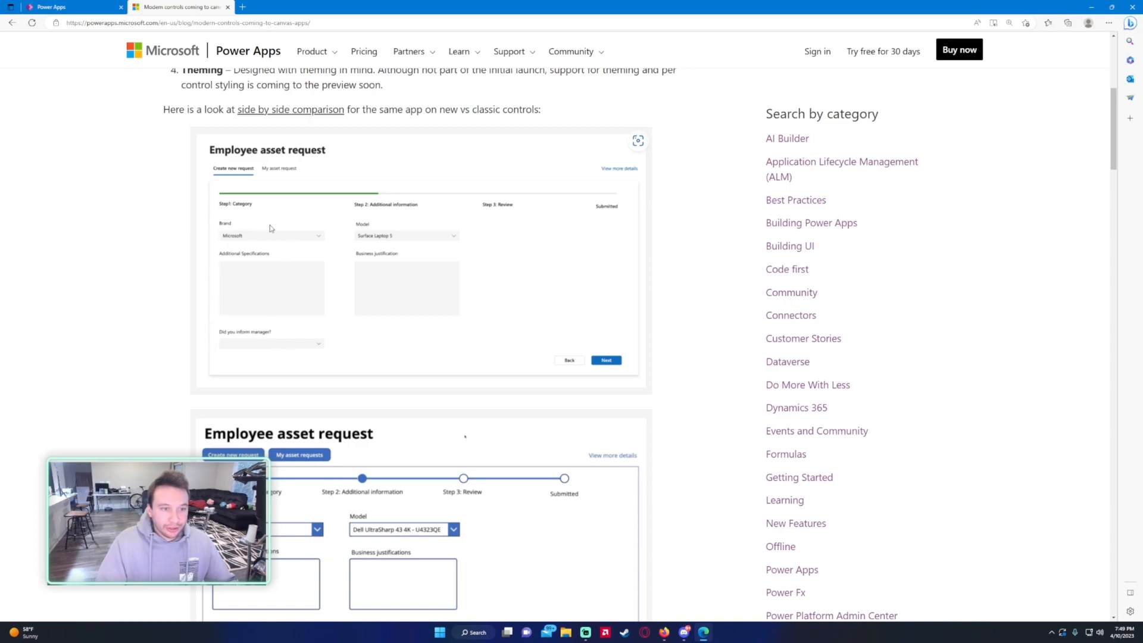
mouse_move(257, 241)
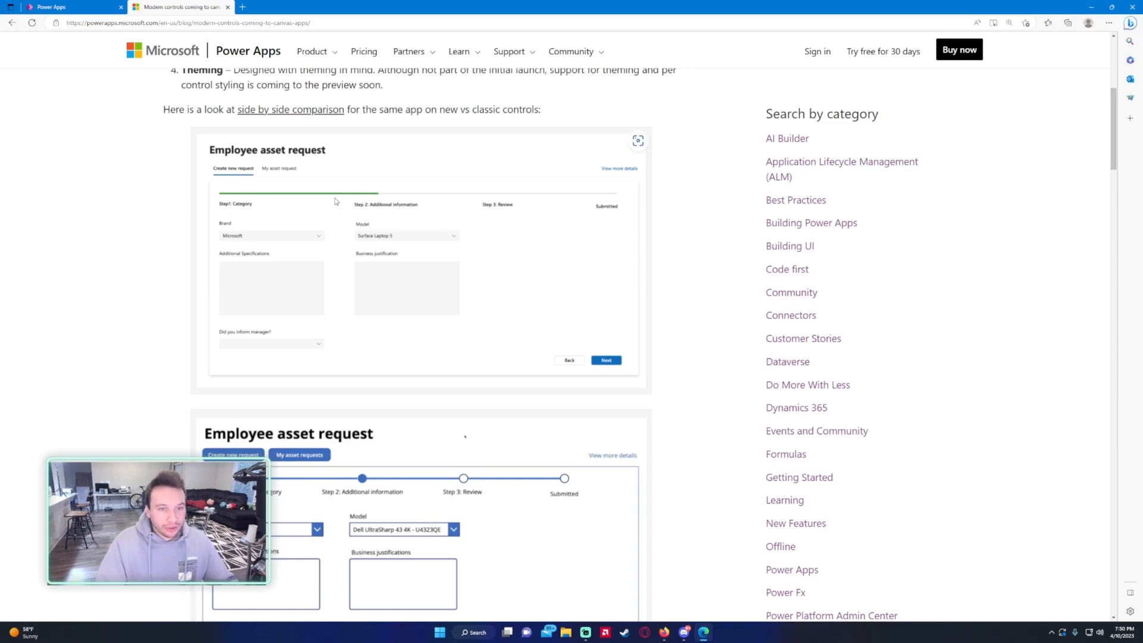
mouse_move(421, 248)
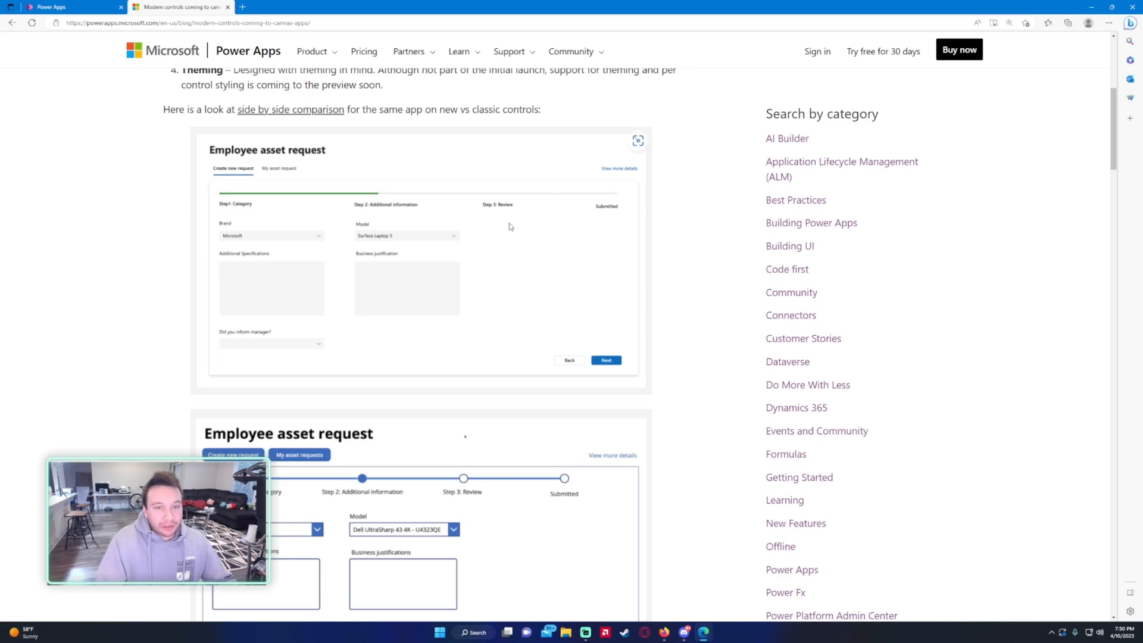
mouse_move(69, 6)
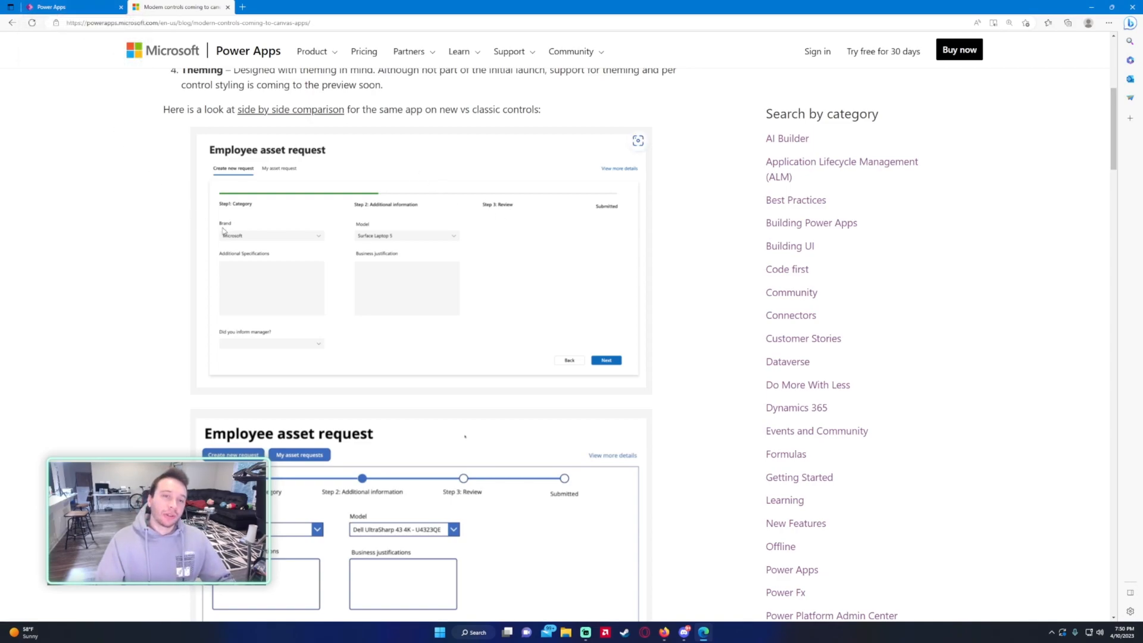
mouse_move(227, 229)
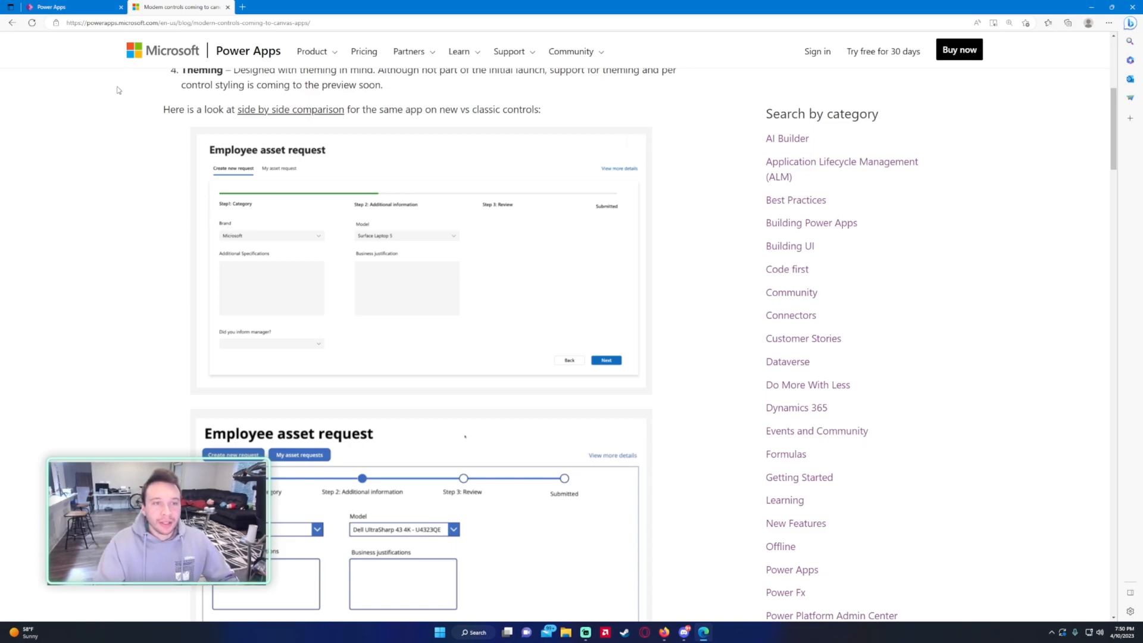
left_click(69, 7)
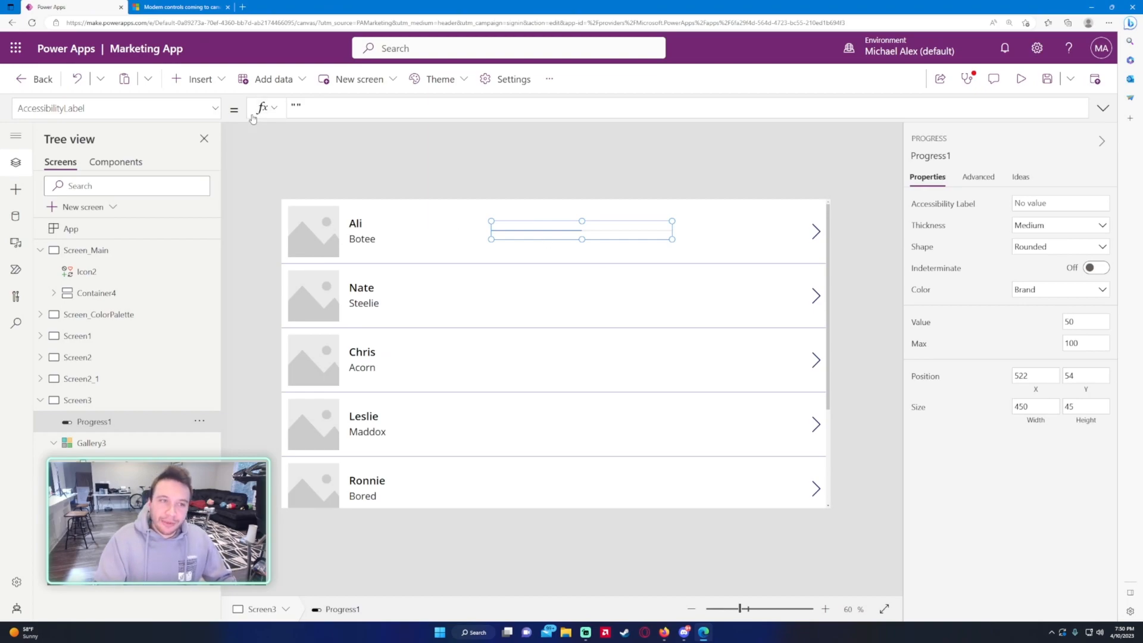
- Inspect Progress1's thickness, accessibility label and indeterminate settings
left_click(199, 79)
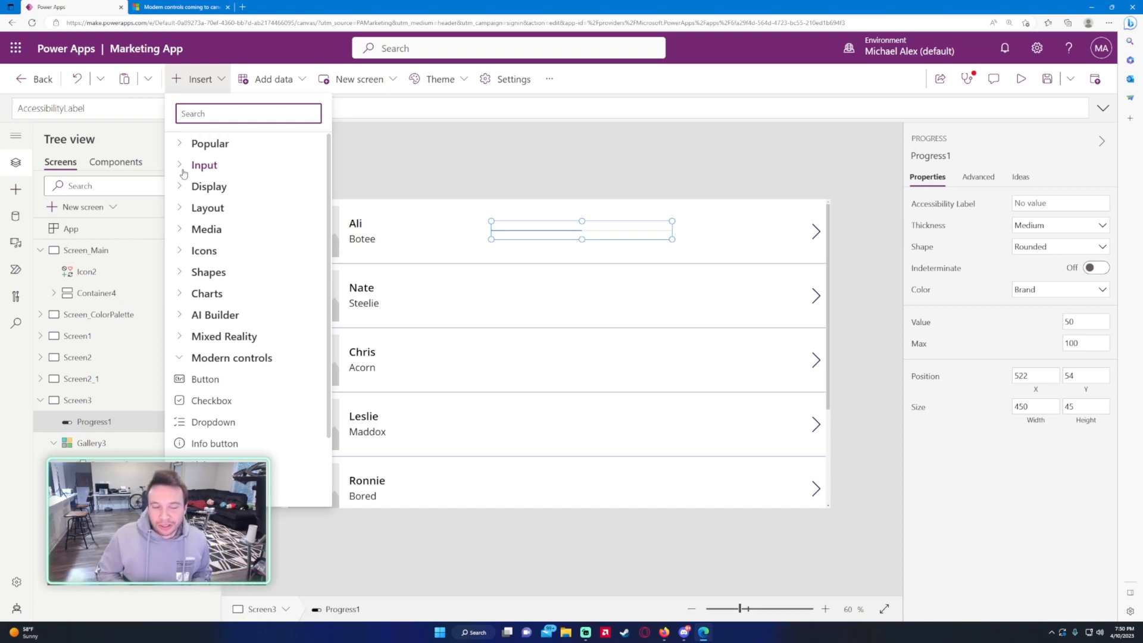
scroll("down", 3)
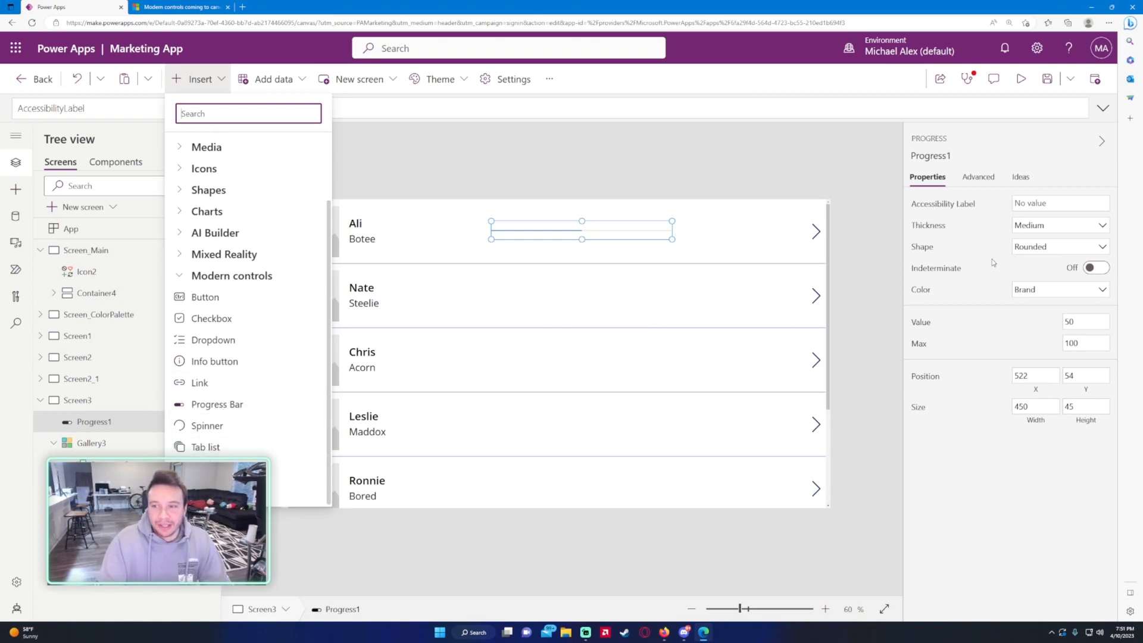
left_click(1057, 225)
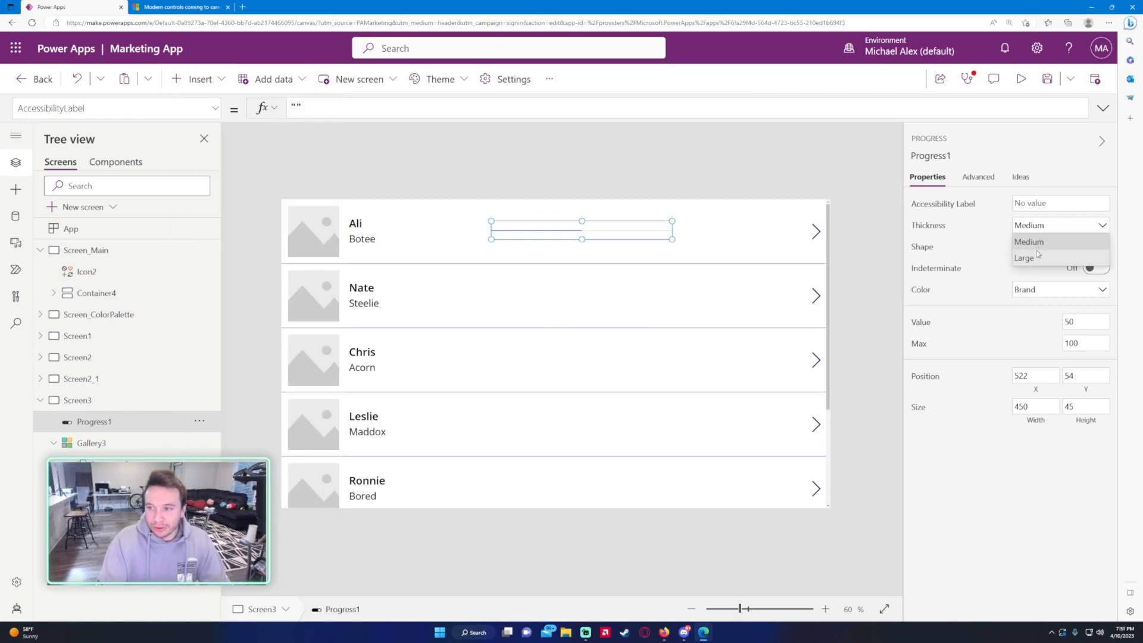
left_click(1023, 257)
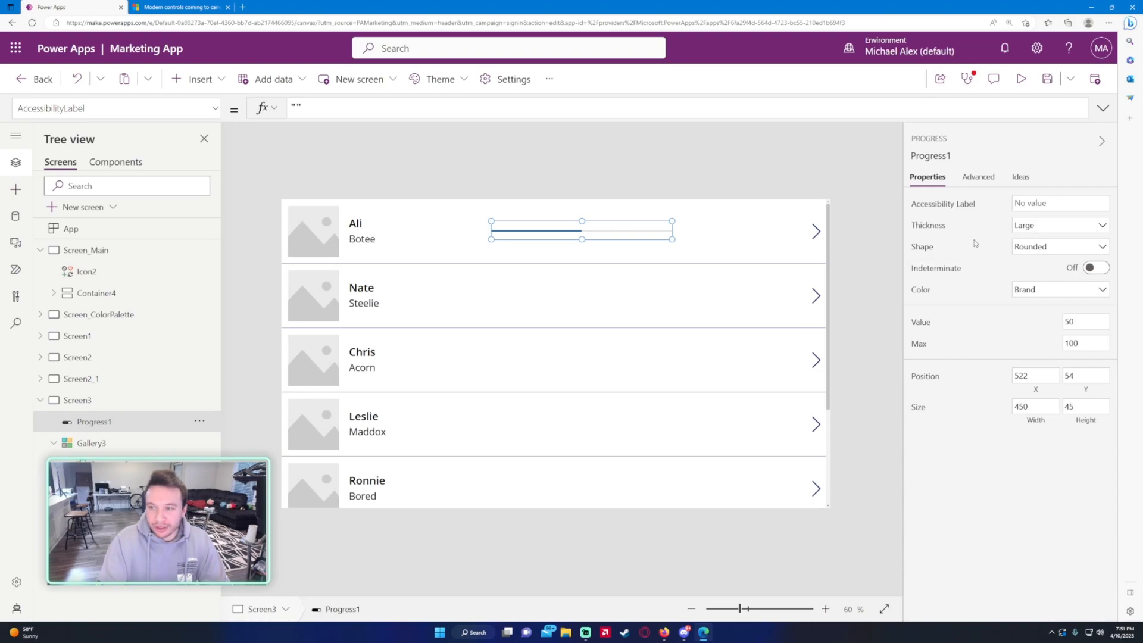
mouse_move(1057, 215)
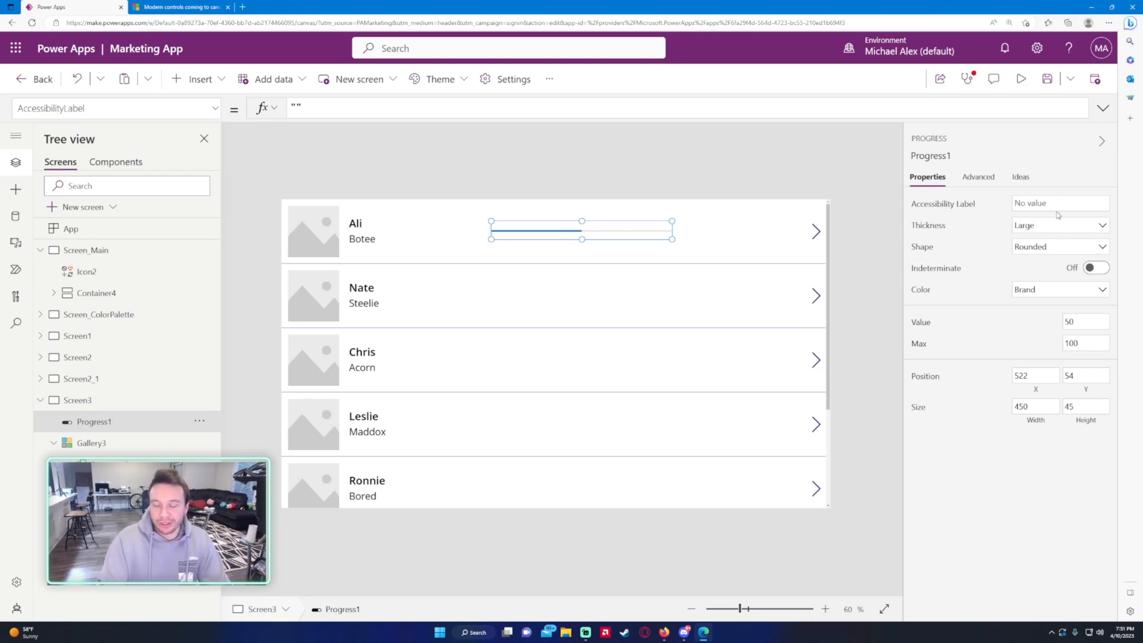
left_click(1059, 245)
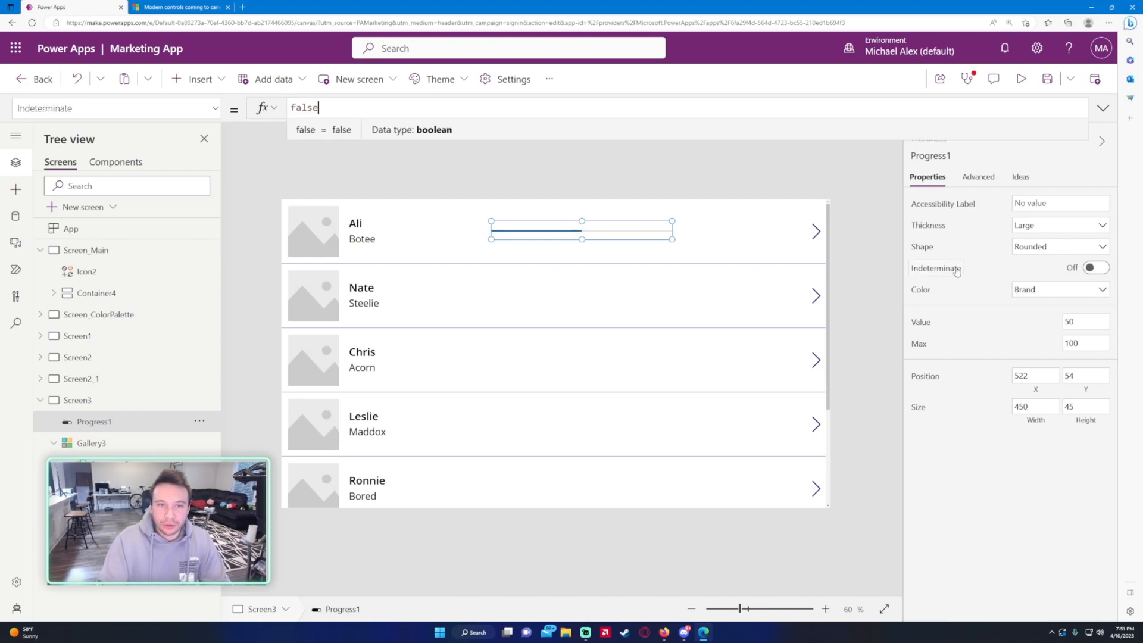
- Try Progress1 colours Warning, Error and Brand, then delete the progress bar
left_click(1058, 289)
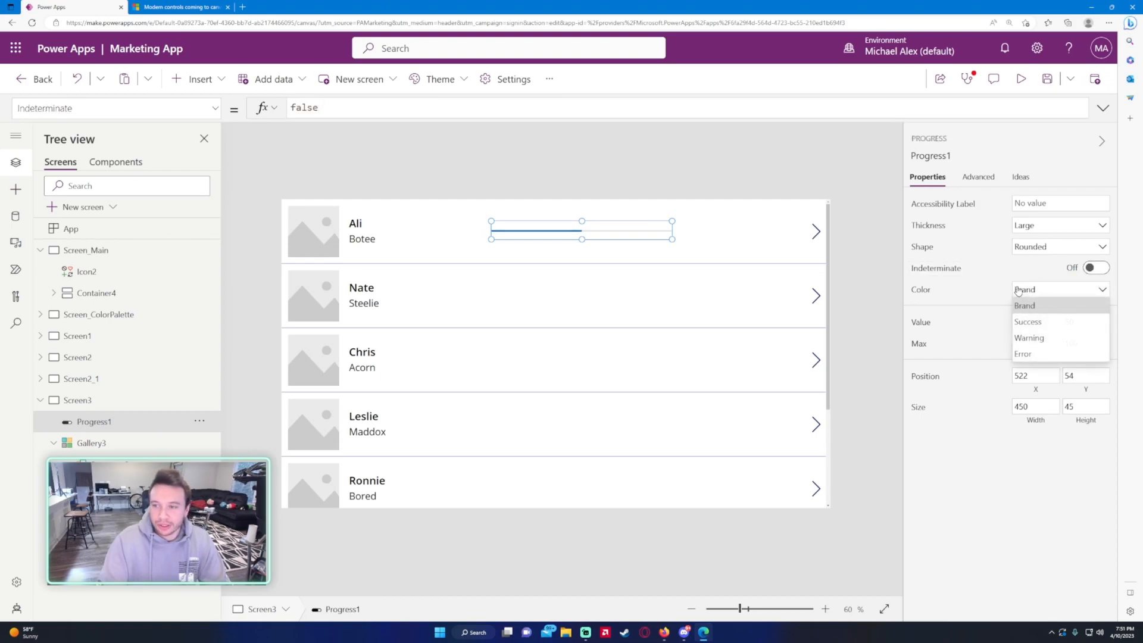
left_click(1028, 338)
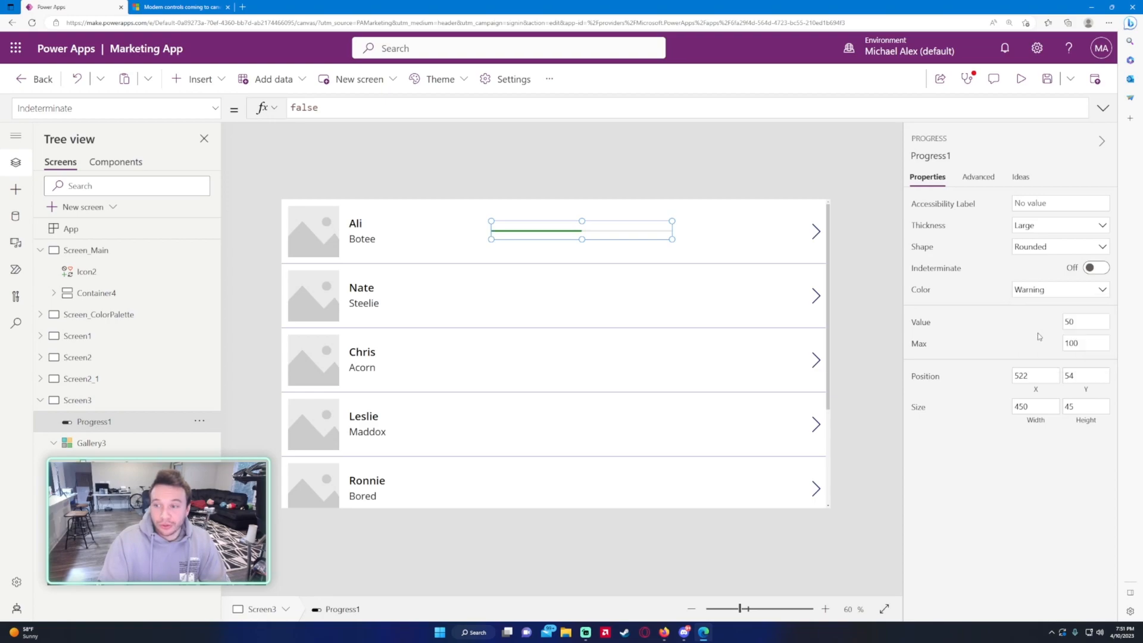
left_click(1059, 290)
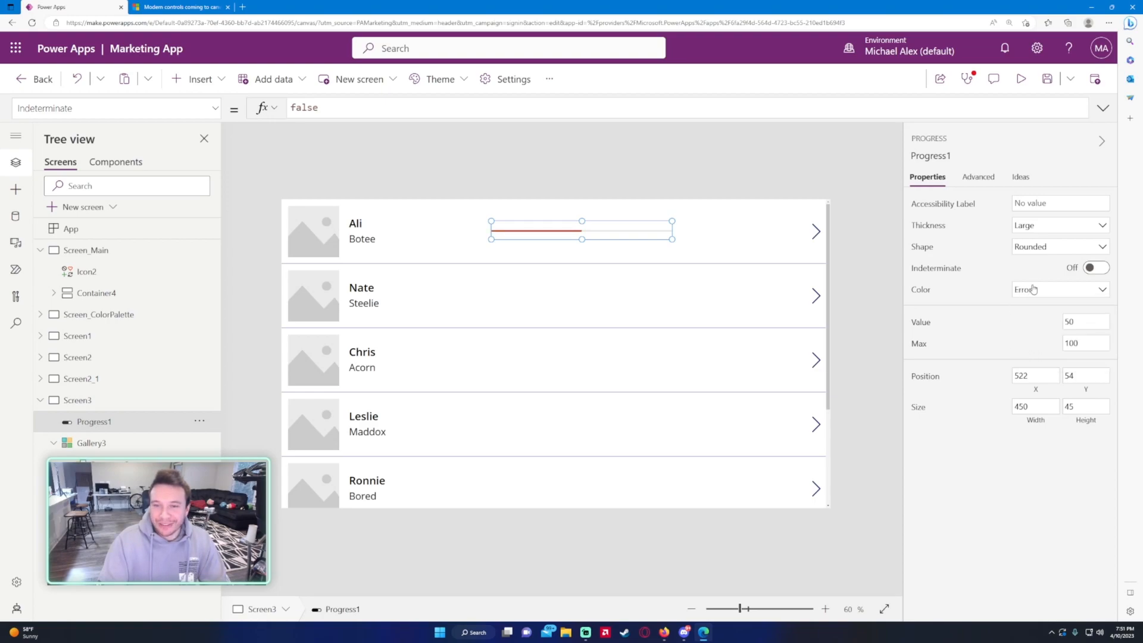
left_click(1058, 289)
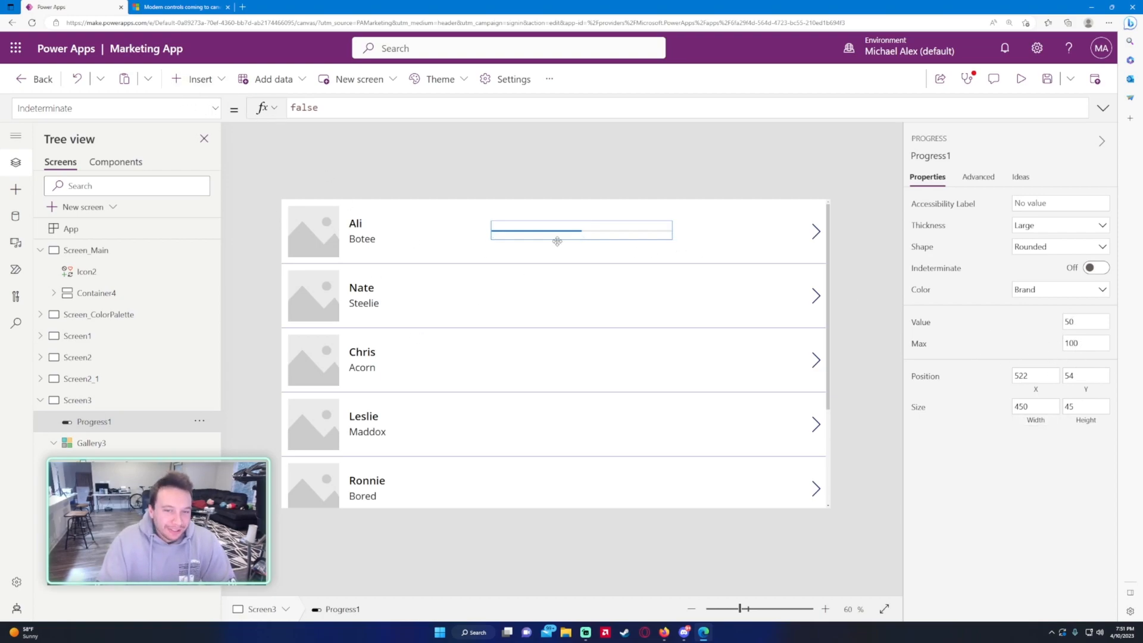
left_click(198, 78)
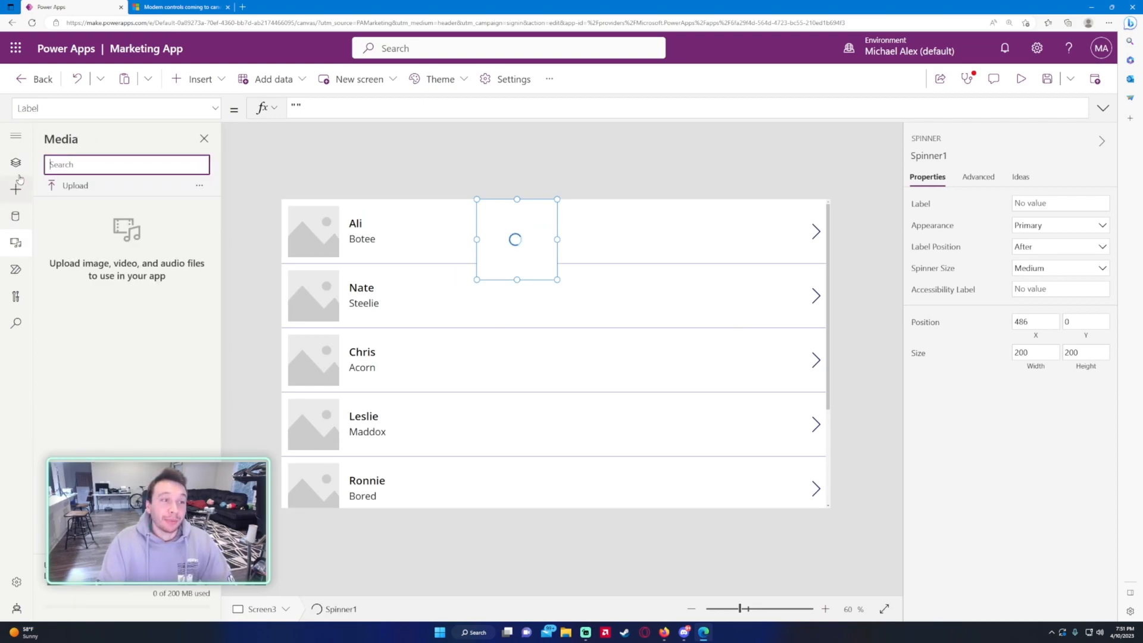
- Drag Spinner1 into Nate's row and resize its box across several rows
left_click(16, 162)
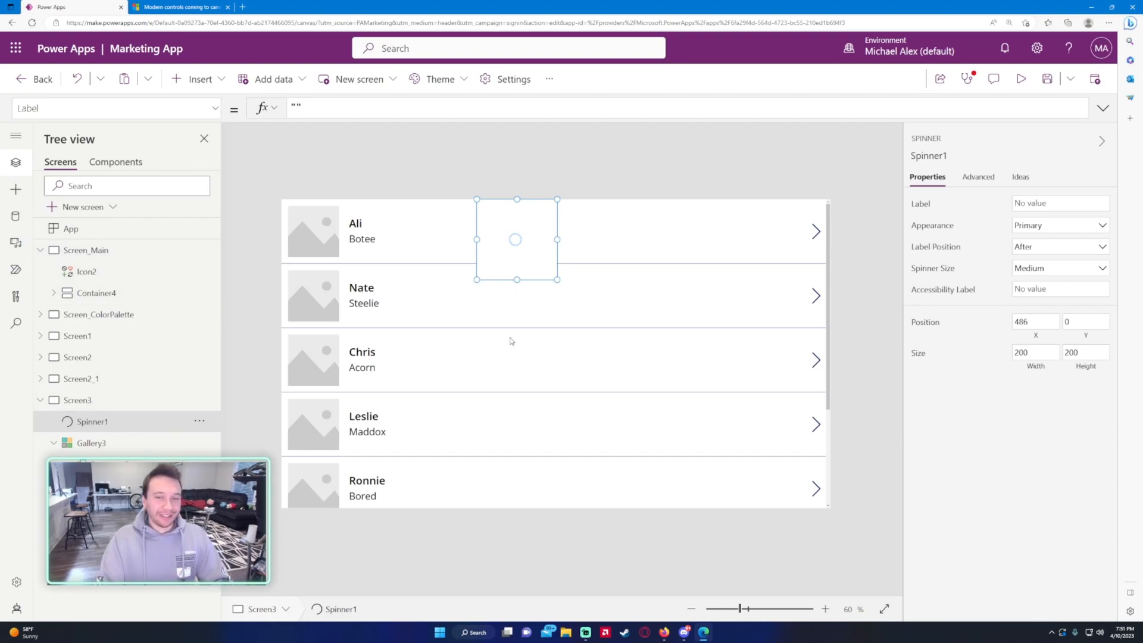
left_click_drag(516, 240, 517, 295)
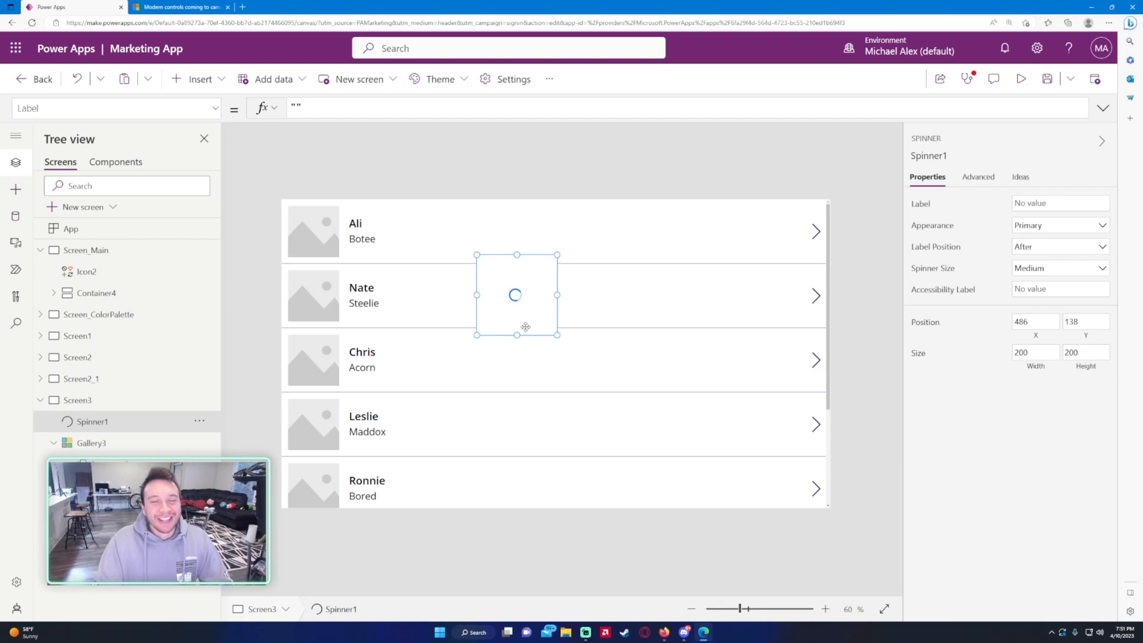
left_click_drag(558, 334, 536, 335)
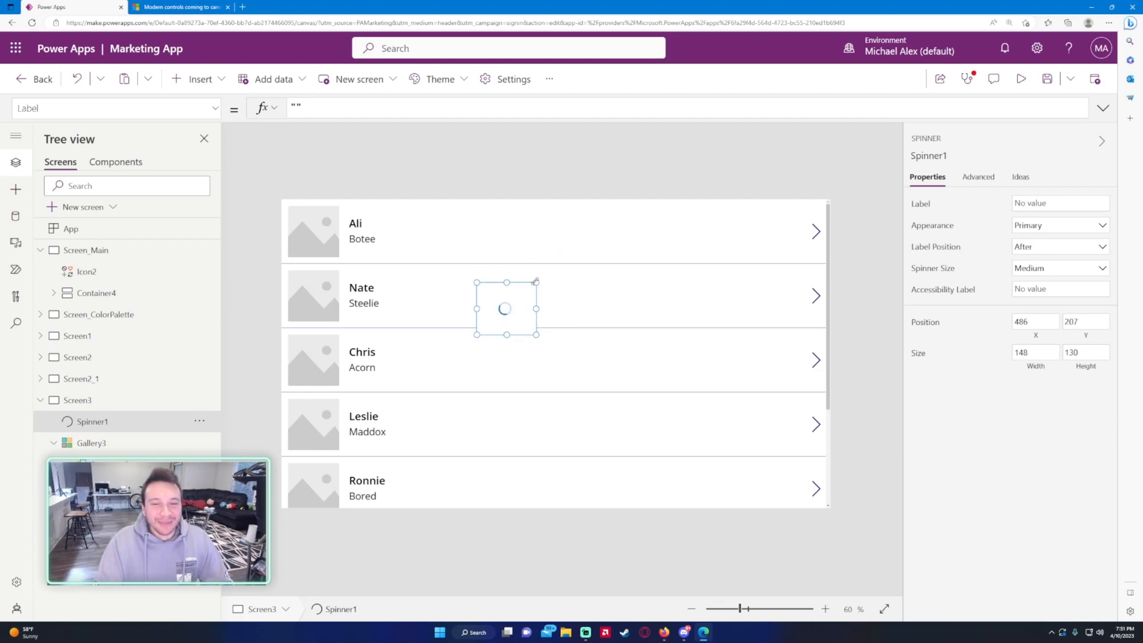
left_click_drag(504, 309, 553, 296)
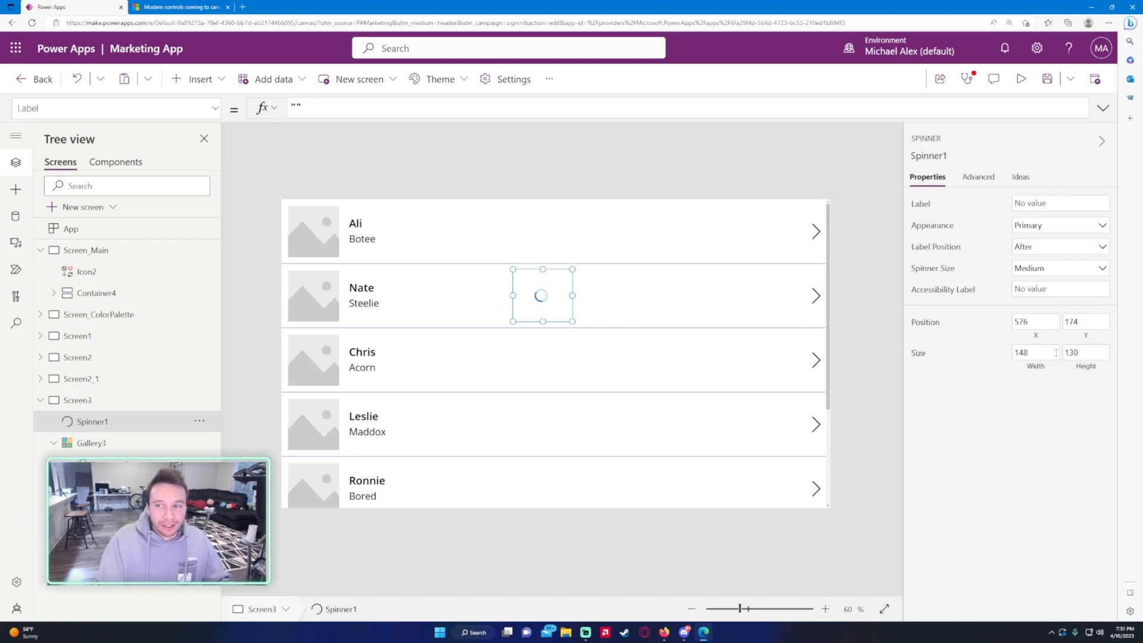
mouse_move(1035, 352)
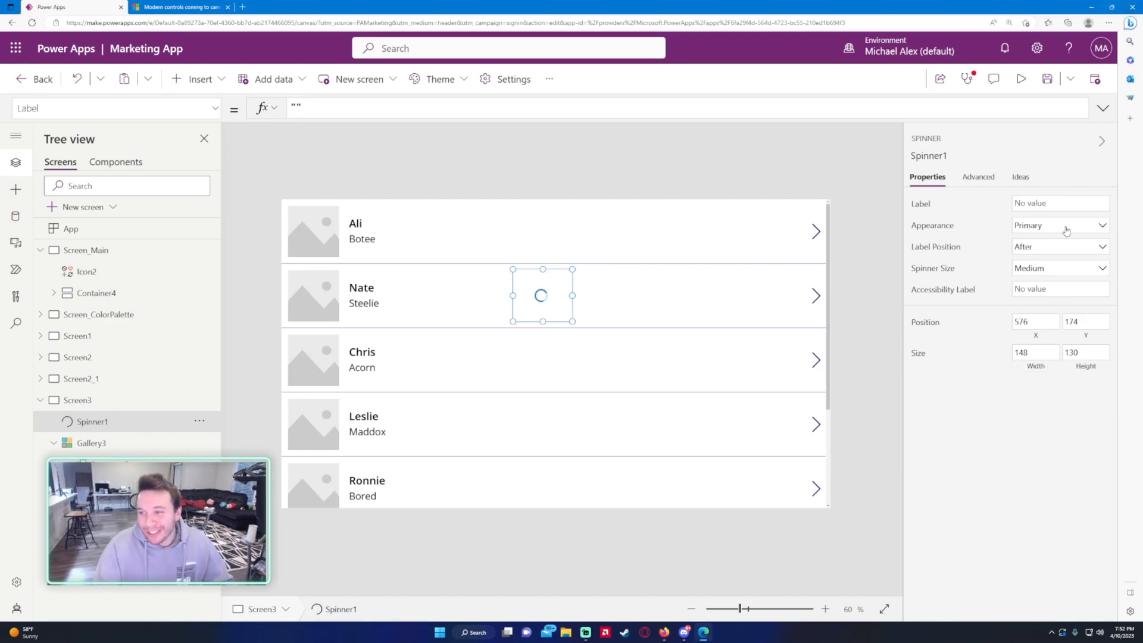
mouse_move(1066, 230)
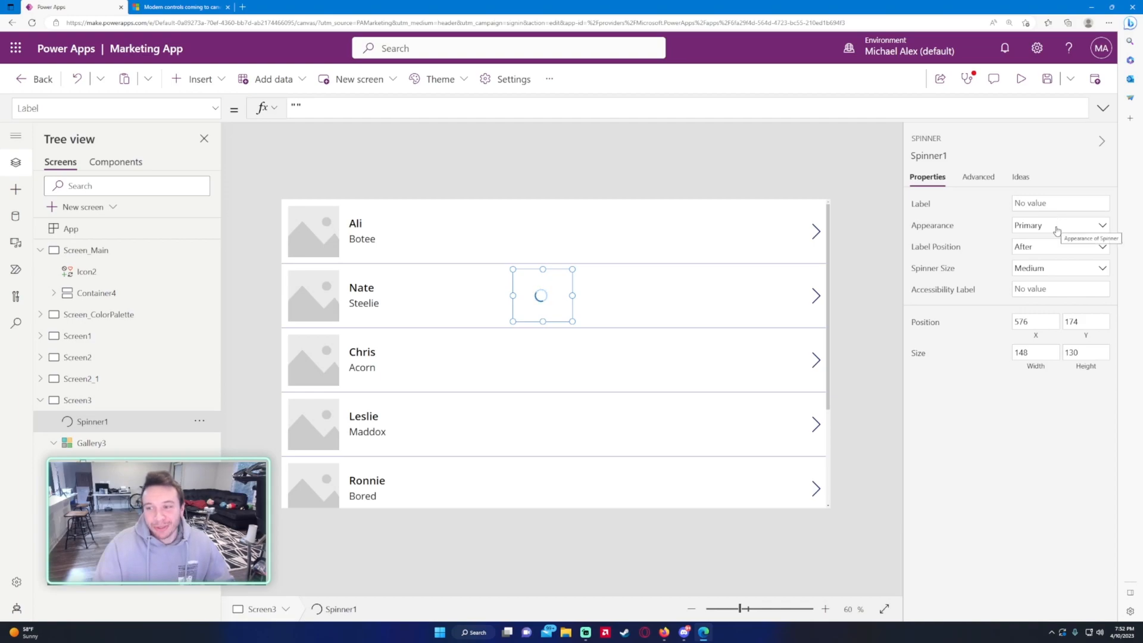
mouse_move(1010, 241)
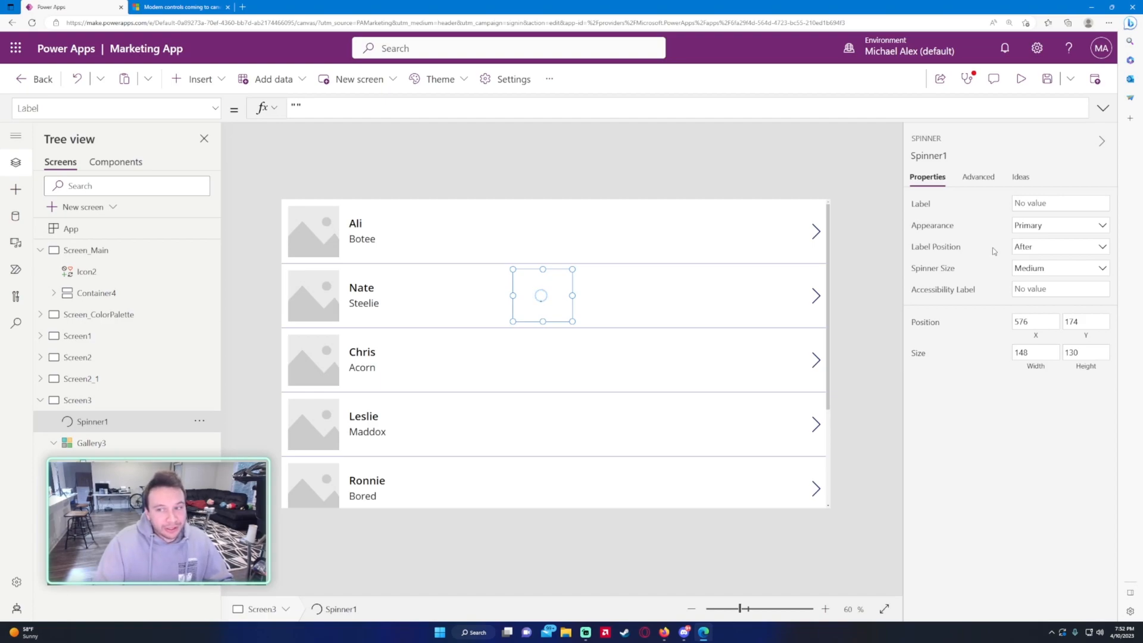
left_click_drag(572, 323, 650, 458)
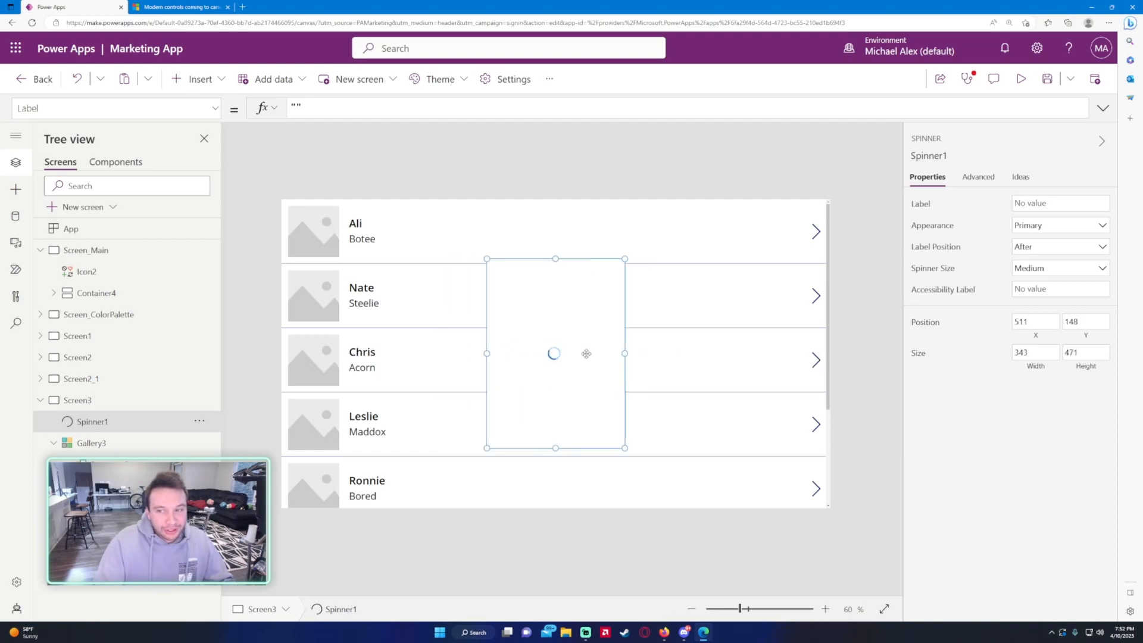
- Set Spinner1's size to Huge, then delete it from Screen3
left_click(1059, 268)
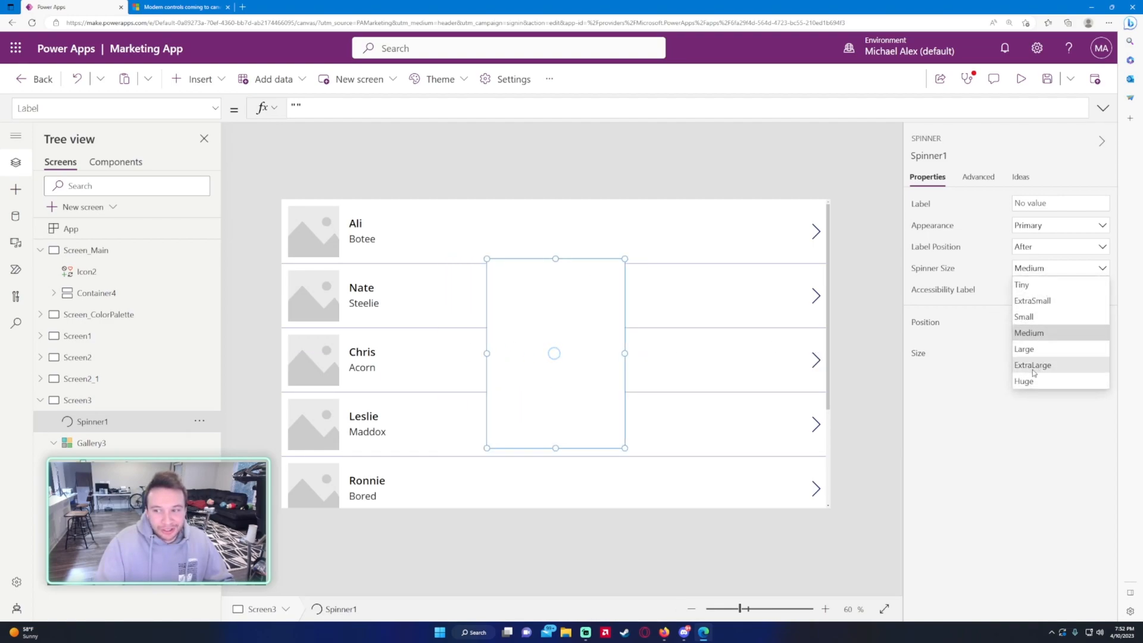
left_click(1023, 381)
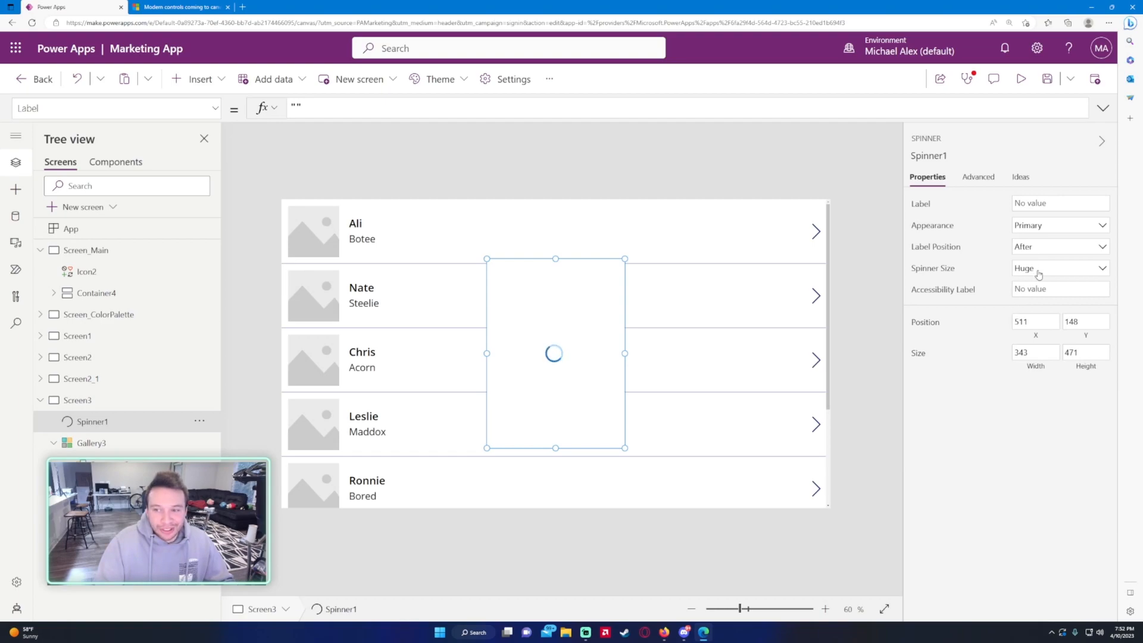
left_click(1059, 246)
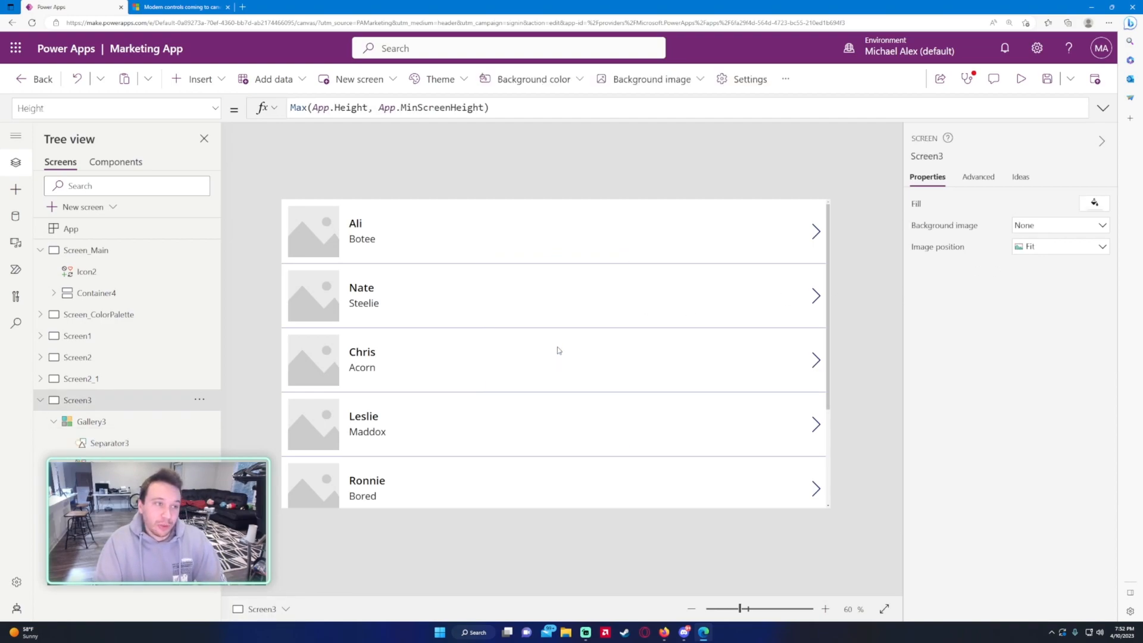
mouse_move(612, 357)
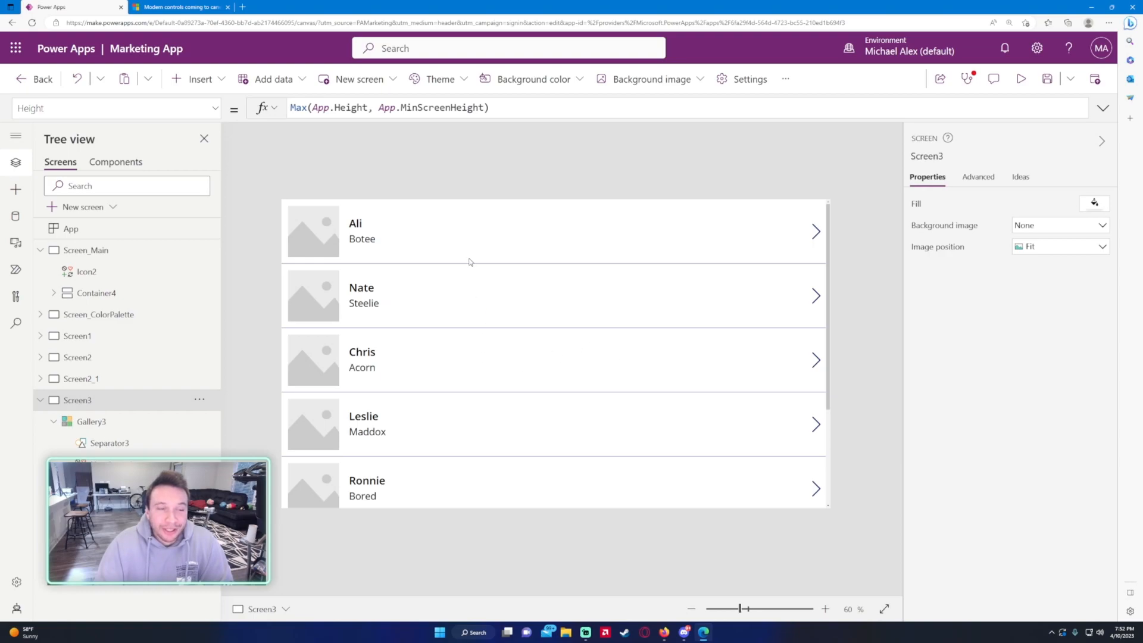
- Insert a modern tab list bound to Employee Data and fit it into Ali's row
left_click(199, 79)
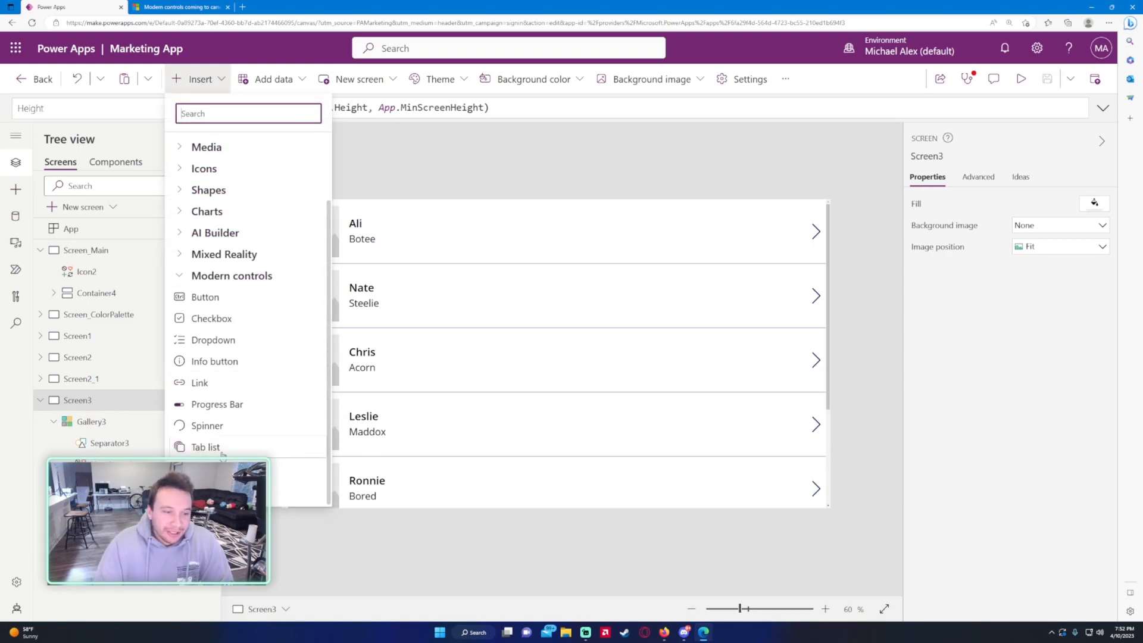
left_click(205, 447)
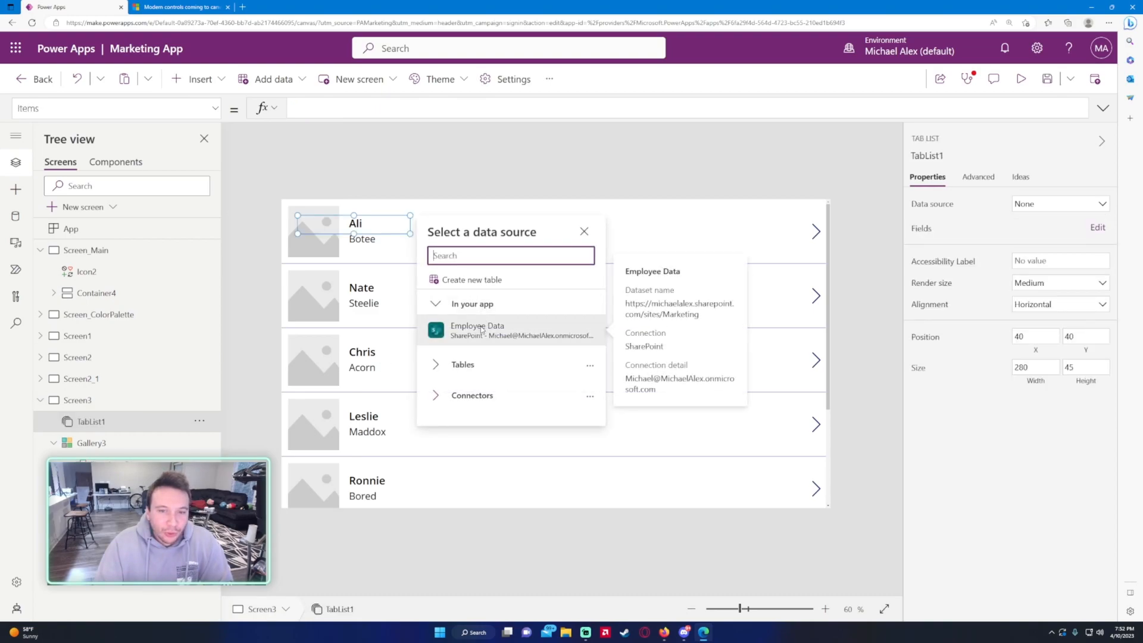
left_click(478, 329)
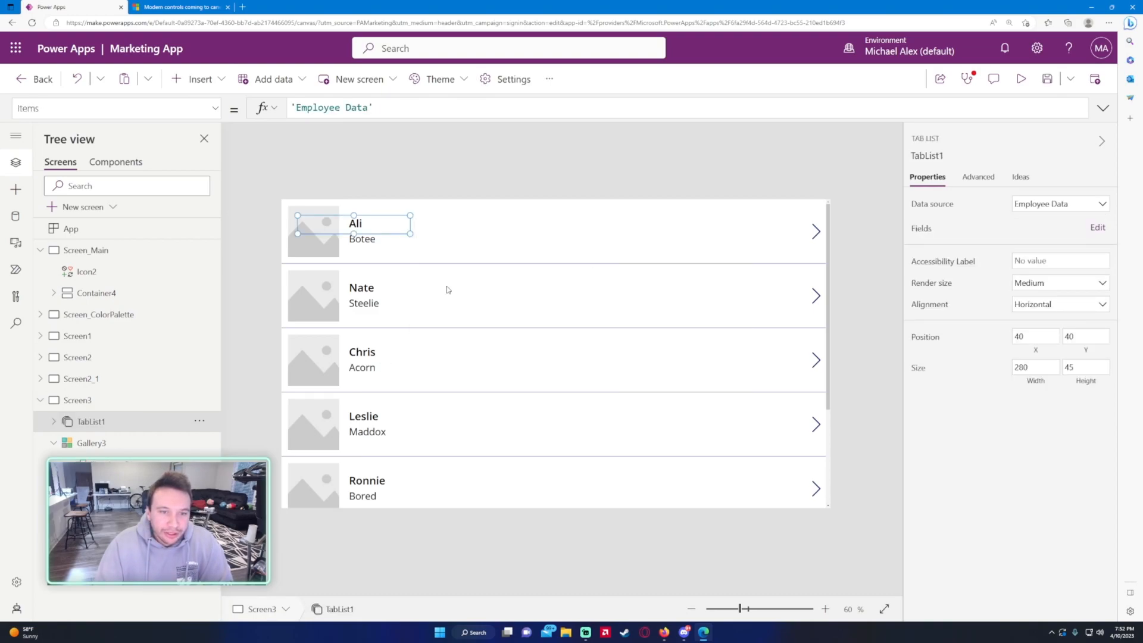
left_click_drag(352, 227, 520, 220)
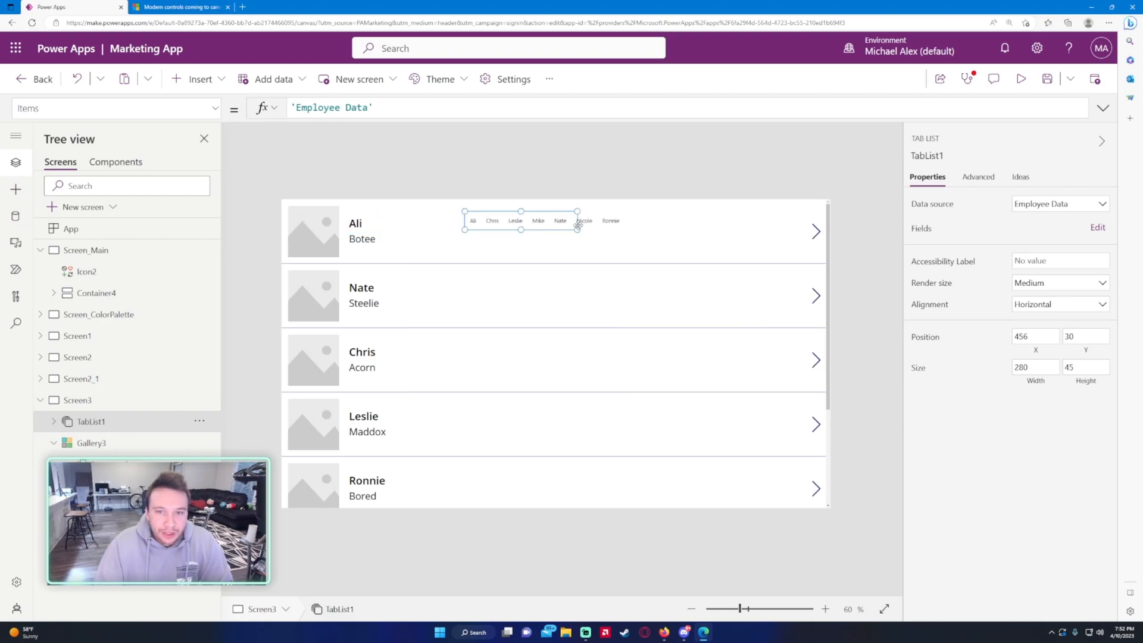
left_click_drag(577, 229, 637, 237)
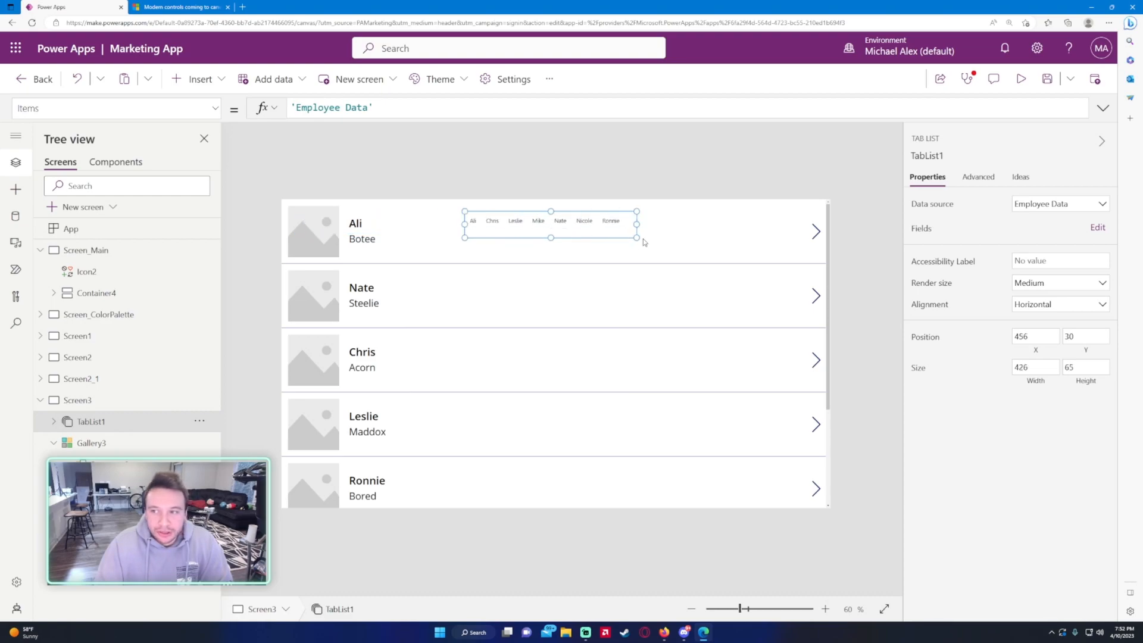
left_click_drag(636, 237, 644, 234)
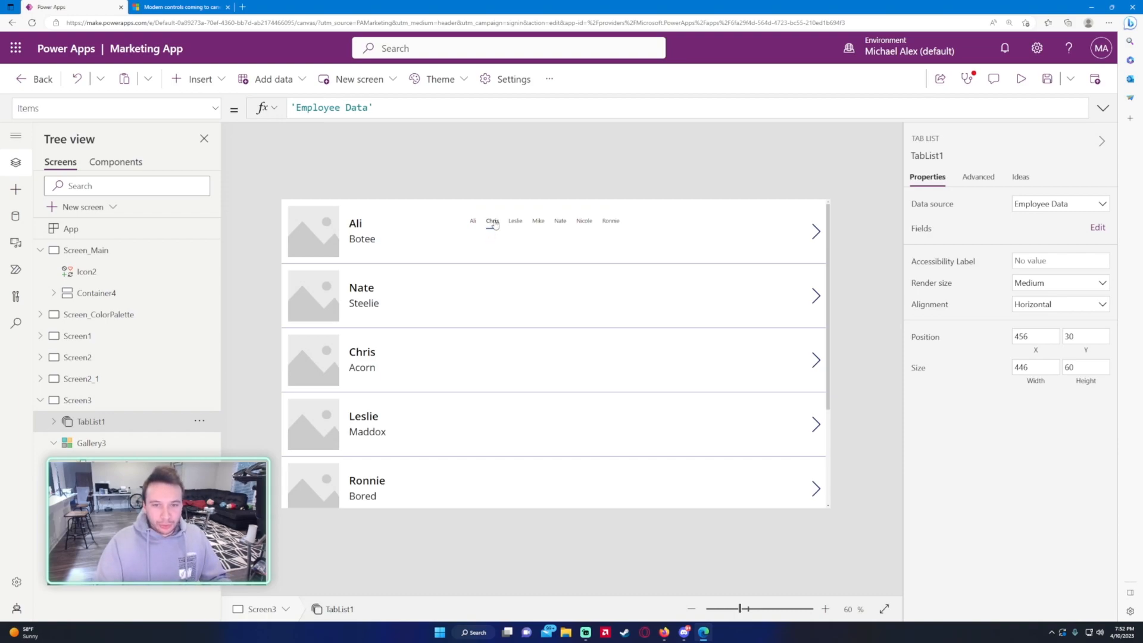
- Click through the employee-name tabs, ending on Mike, then select Gallery3
left_click(472, 221)
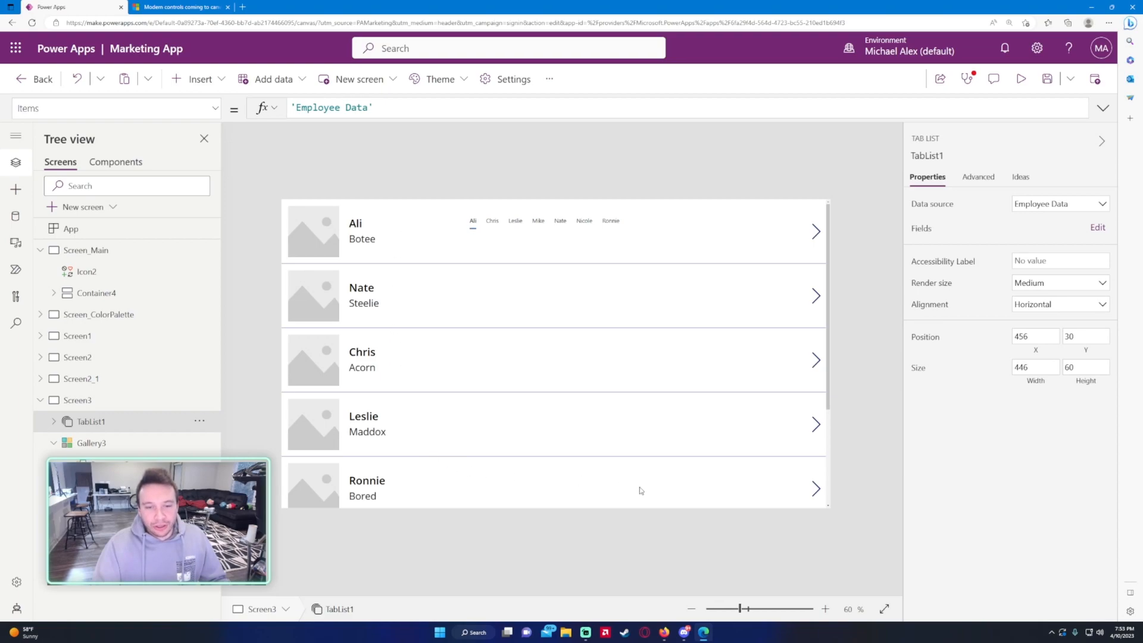
mouse_move(497, 230)
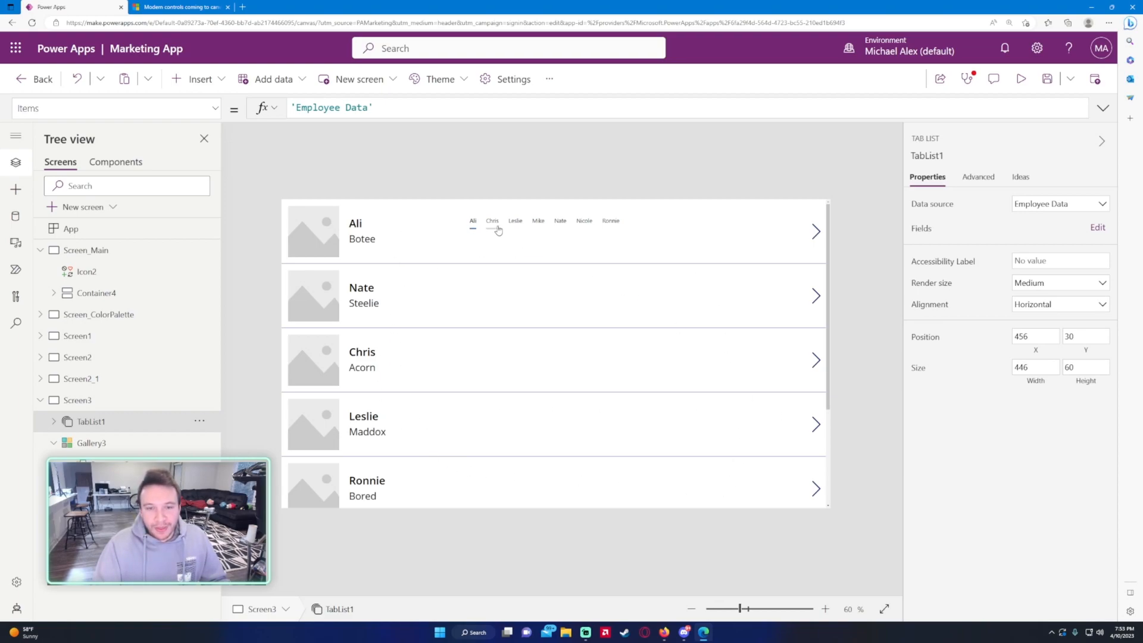
left_click(493, 221)
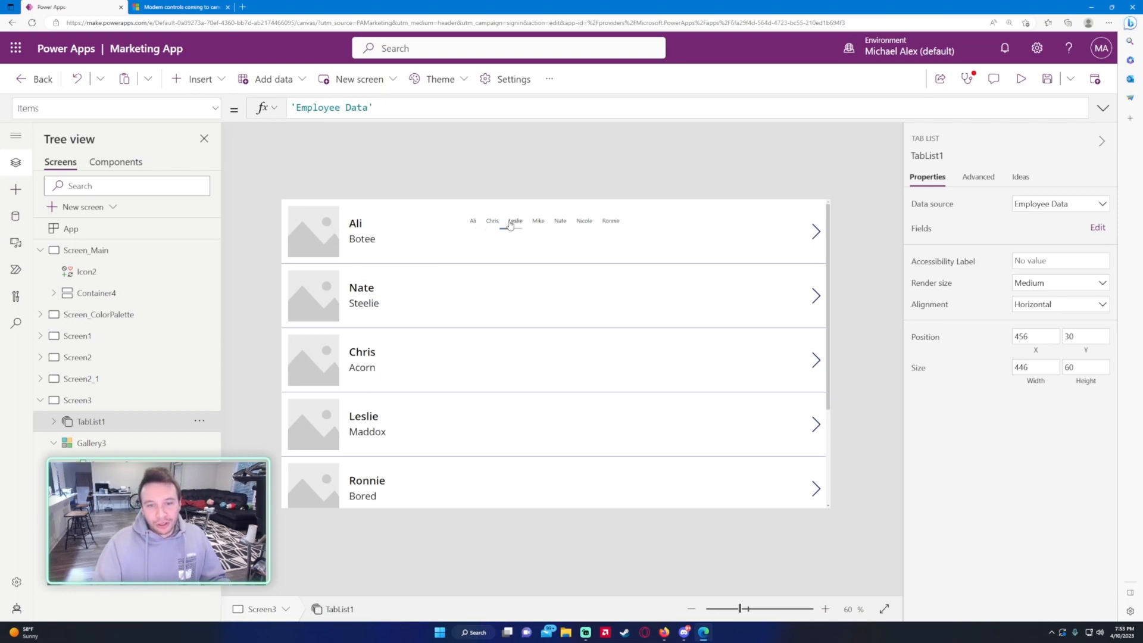
mouse_move(537, 222)
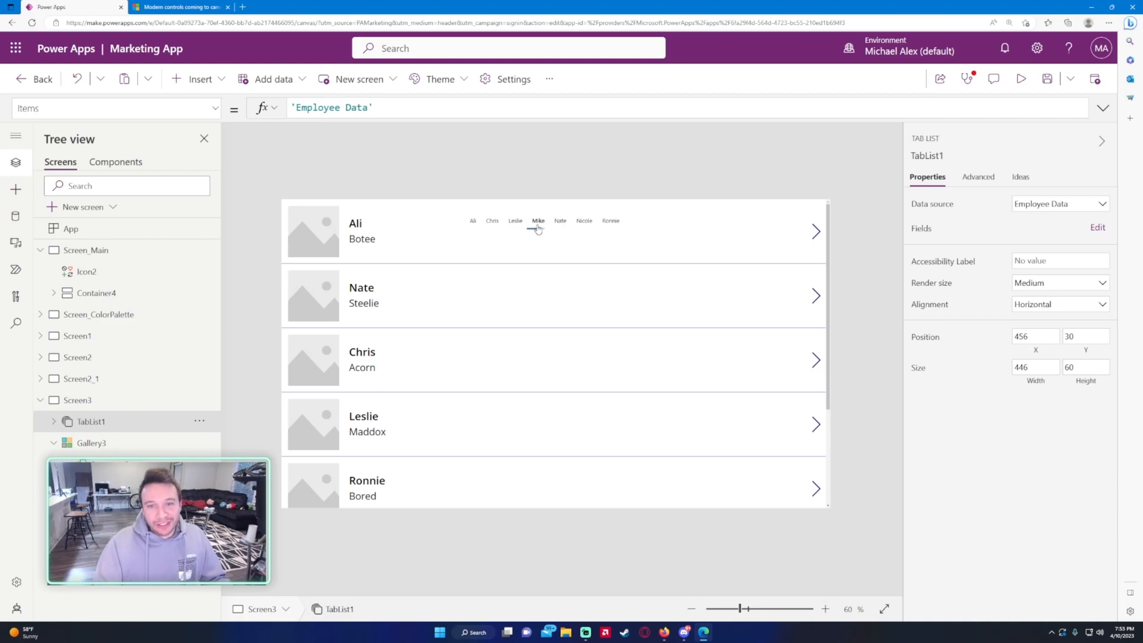
left_click(538, 220)
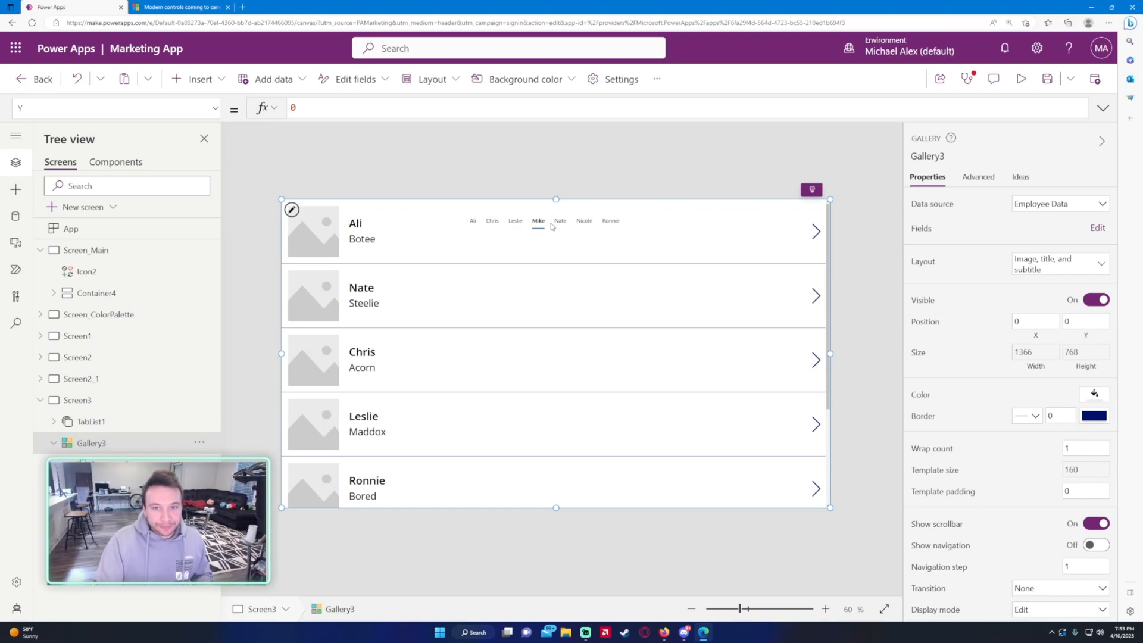
- Set Gallery3's Y to 147 and test switching the name tabs
type("147")
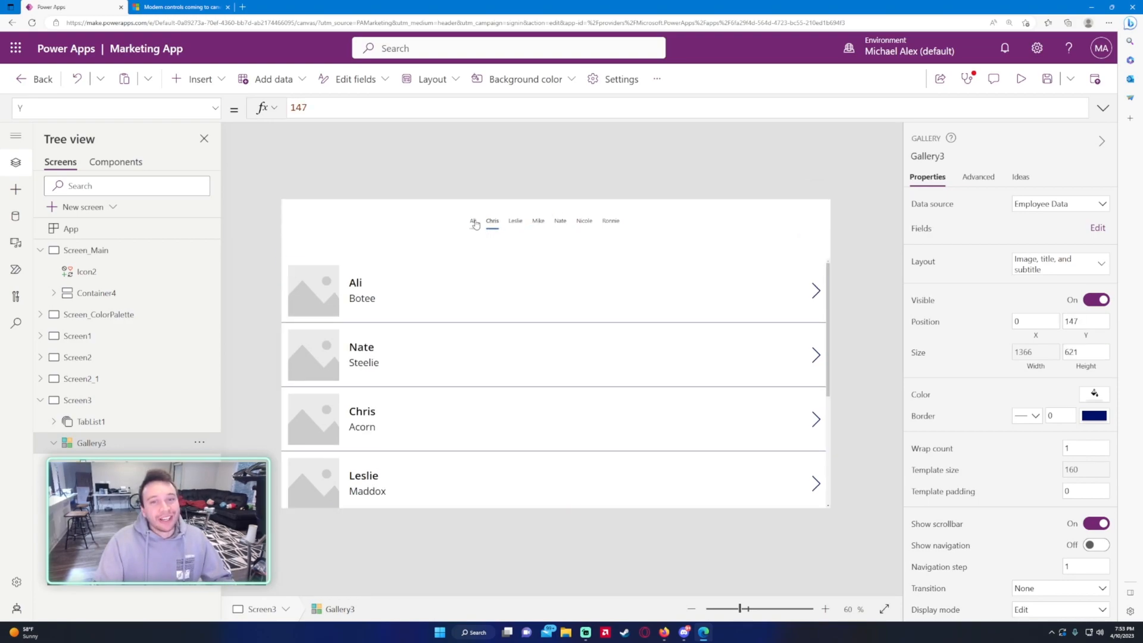
left_click(610, 221)
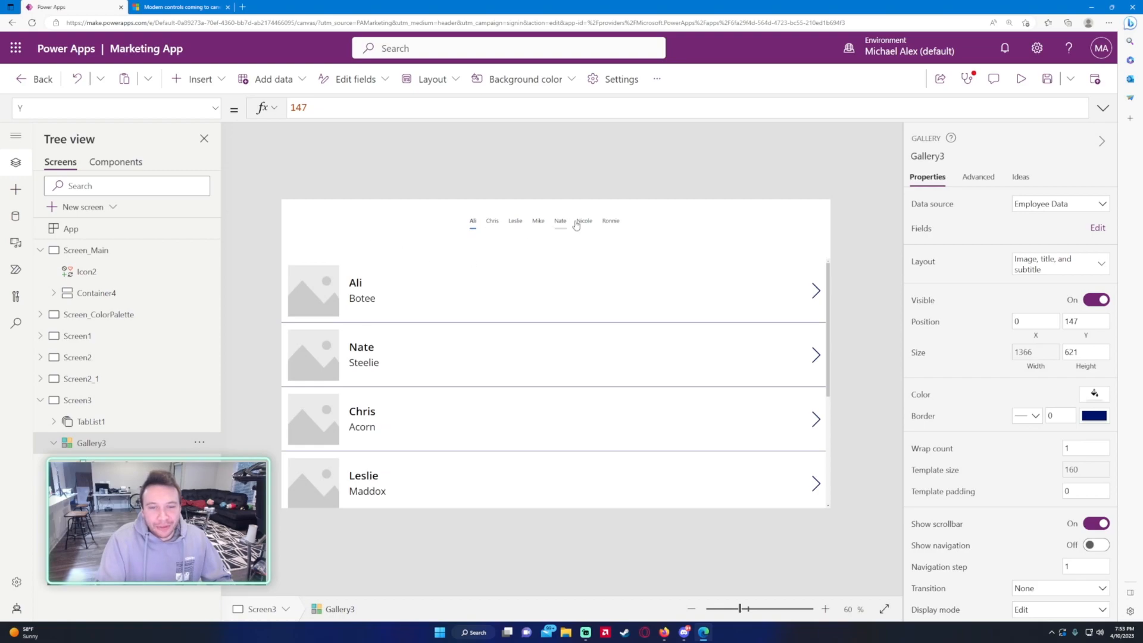
mouse_move(610, 221)
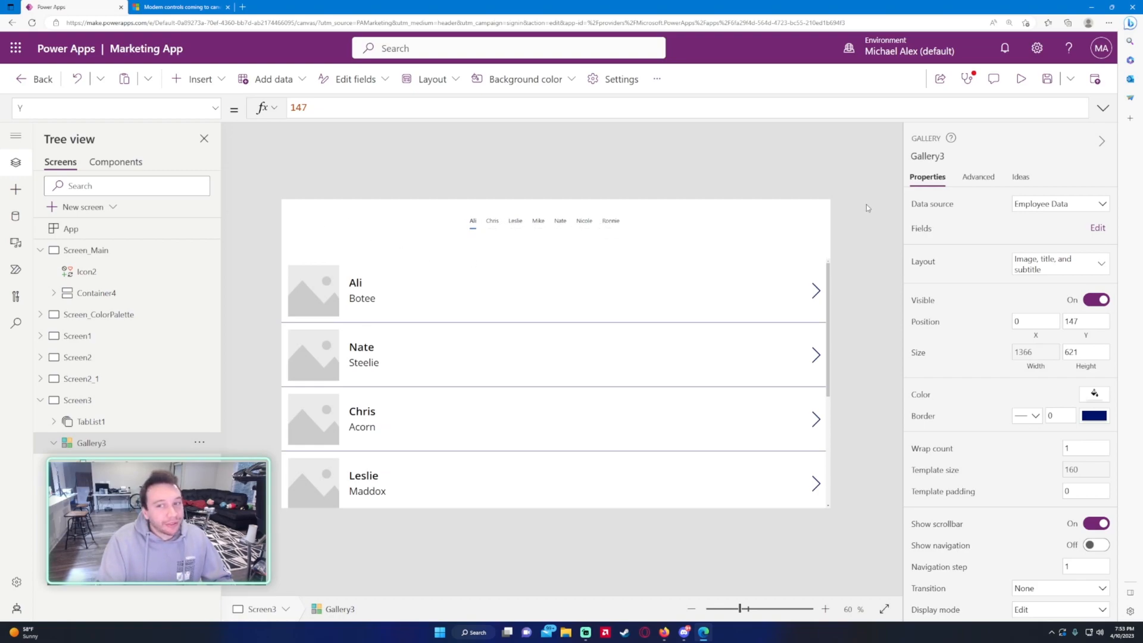
mouse_move(672, 250)
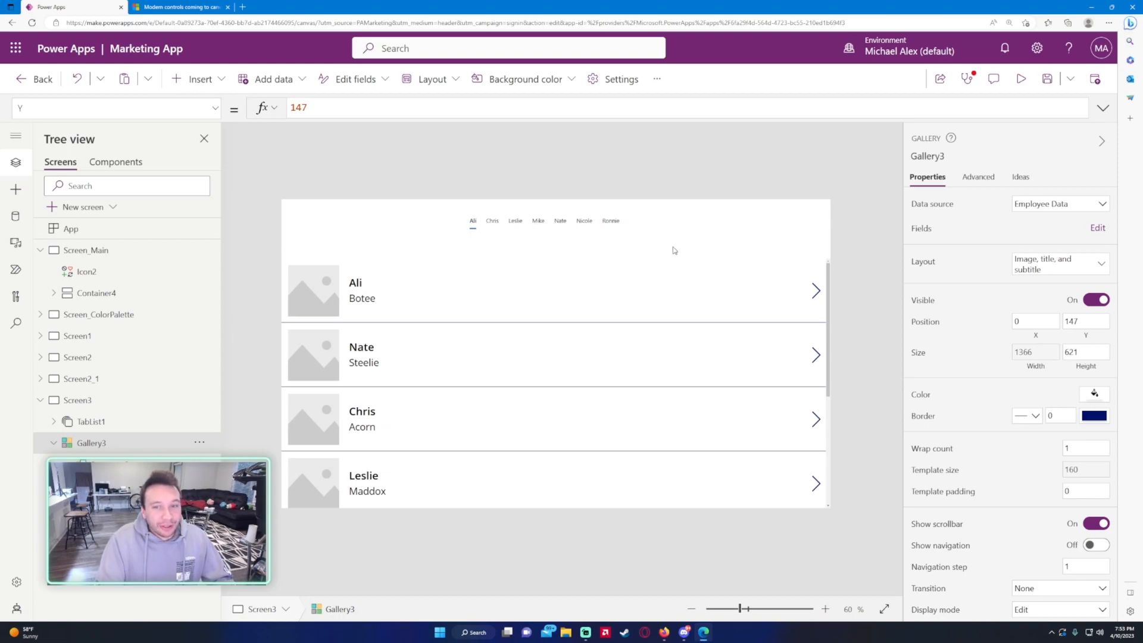
mouse_move(473, 266)
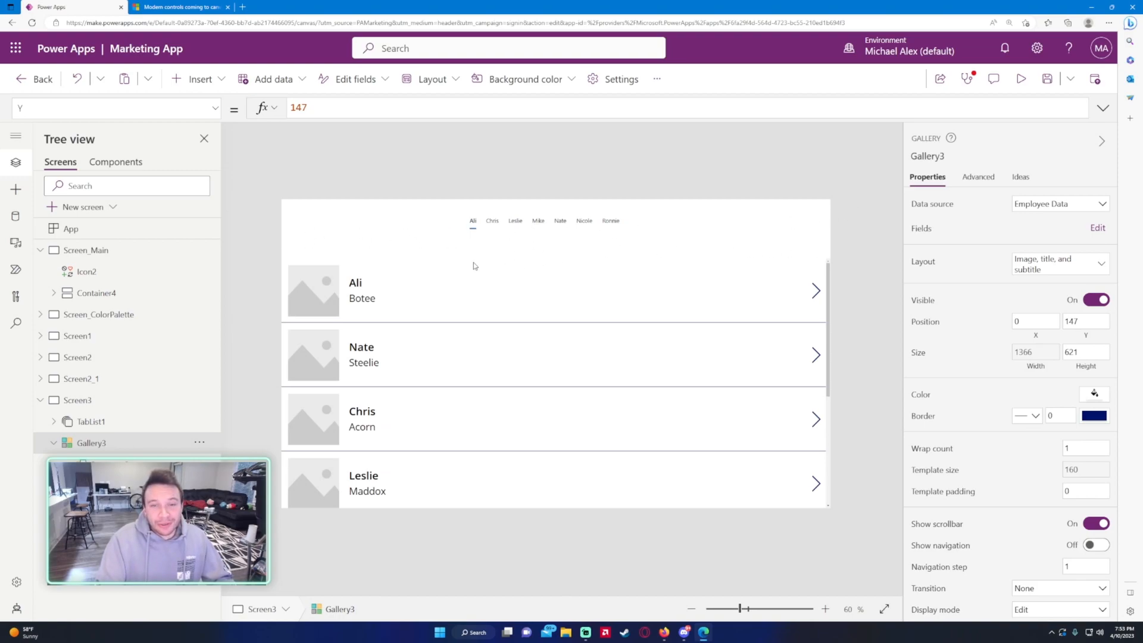
mouse_move(630, 254)
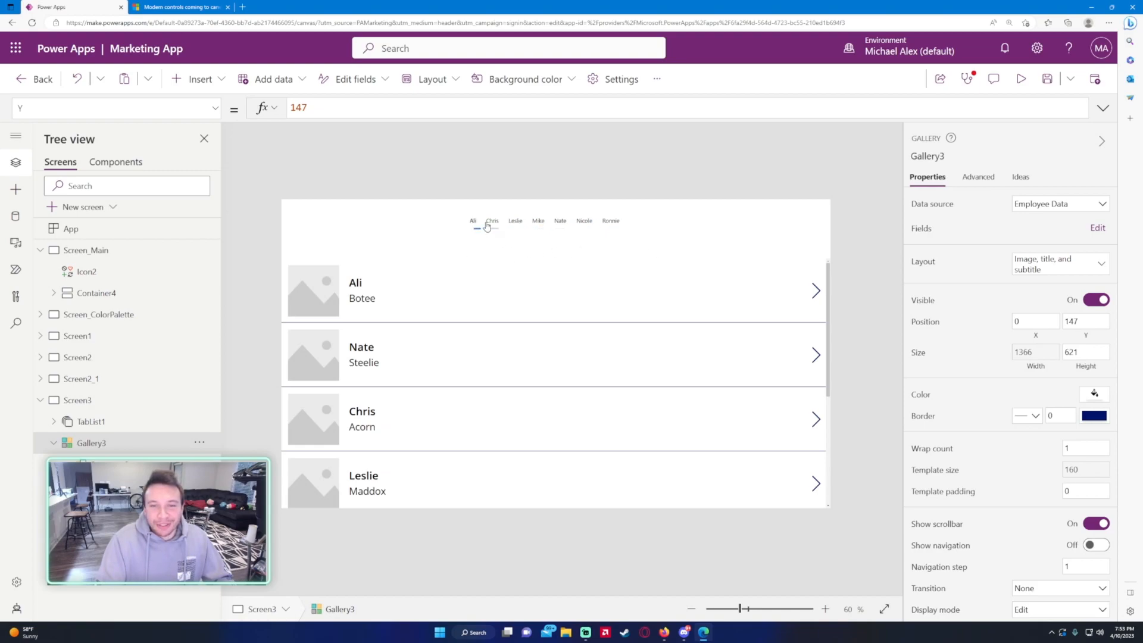
left_click(584, 220)
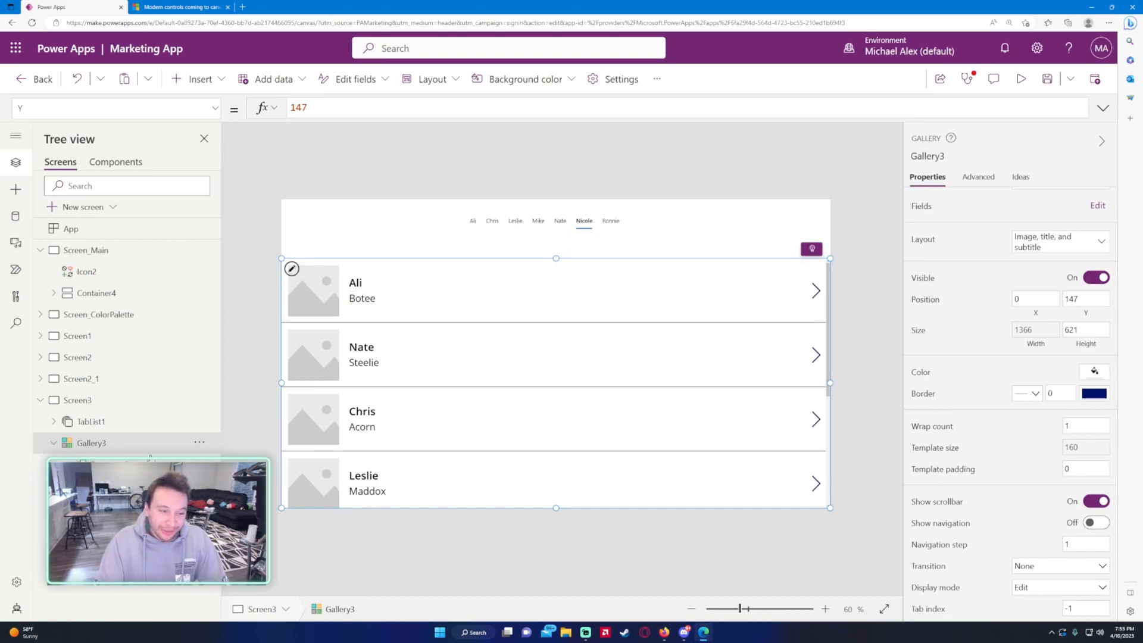
- Select TabList1 in the Tree view and delete it
left_click(91, 421)
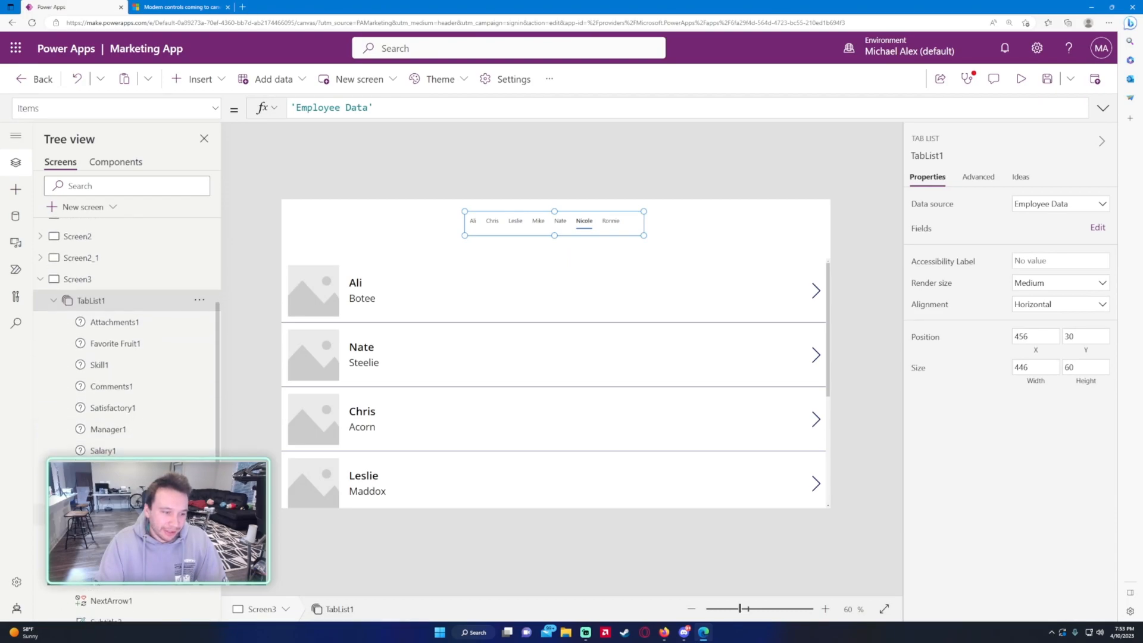
left_click(114, 322)
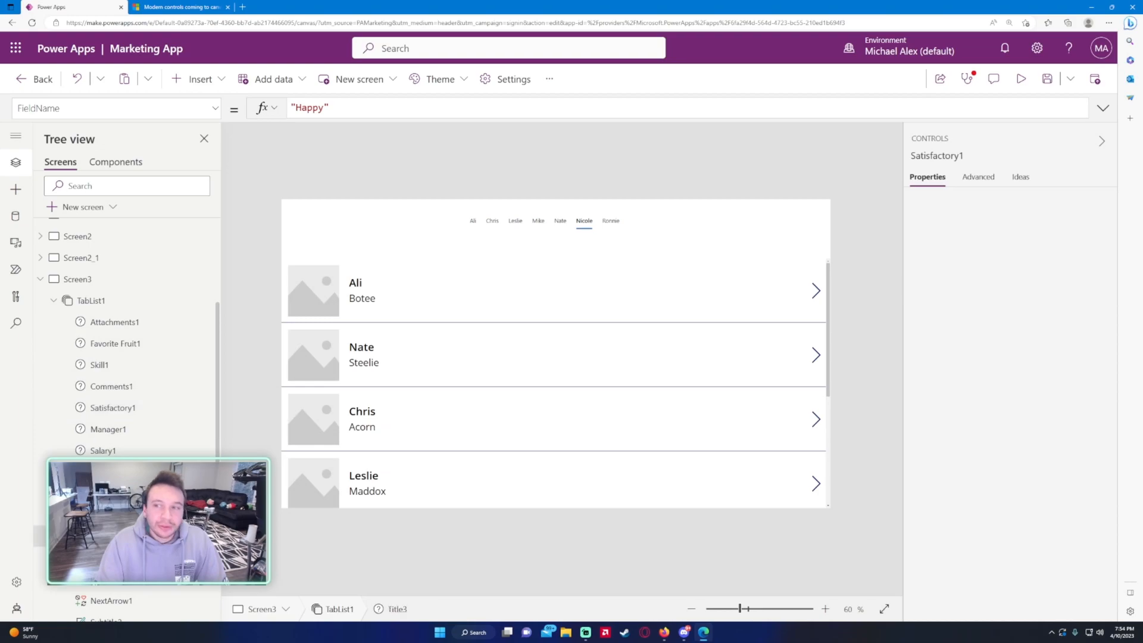
left_click(393, 609)
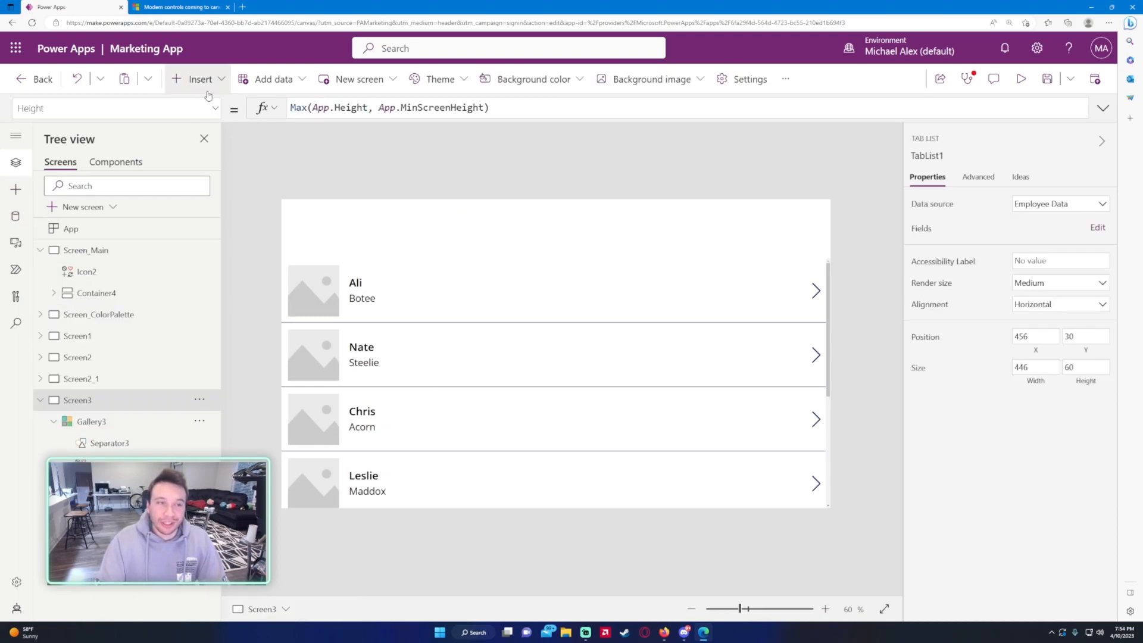
- Insert a modern text label and set its text to 'Enter a Name:'
left_click(197, 78)
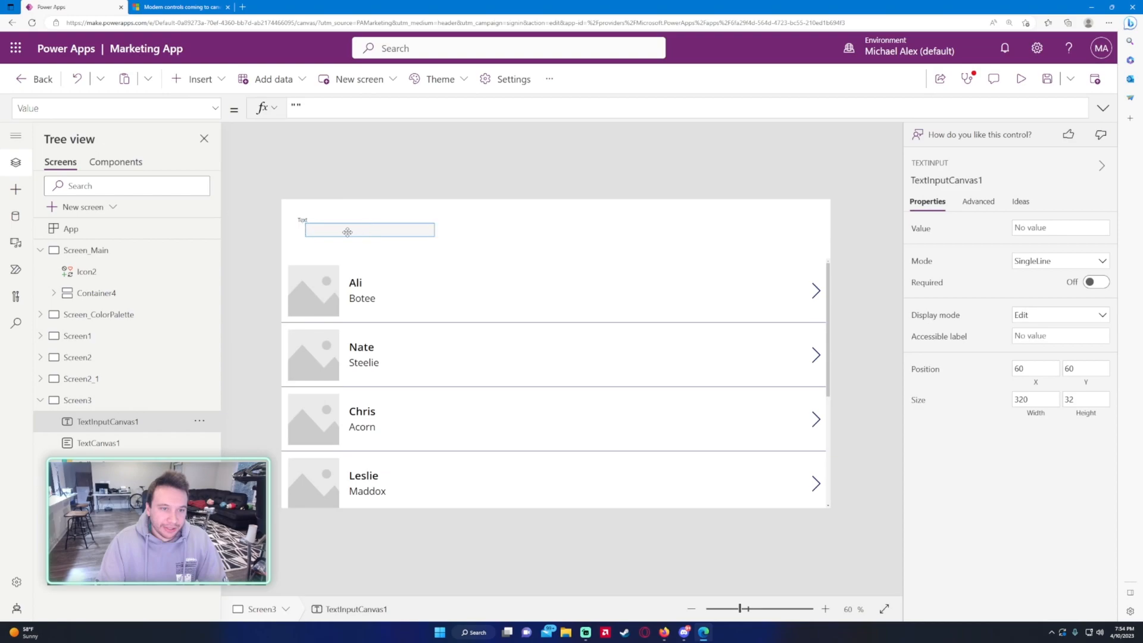
left_click(98, 443)
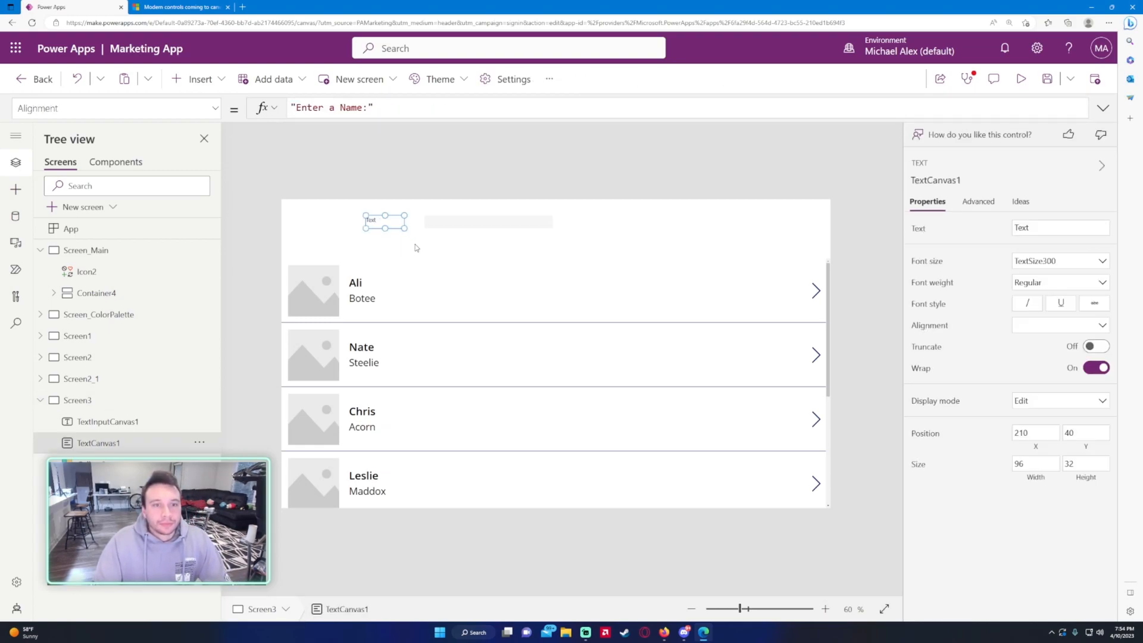
left_click(333, 107)
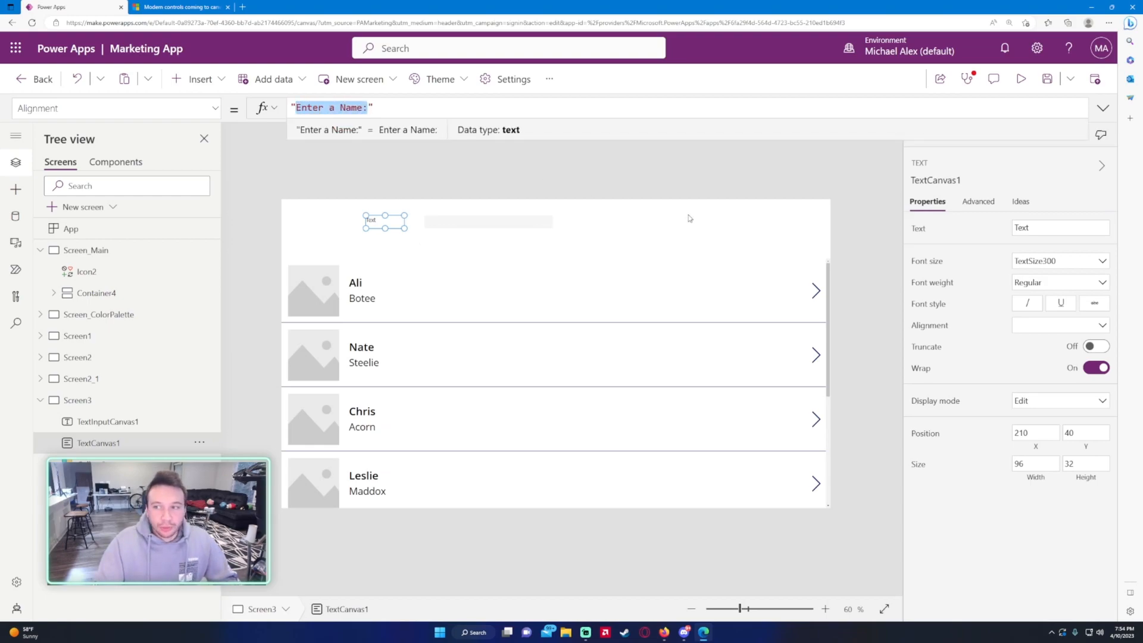
left_click(114, 108)
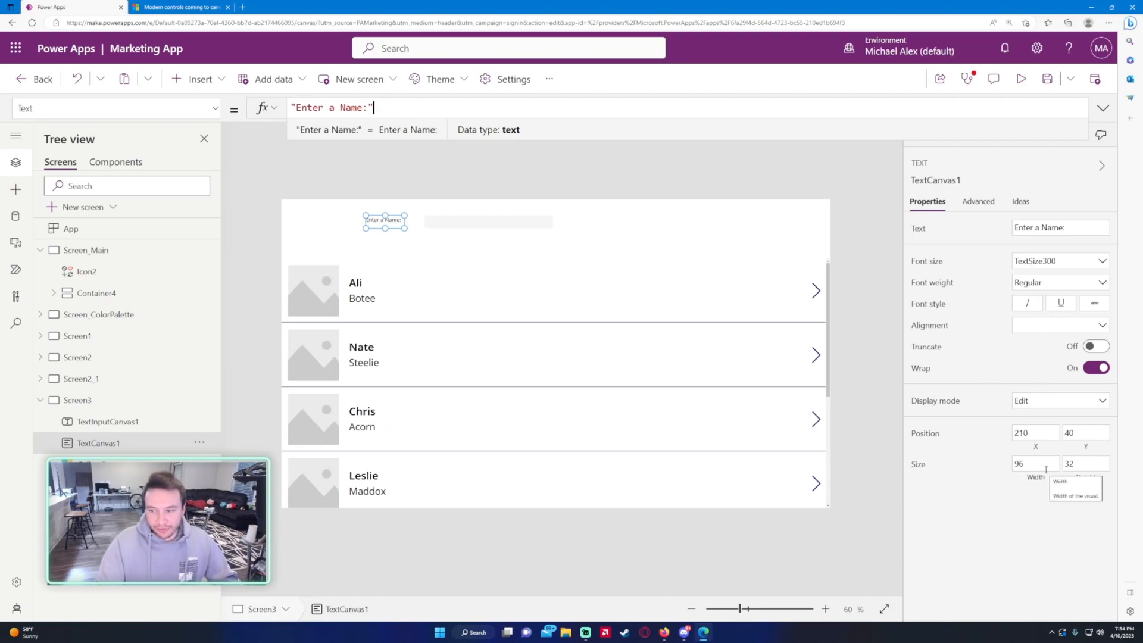
- Resize the label to fit its text, trying TextSize800 before reverting to TextSize500
left_click(113, 108)
type("\"TextSize500")
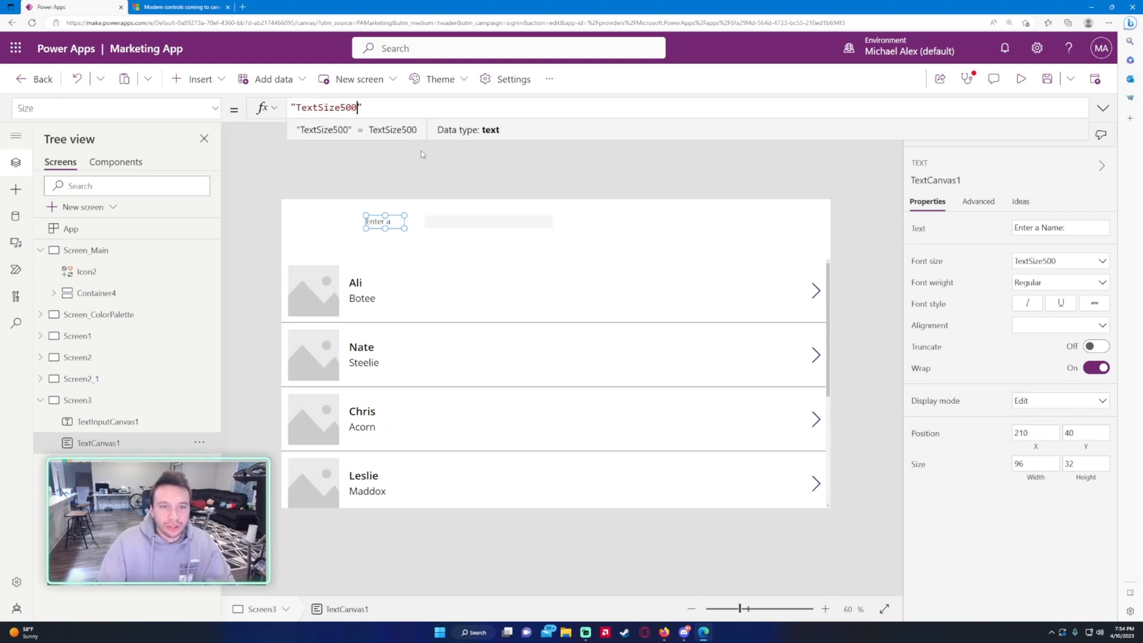
left_click_drag(405, 221, 467, 221)
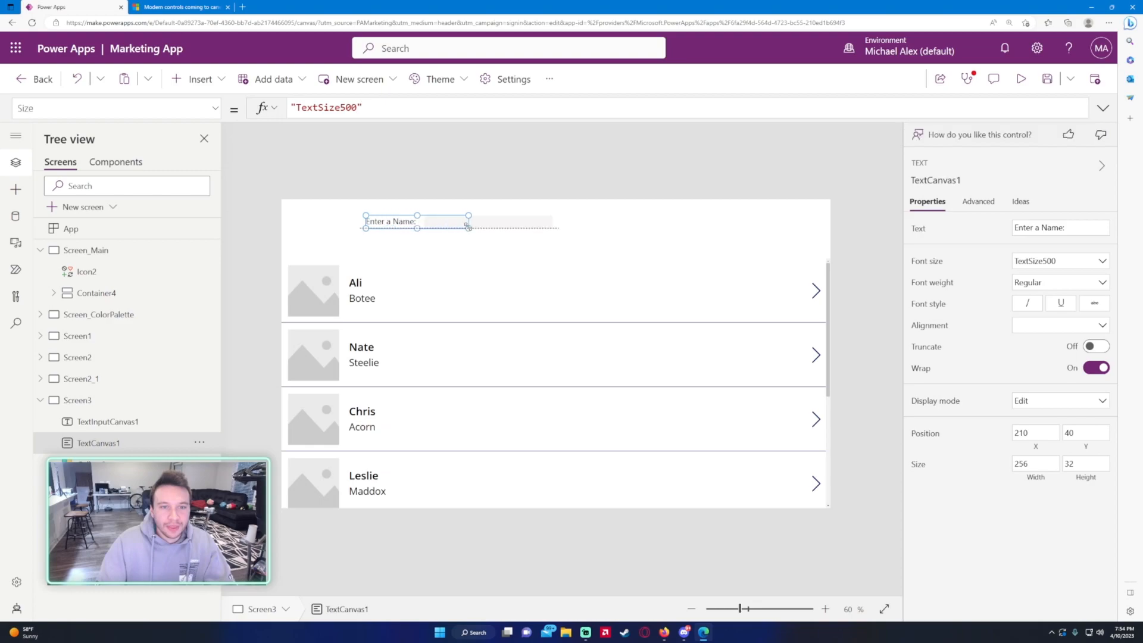
left_click_drag(468, 227, 423, 227)
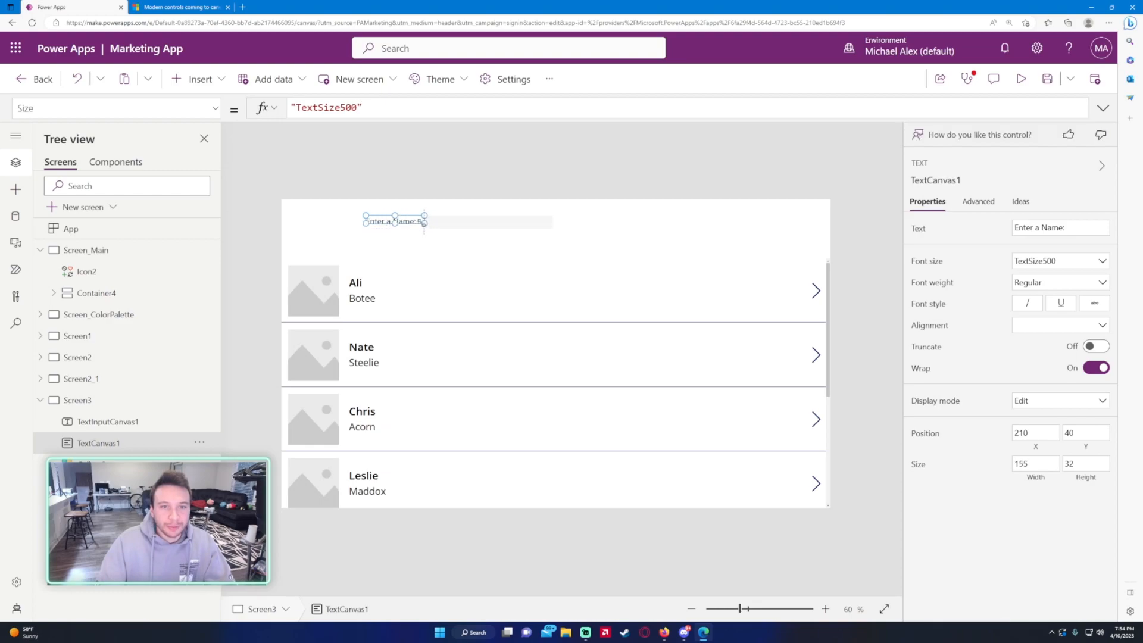
left_click_drag(422, 220, 416, 221)
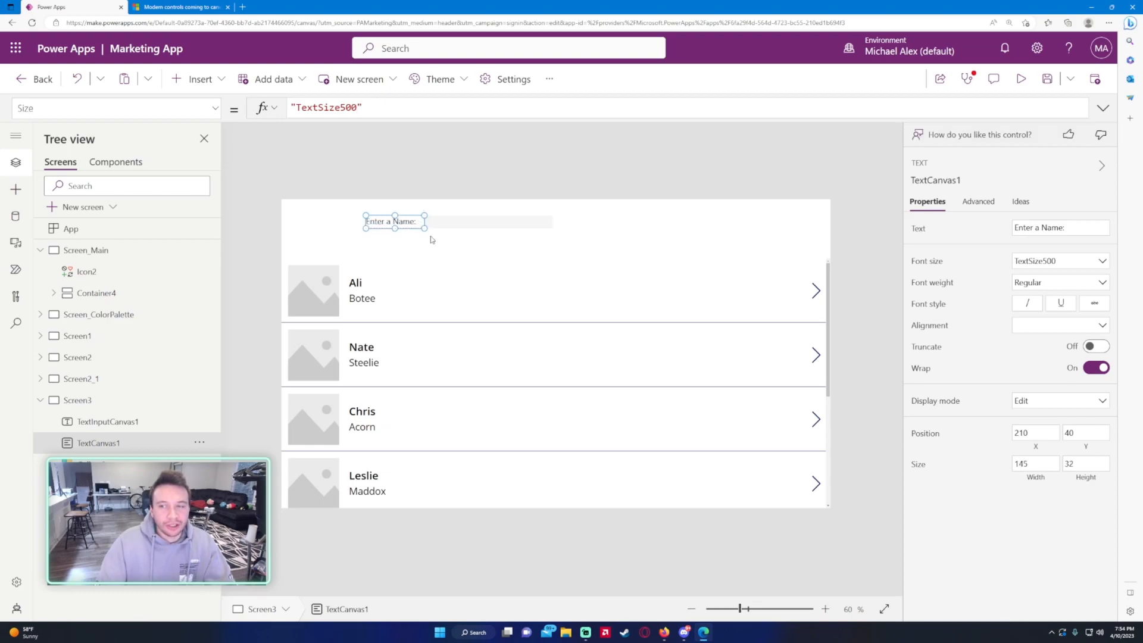
left_click(1059, 260)
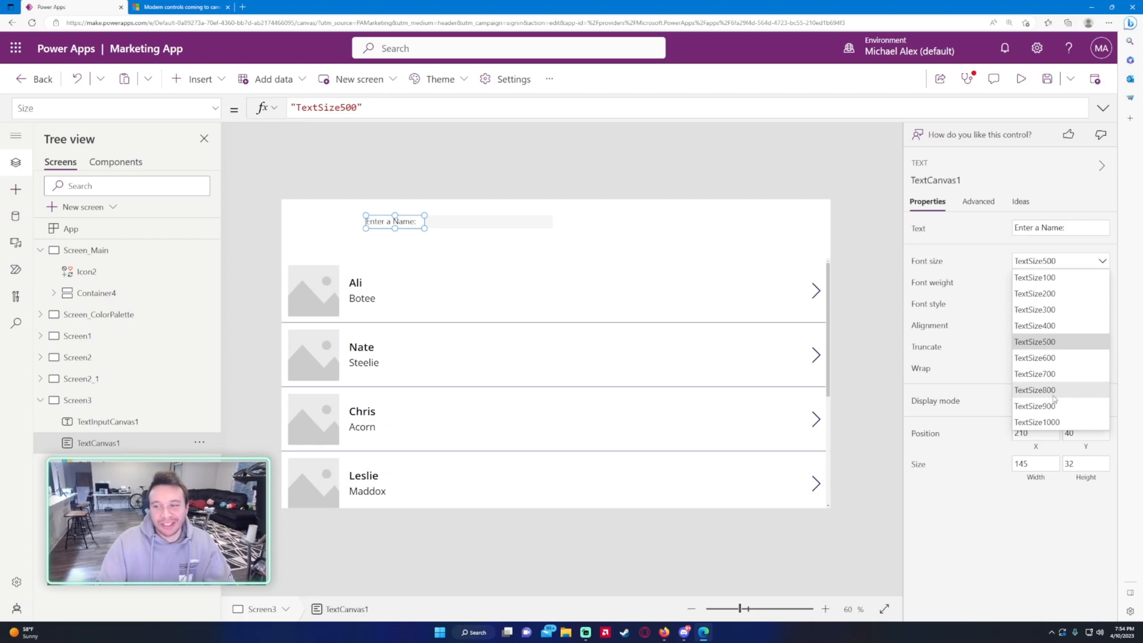
left_click(1034, 389)
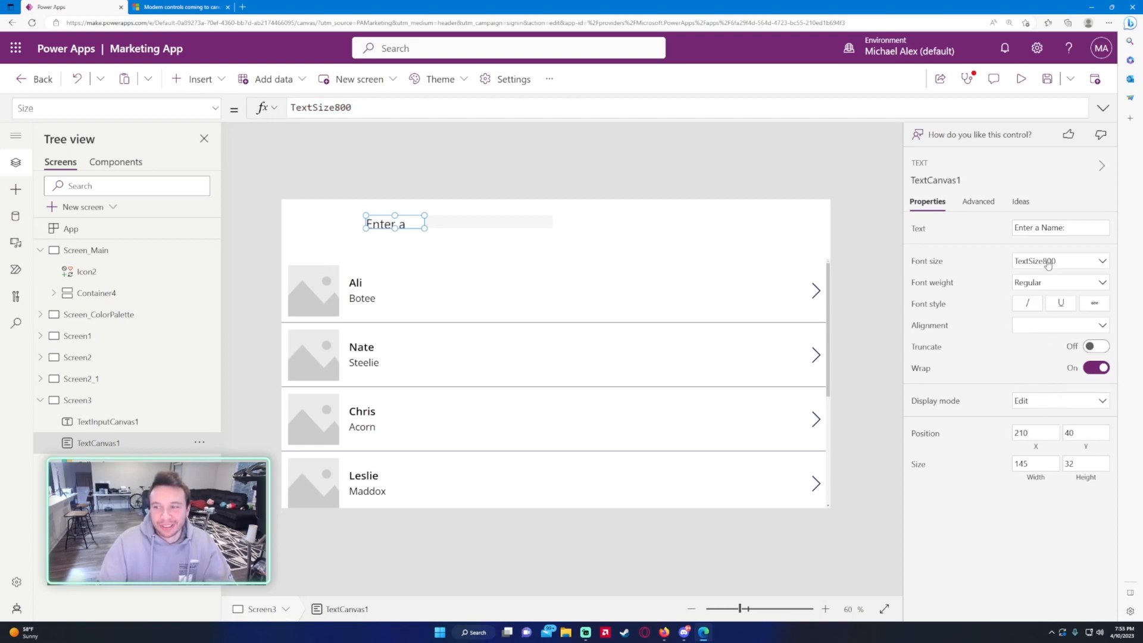
left_click(1058, 260)
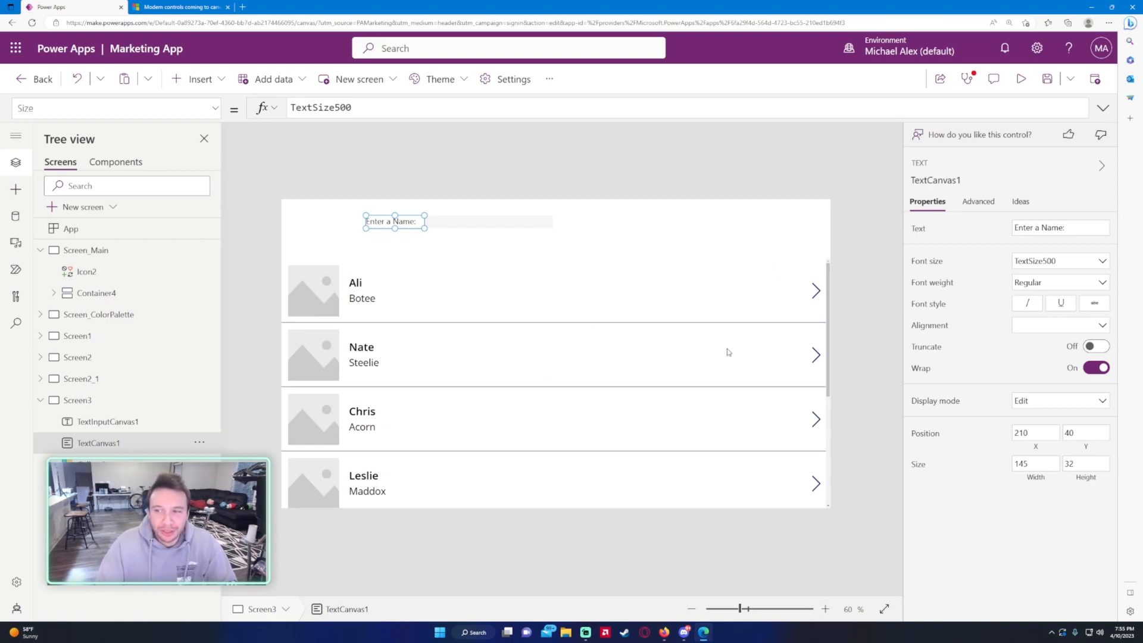
mouse_move(1100, 306)
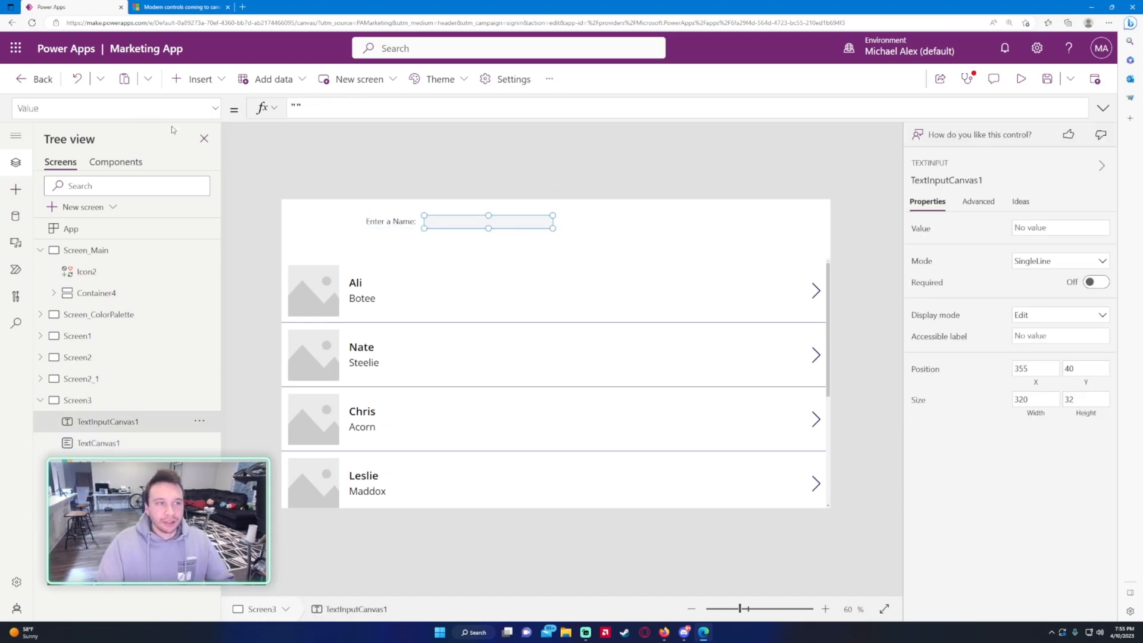
- Add DropdownCanvas1 bound to Employee Data, view its Fields list, then close it
left_click(195, 79)
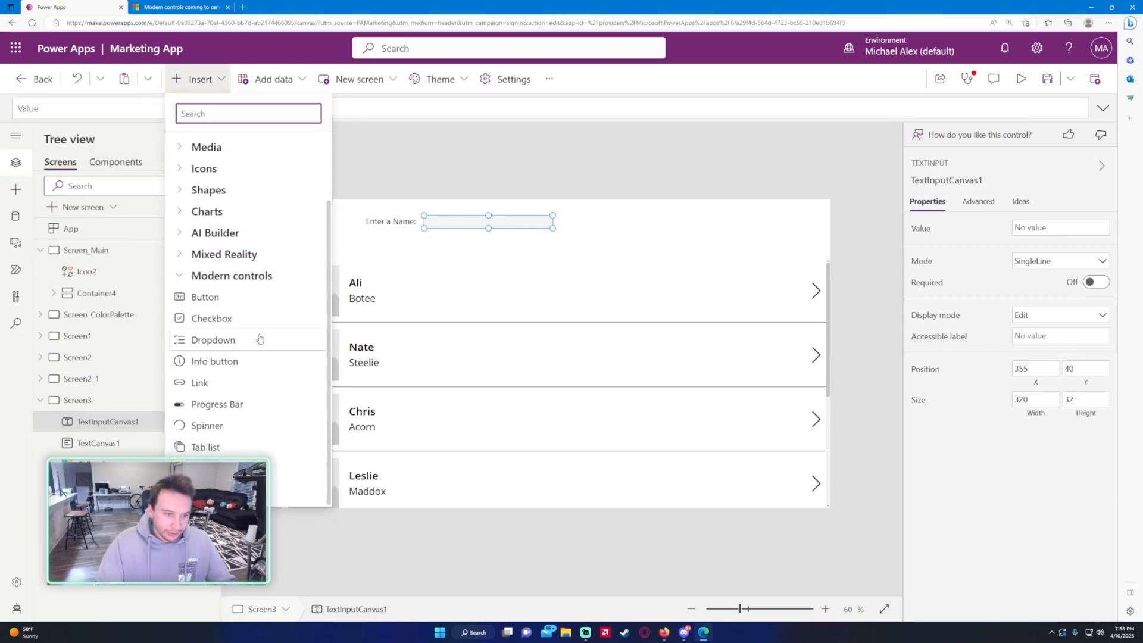
mouse_move(258, 343)
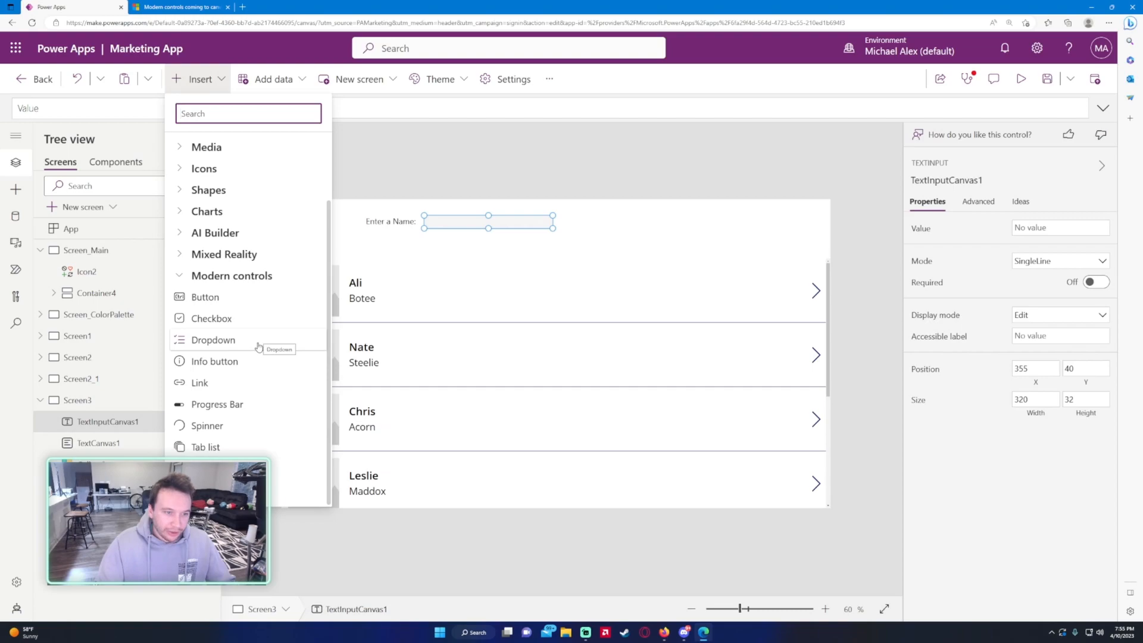
left_click(213, 340)
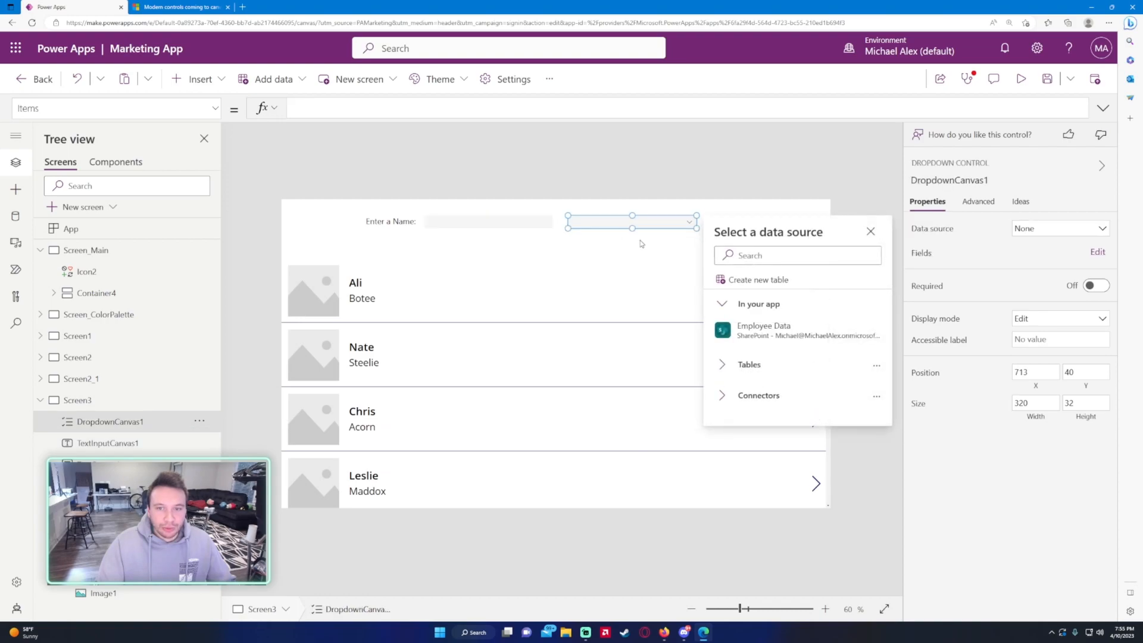
left_click(763, 329)
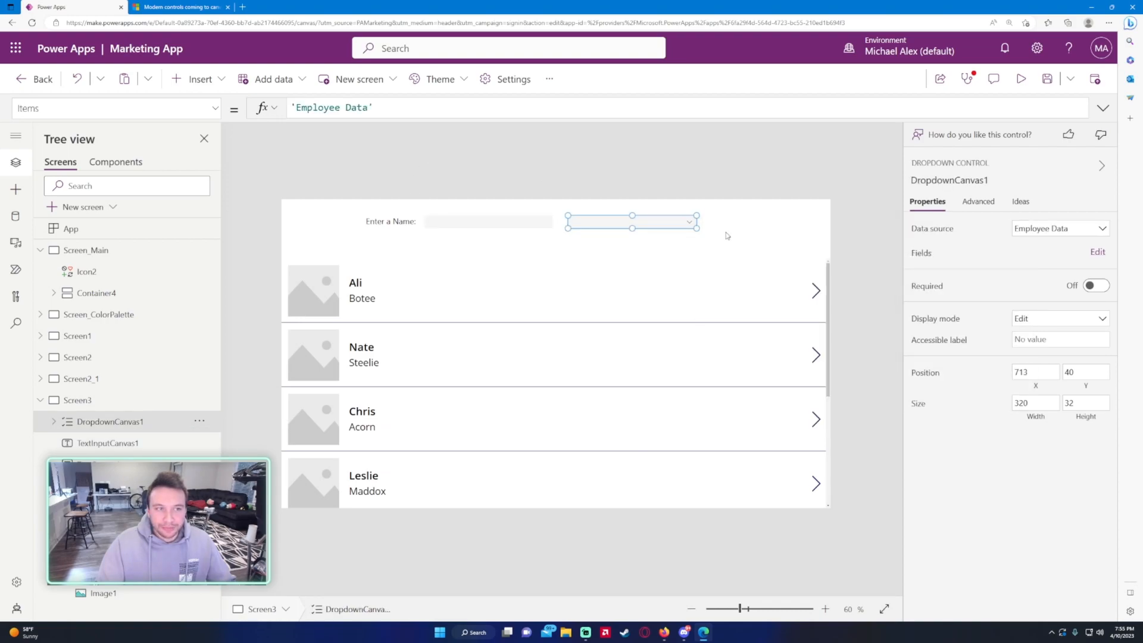
left_click(1097, 251)
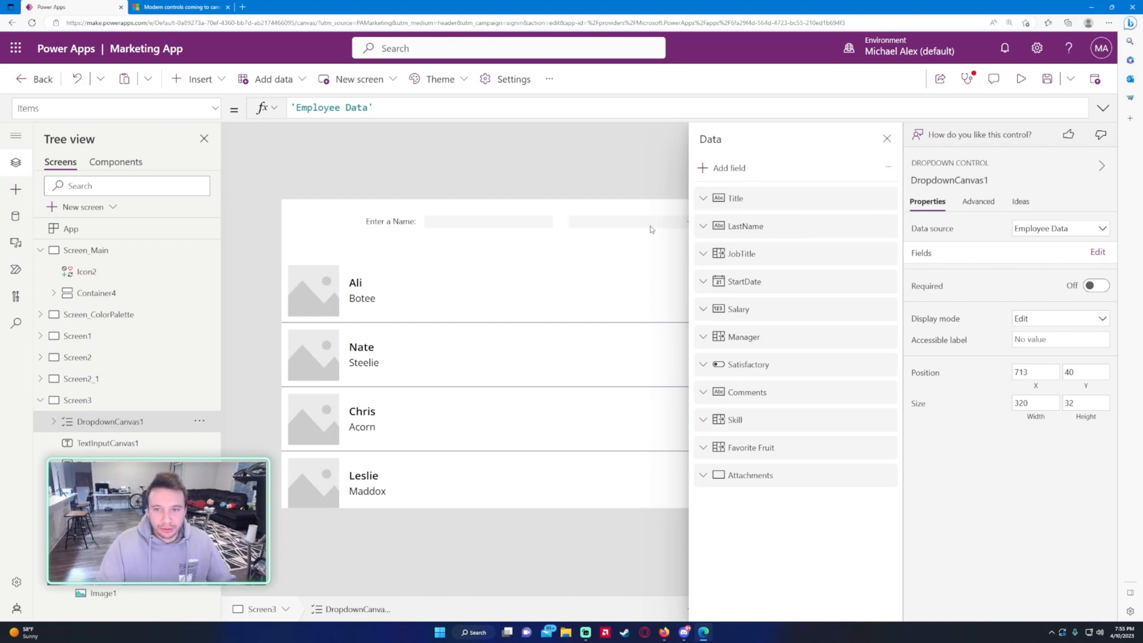
left_click(627, 221)
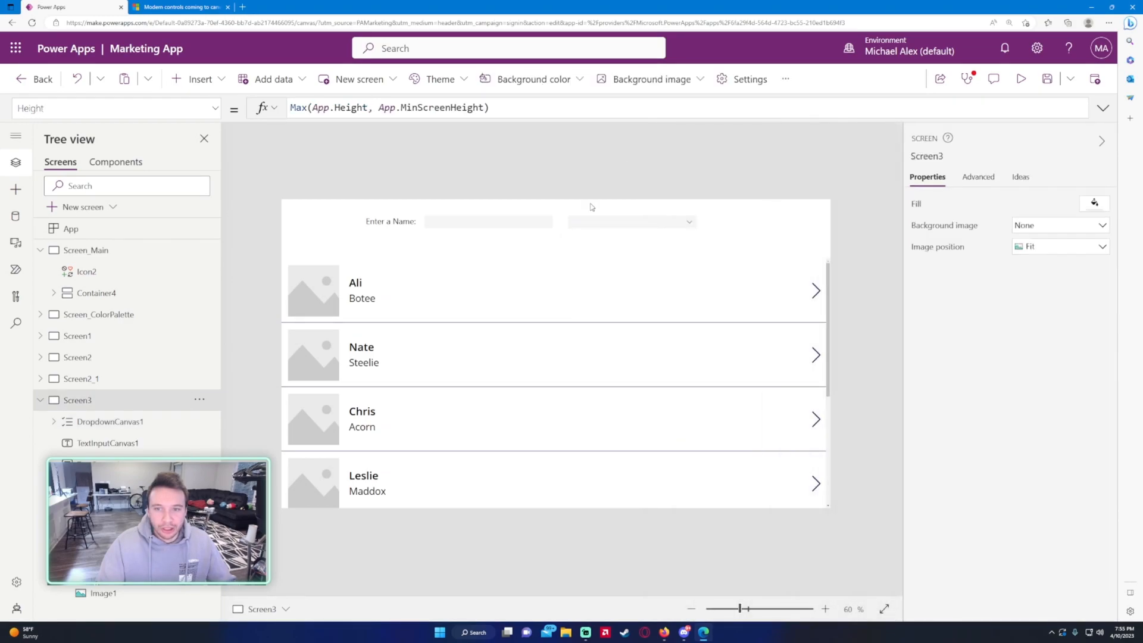
- Preview the app, type 'Michael' into the name input, and exit the preview
left_click(1021, 79)
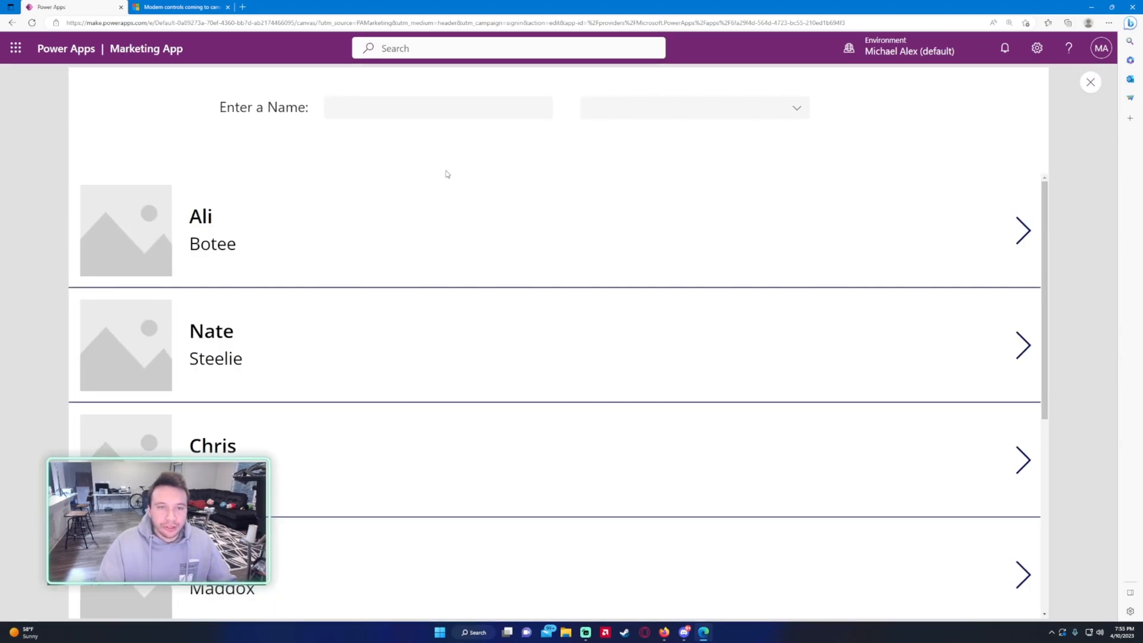
left_click(437, 107)
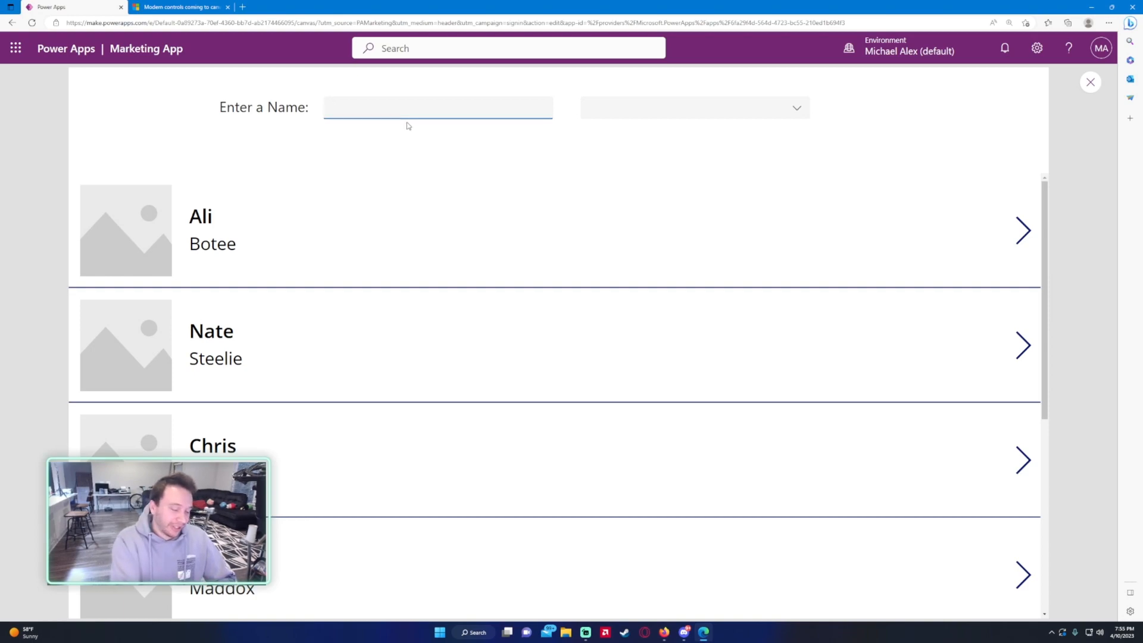
type("Michael")
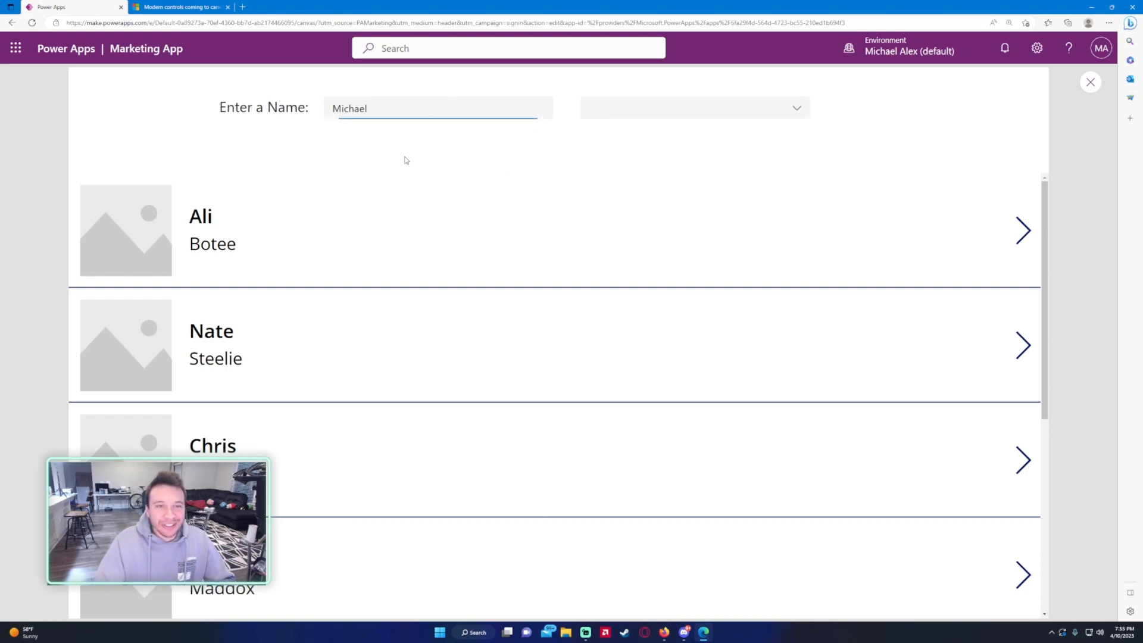
left_click(692, 108)
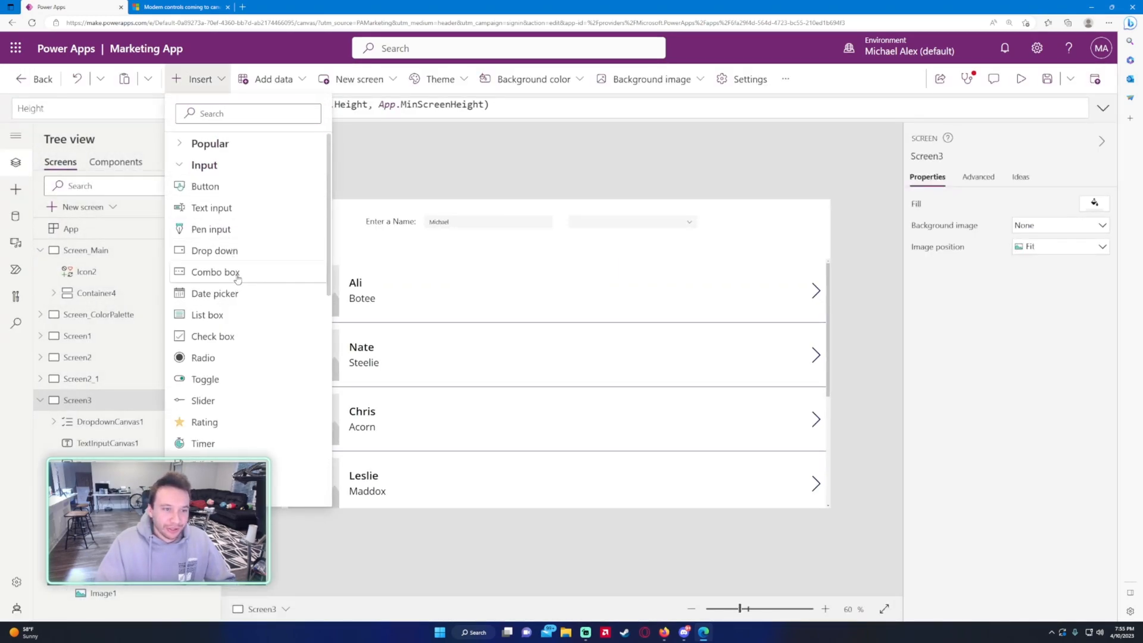
- Add ComboBox1 with Items Choices('Employee Data'.JobTitle) and open it to confirm the job titles
left_click(215, 272)
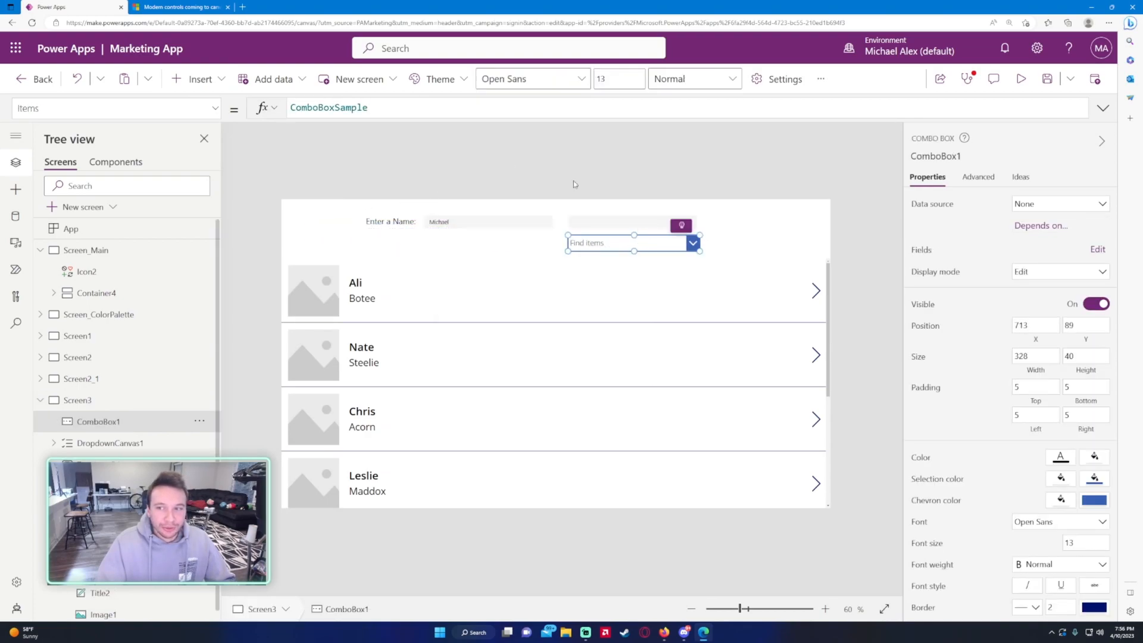
left_click(329, 107)
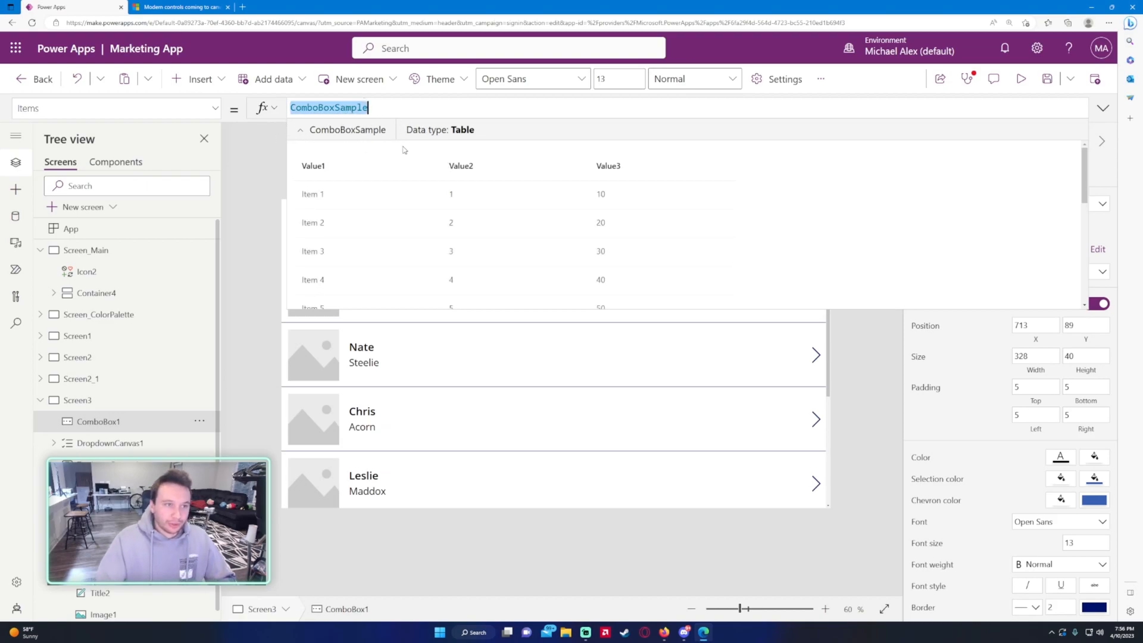
type("Choices('")
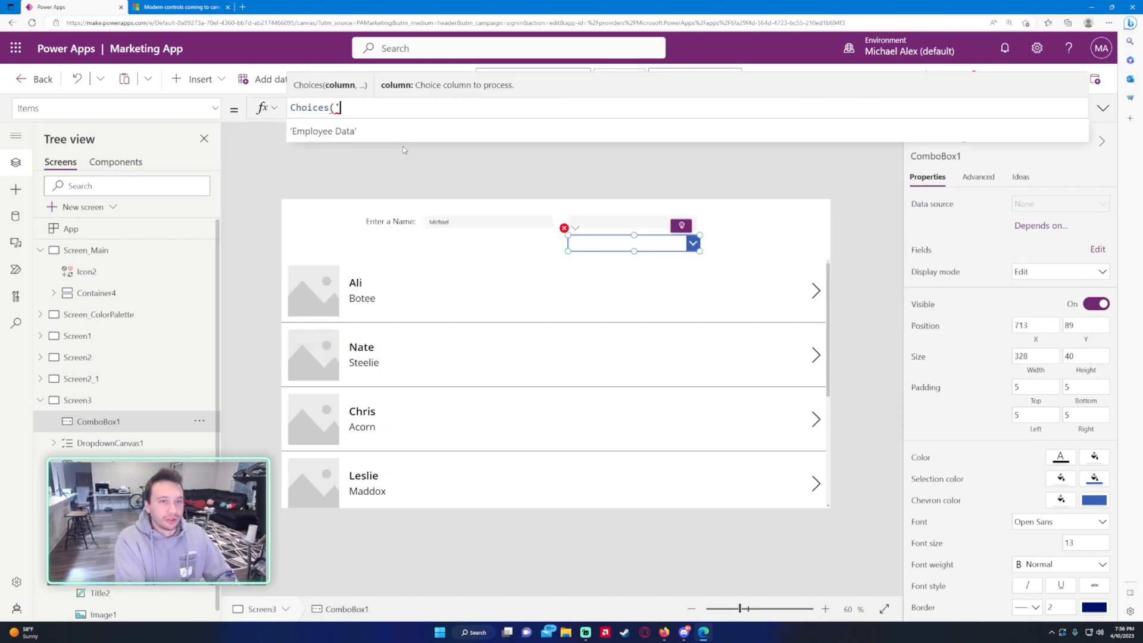
left_click(322, 131)
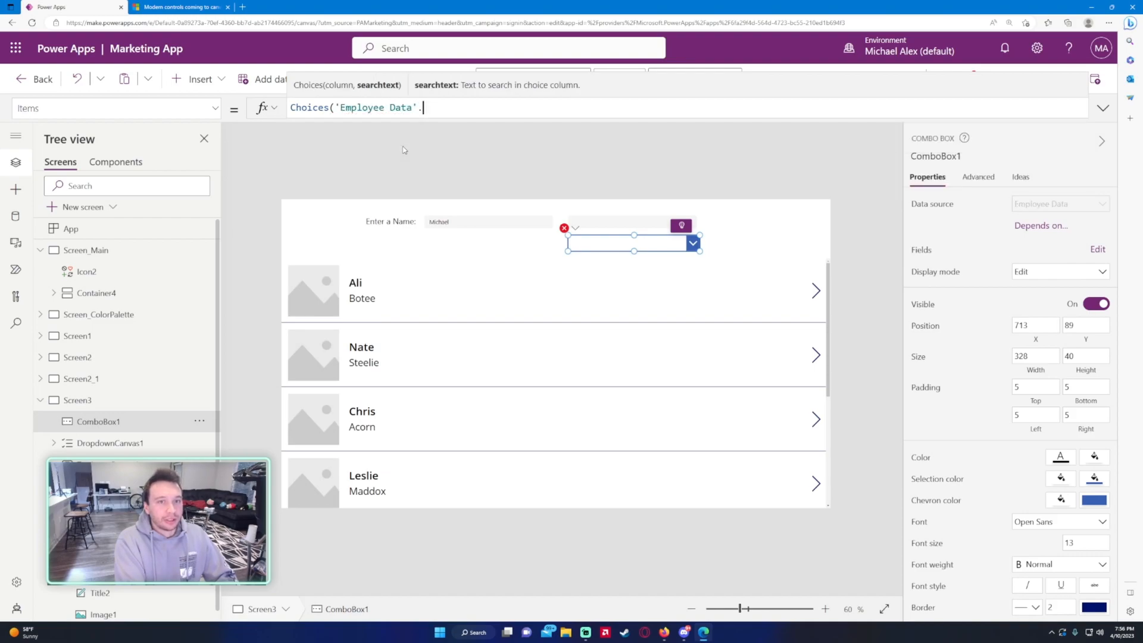
type("Jo")
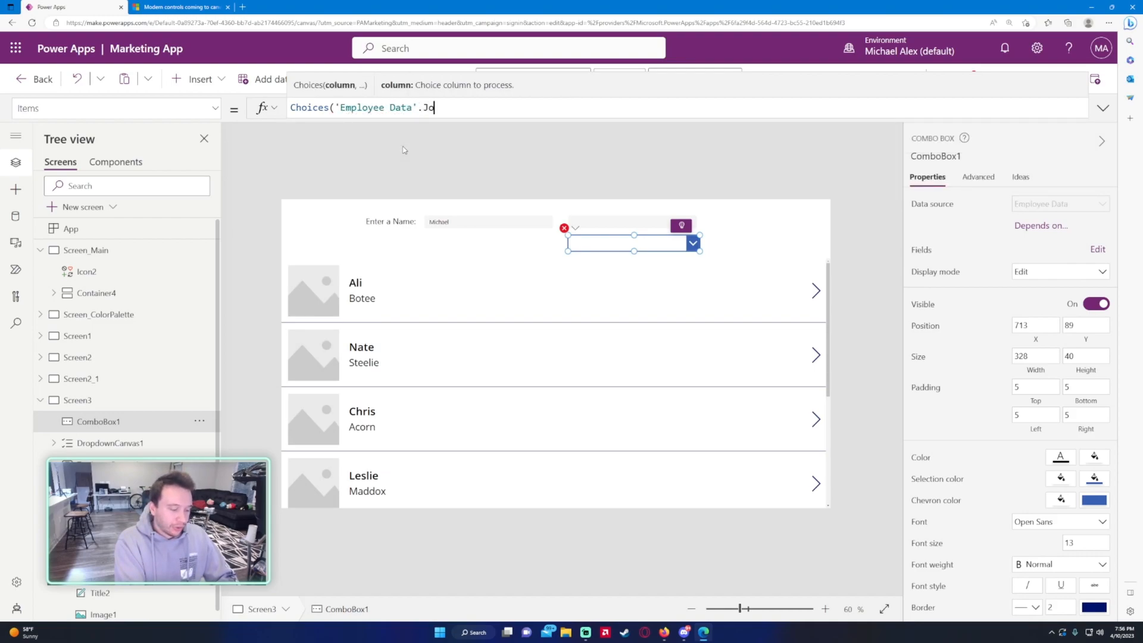
type("Title)")
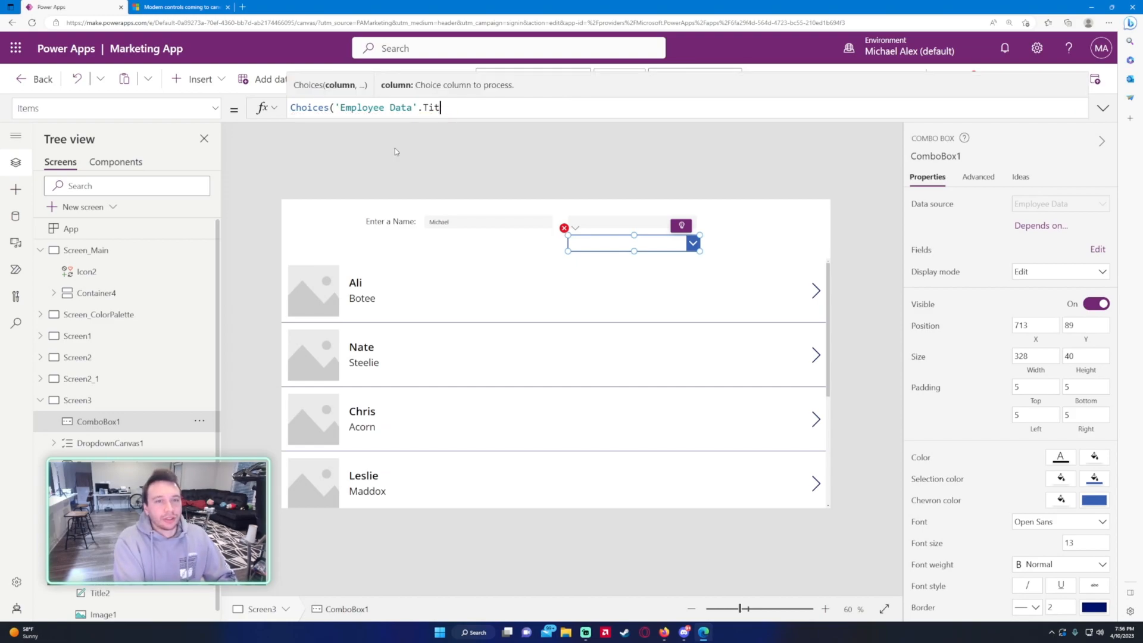
type("Jo")
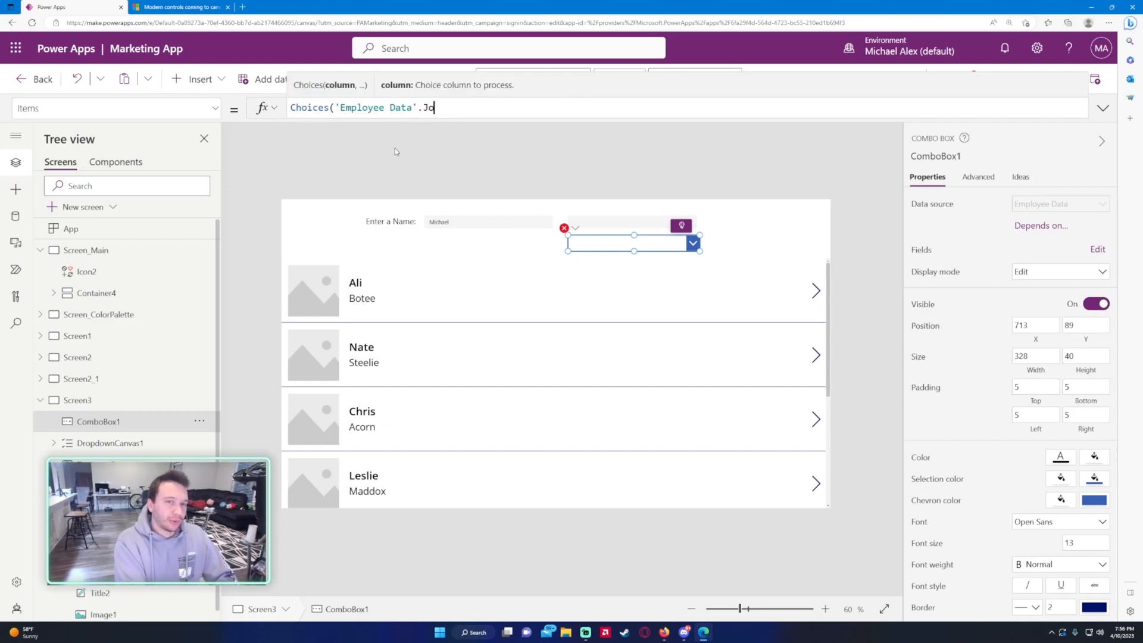
type("btitle)")
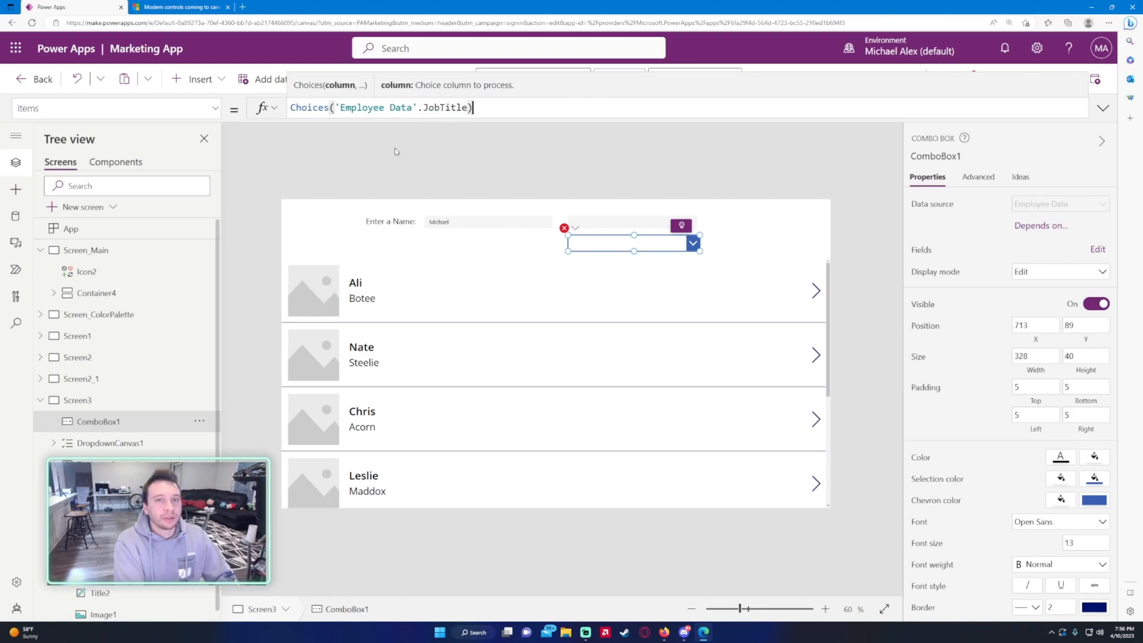
left_click(691, 242)
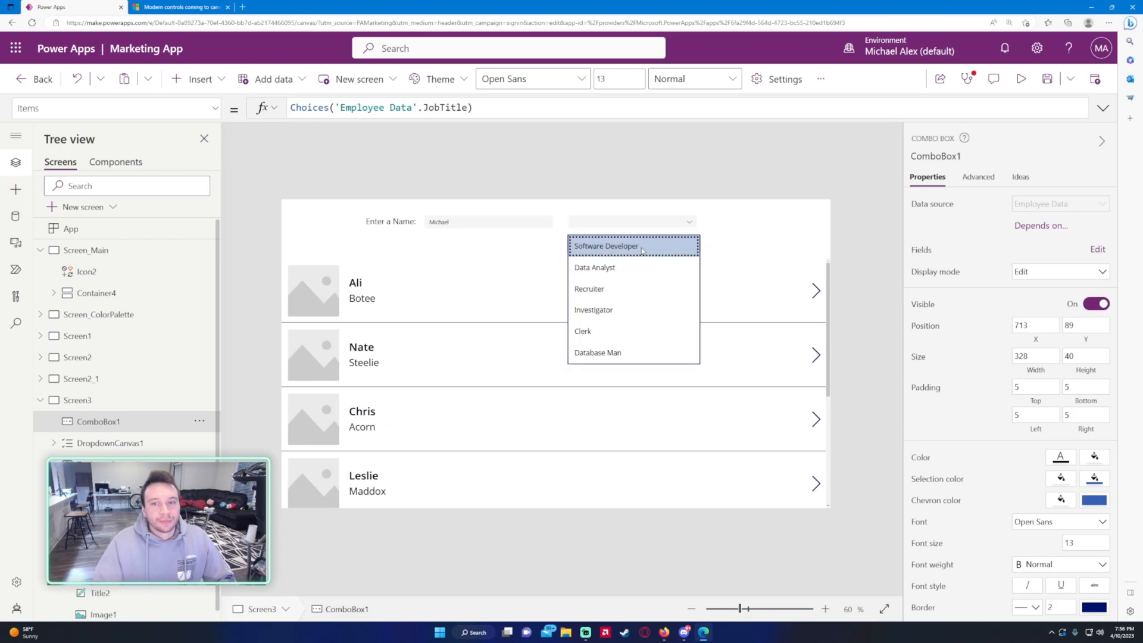
mouse_move(716, 263)
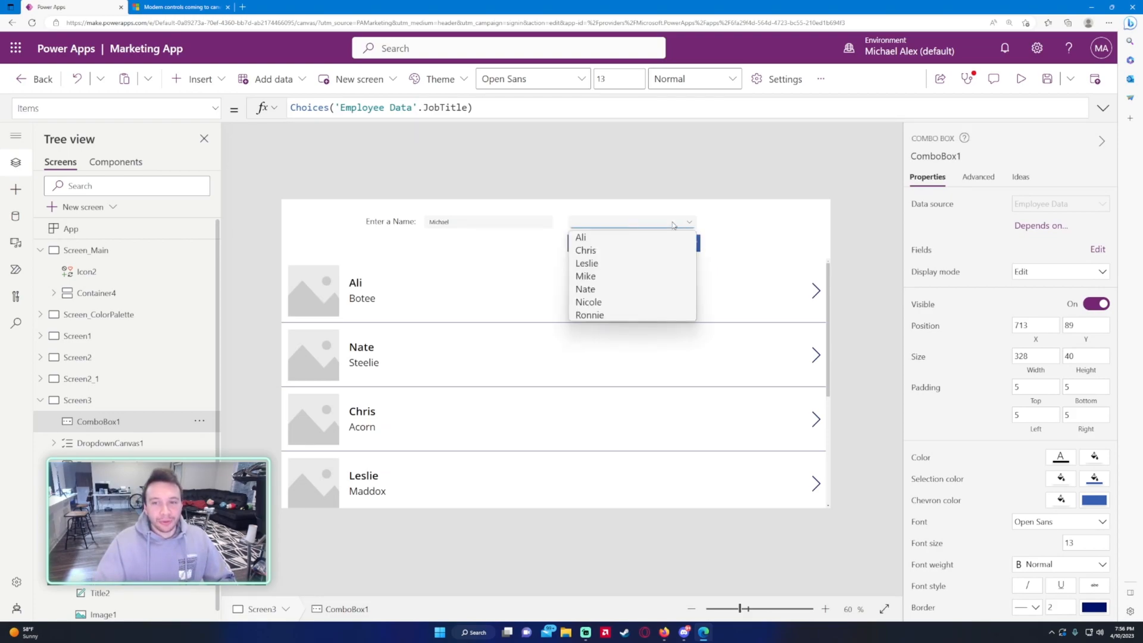
mouse_move(585, 276)
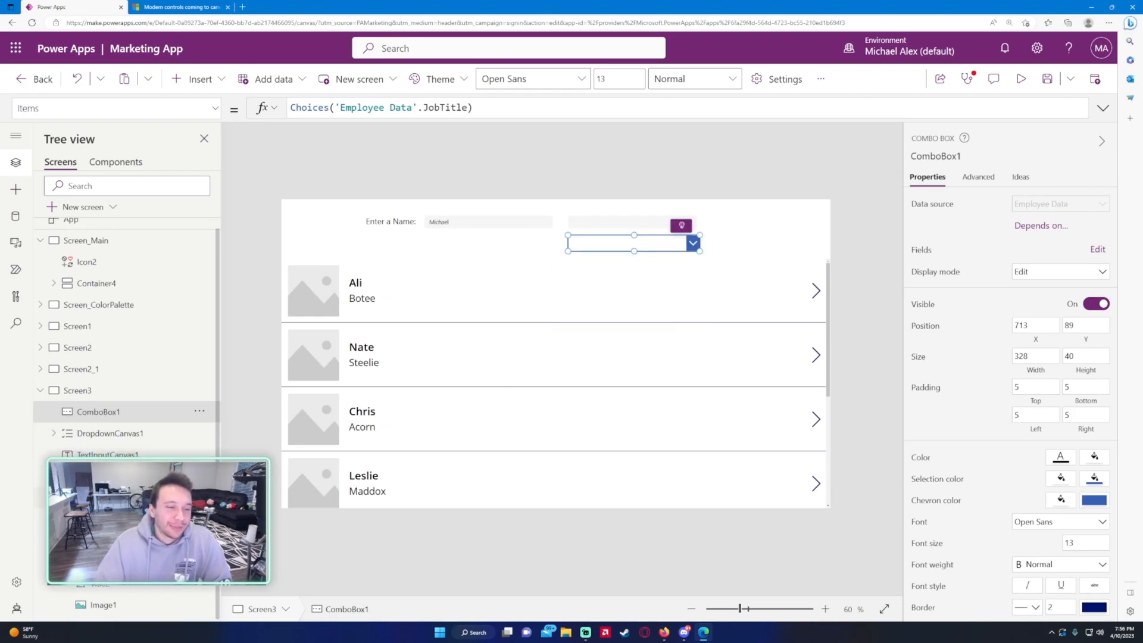
left_click(199, 78)
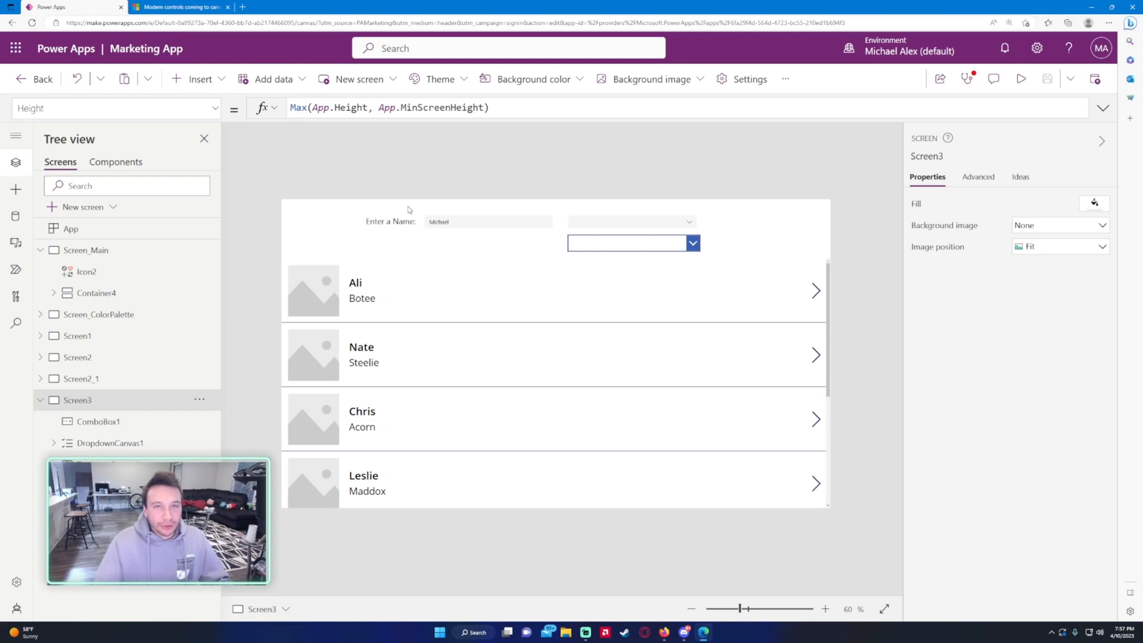
left_click(198, 79)
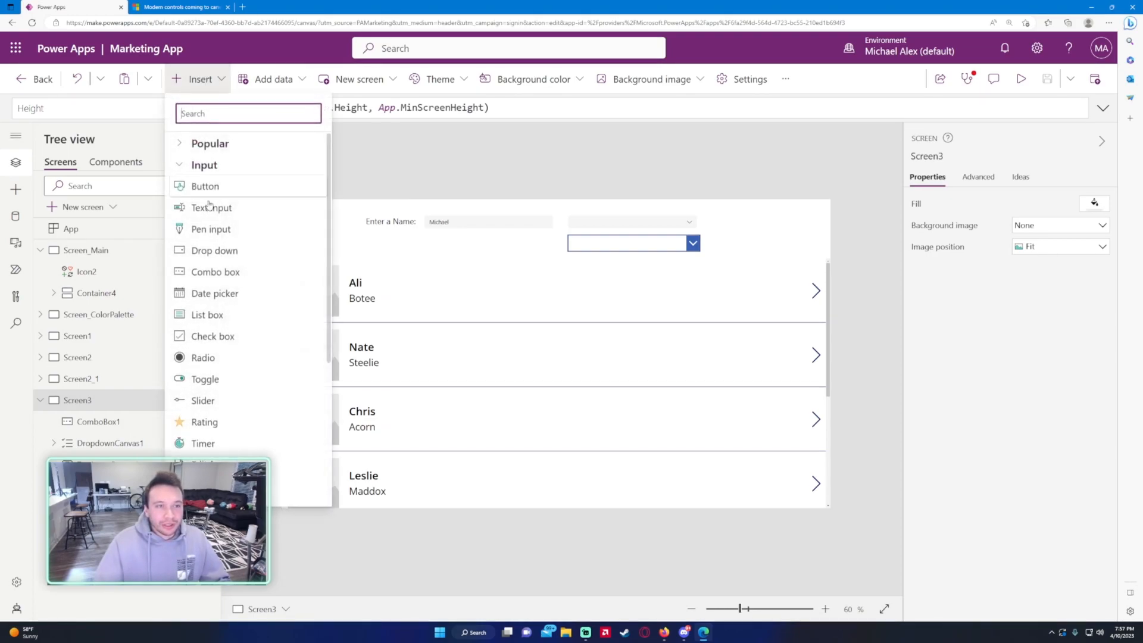
scroll("down", 3)
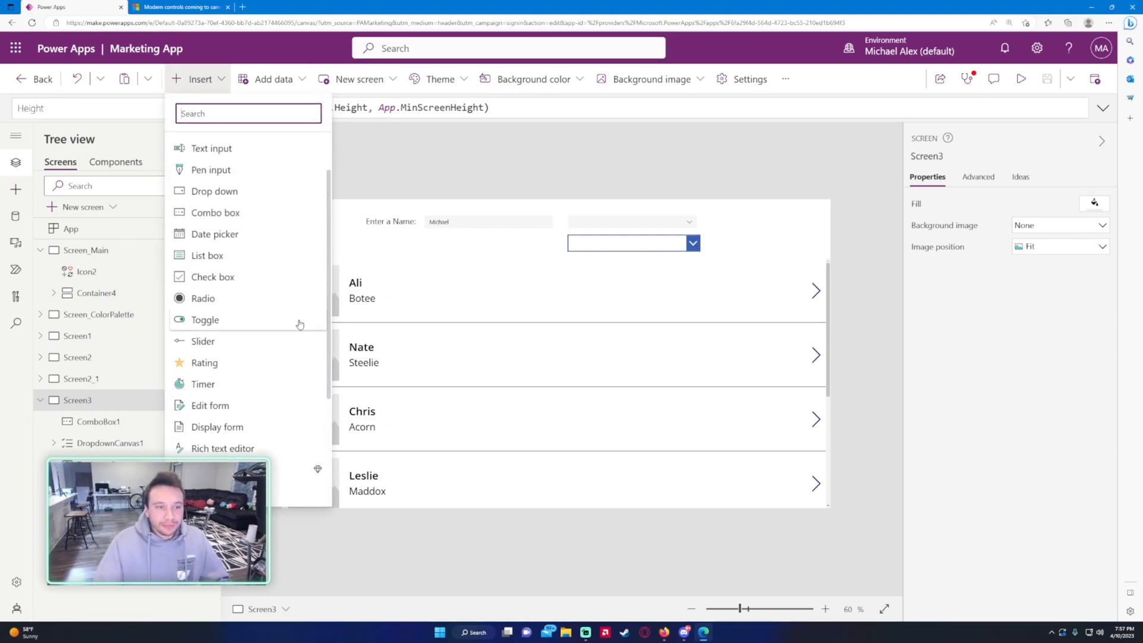
scroll("down", 3)
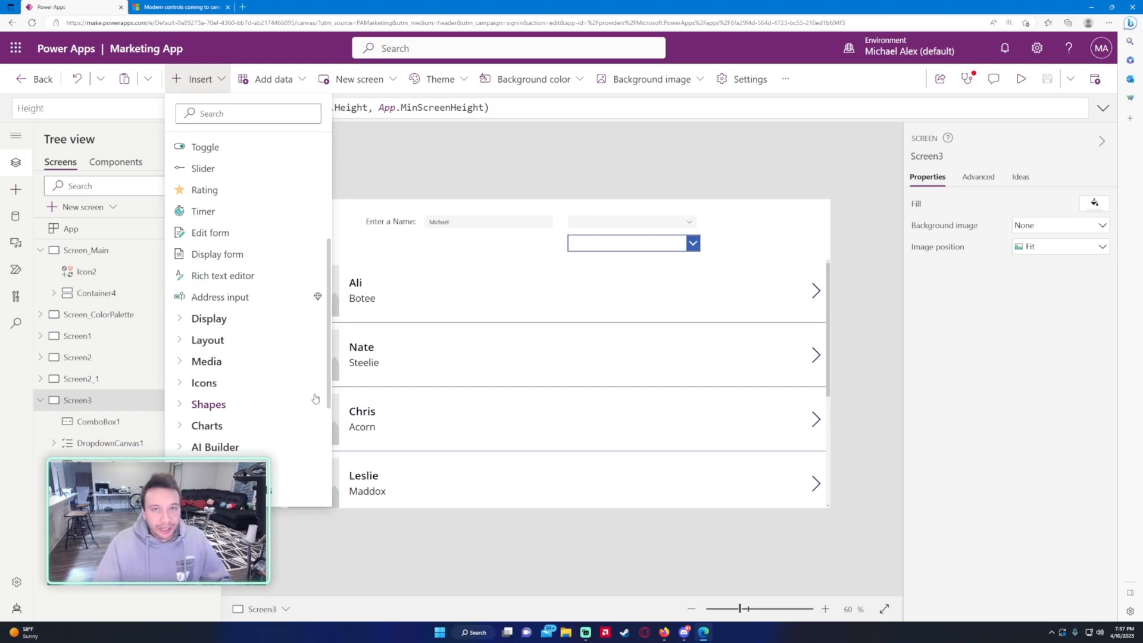
left_click(397, 188)
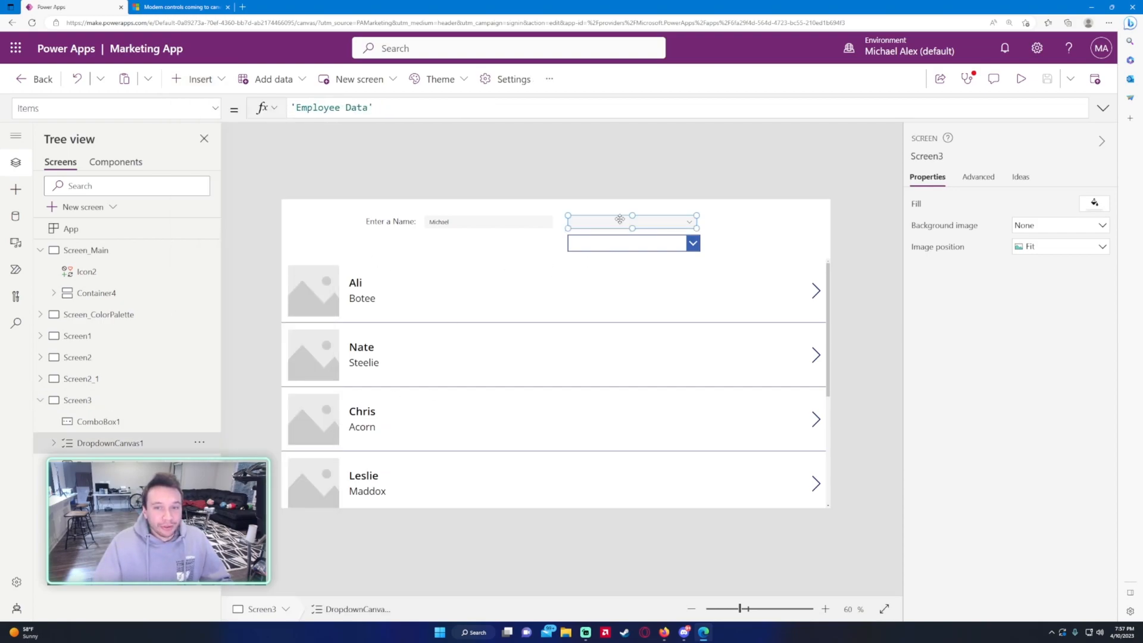
left_click(631, 222)
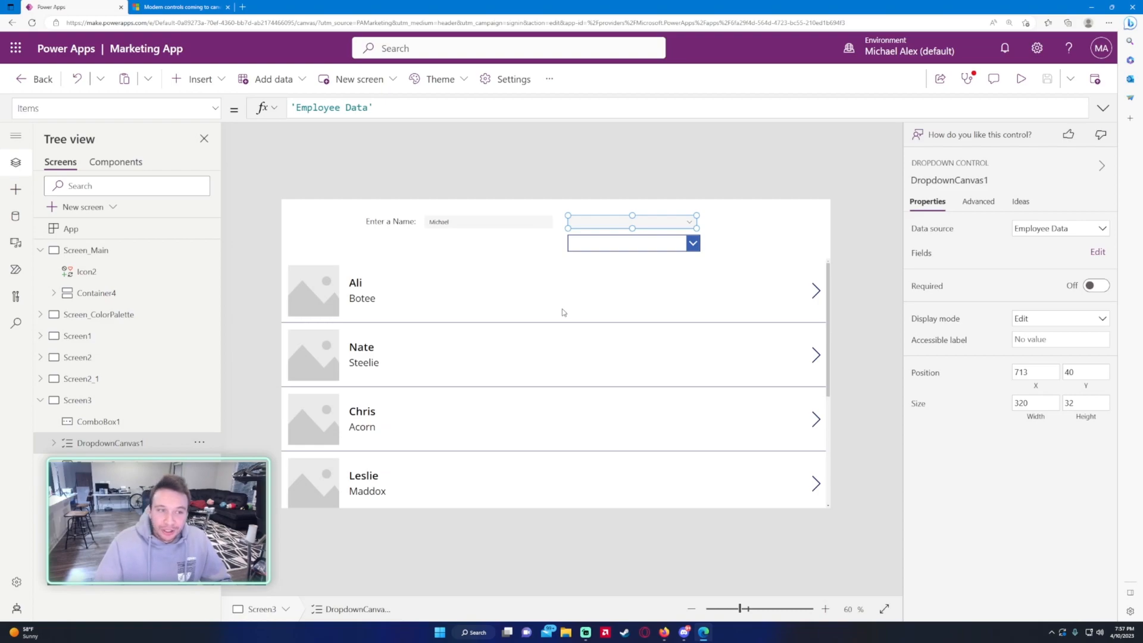
mouse_move(200, 78)
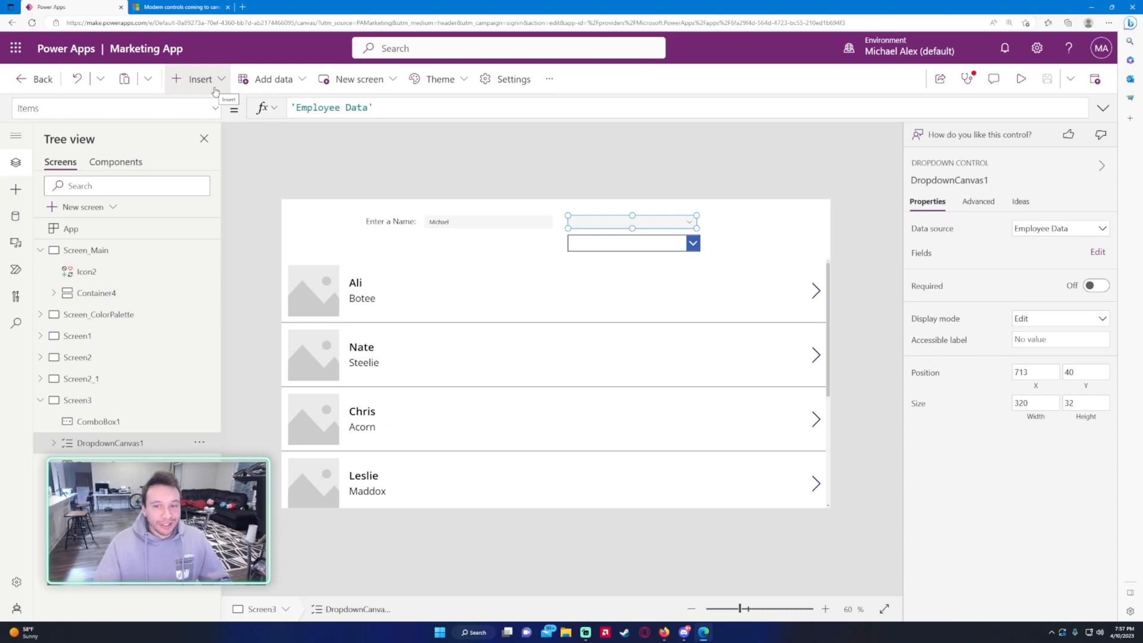
mouse_move(393, 161)
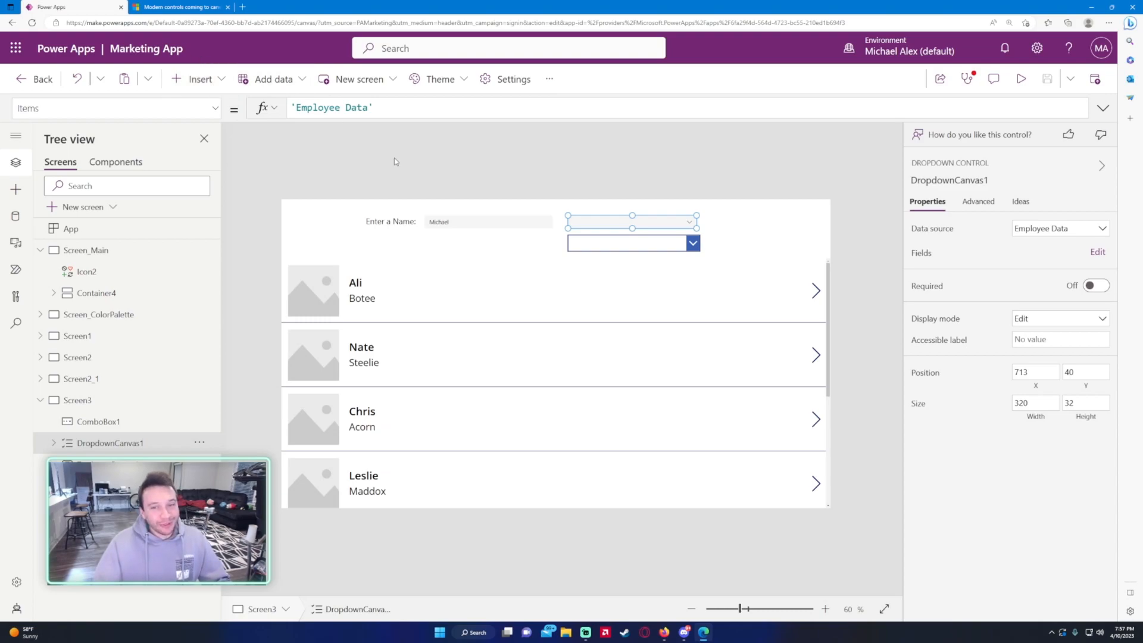